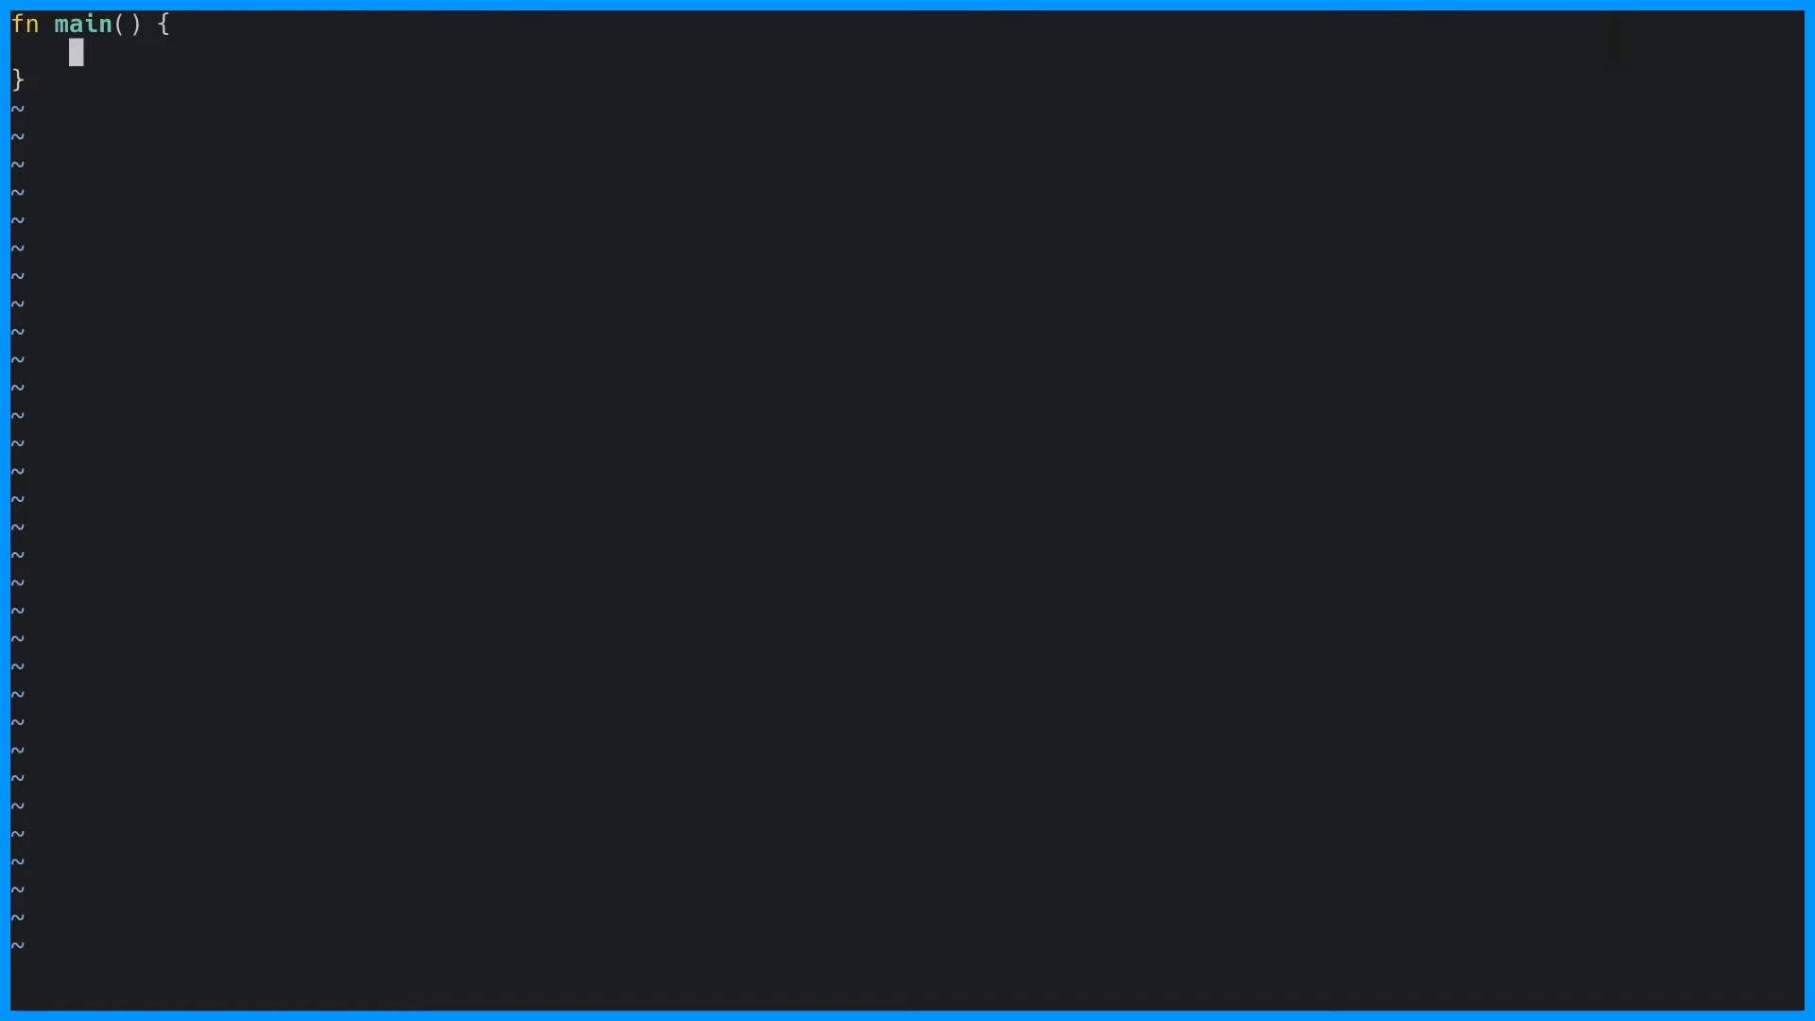
- Declare let mut values: Vec<u32> = Vec::new(); and push 1 onto it
{"action": "type", "text": "let values: Vec<"}
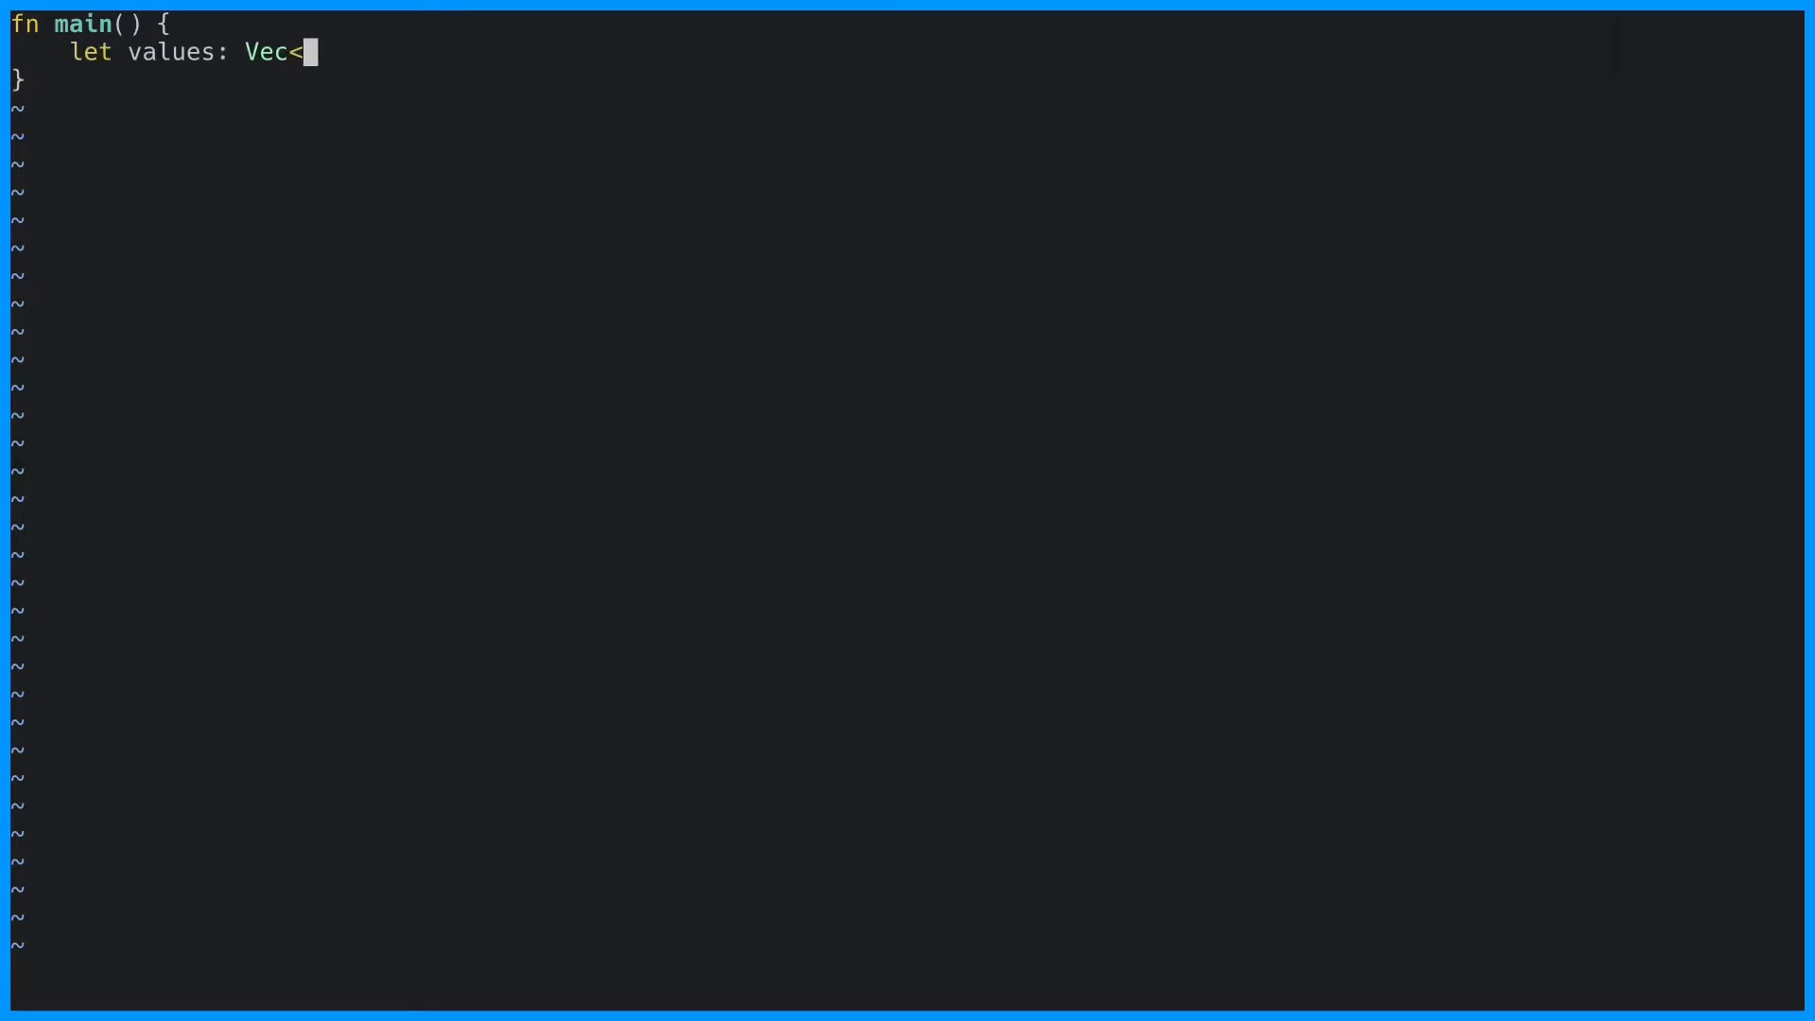
{"action": "type", "text": "u32> = Vec::new("}
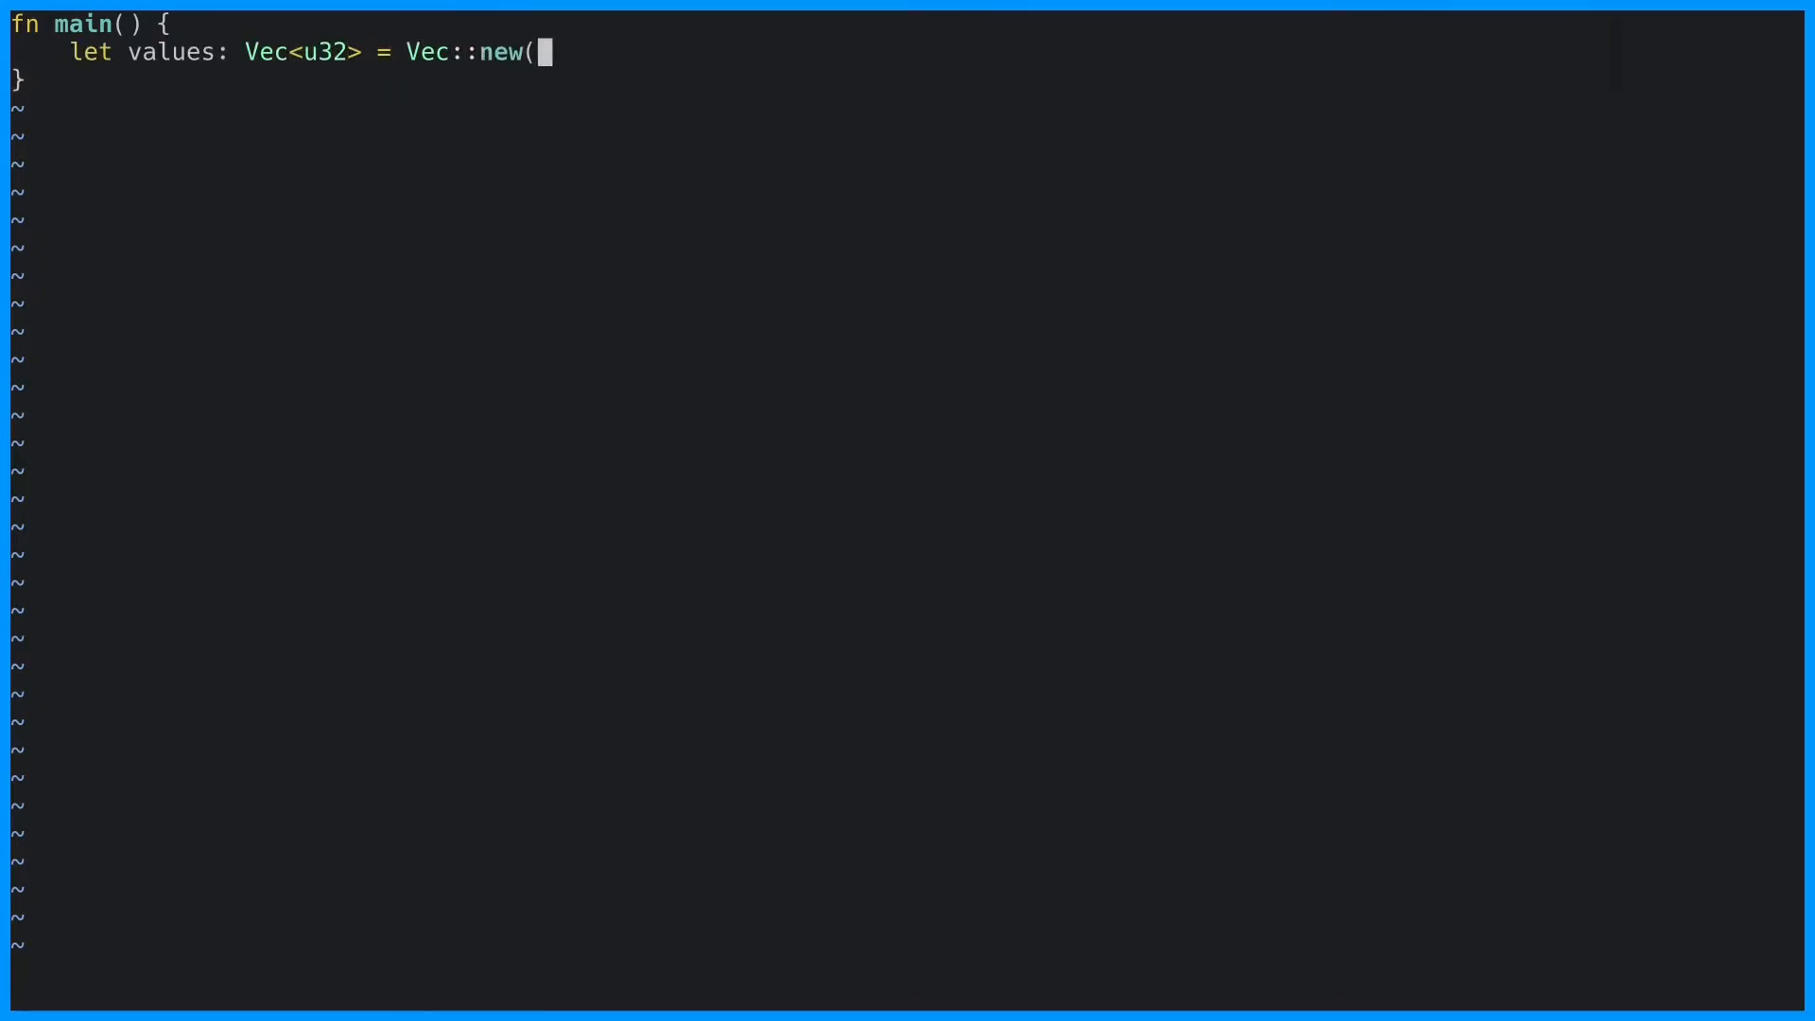
{"action": "type", "text": ");"}
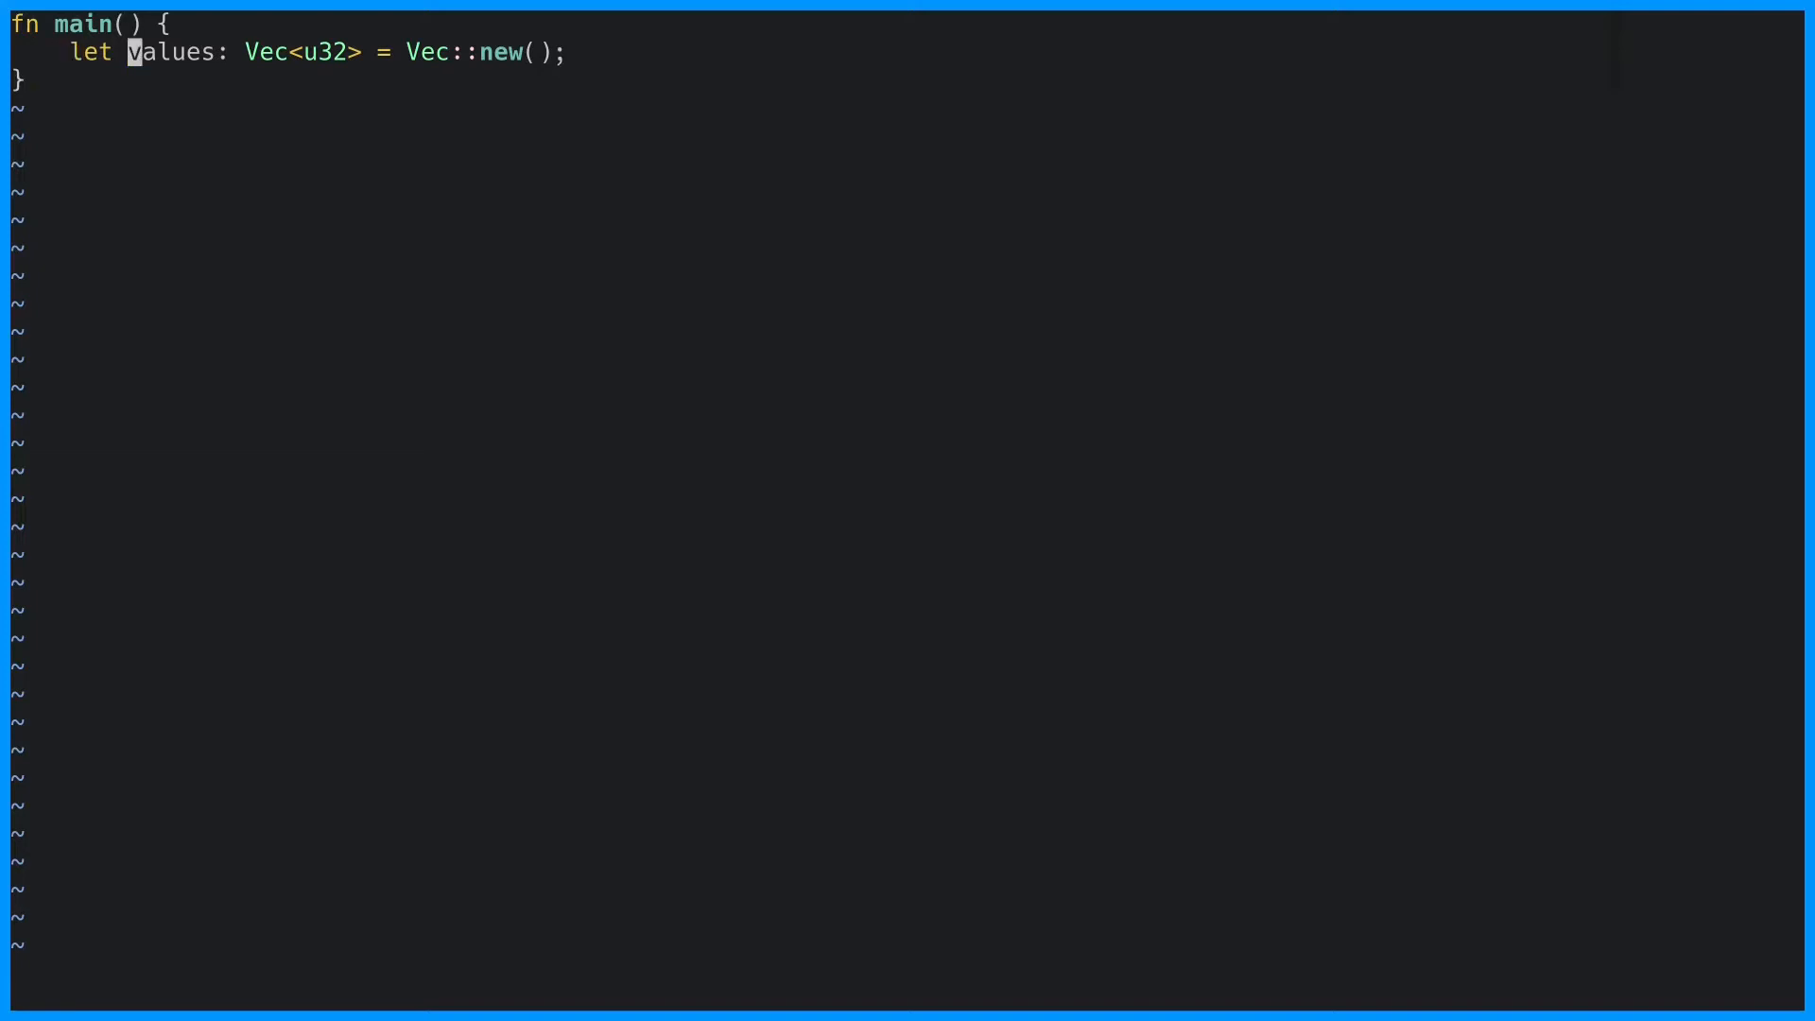
{"action": "type", "text": "mut"}
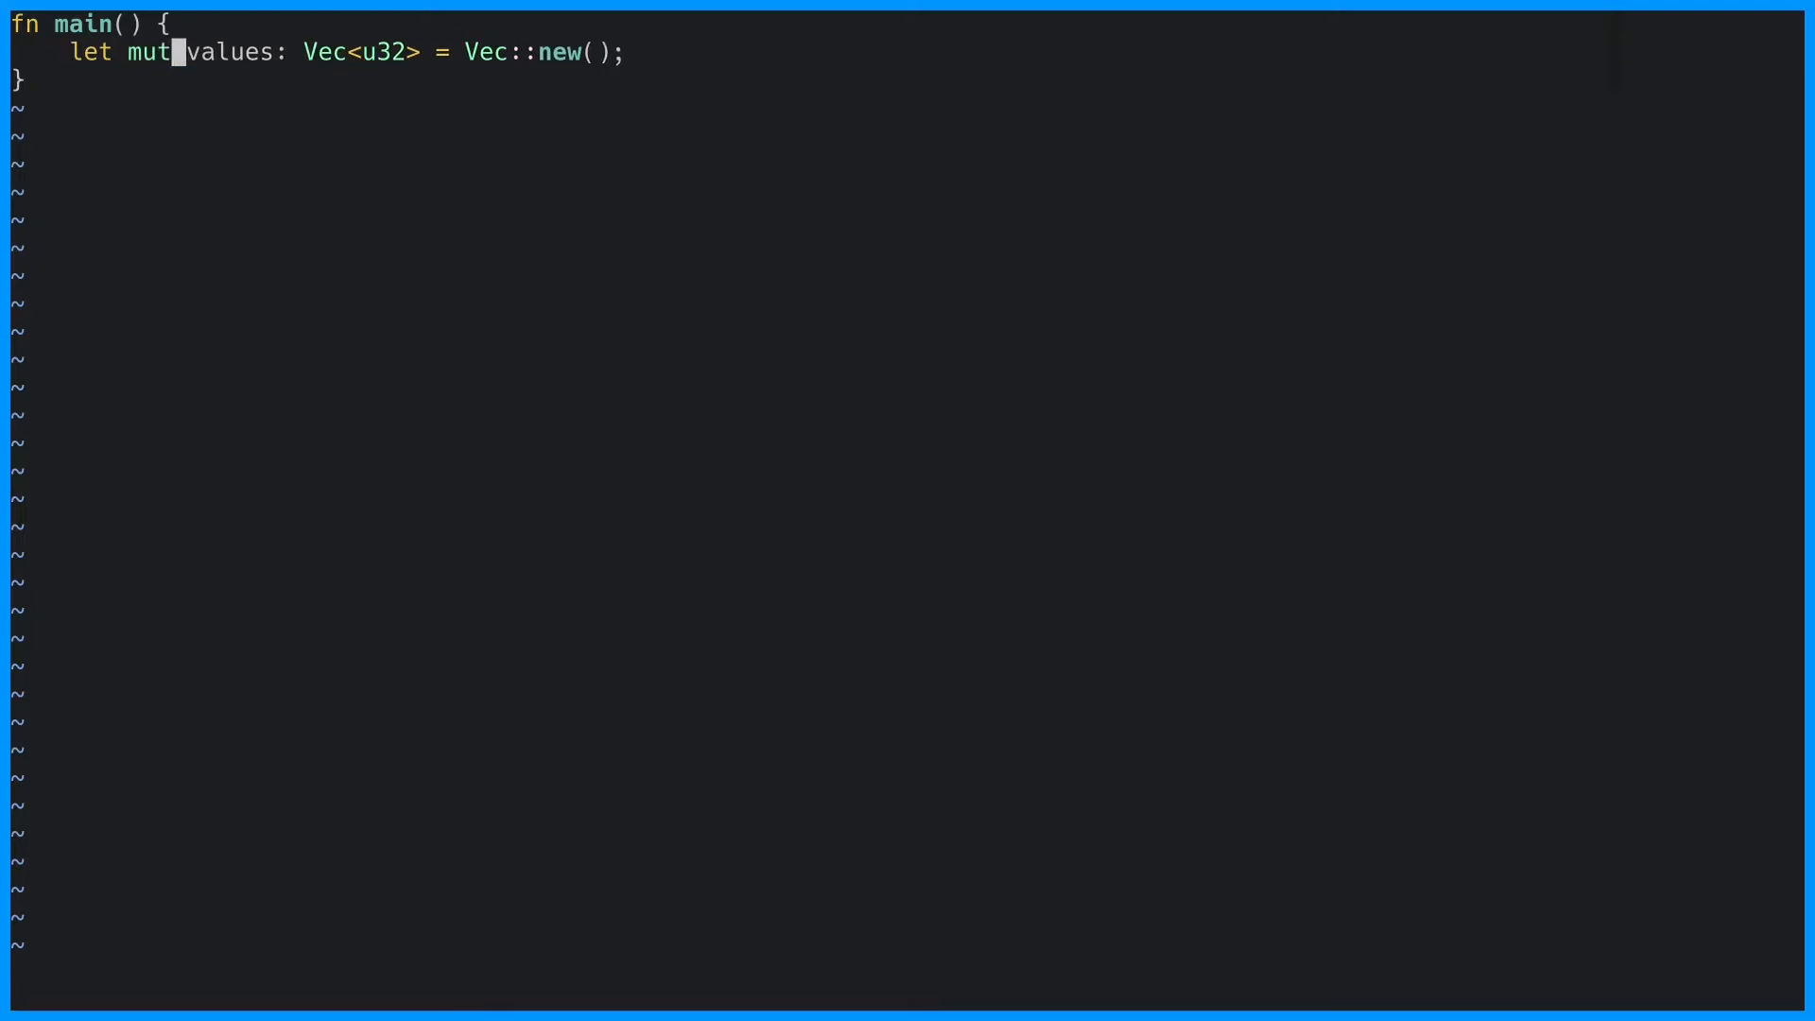
{"action": "type", "text": "values.pu"}
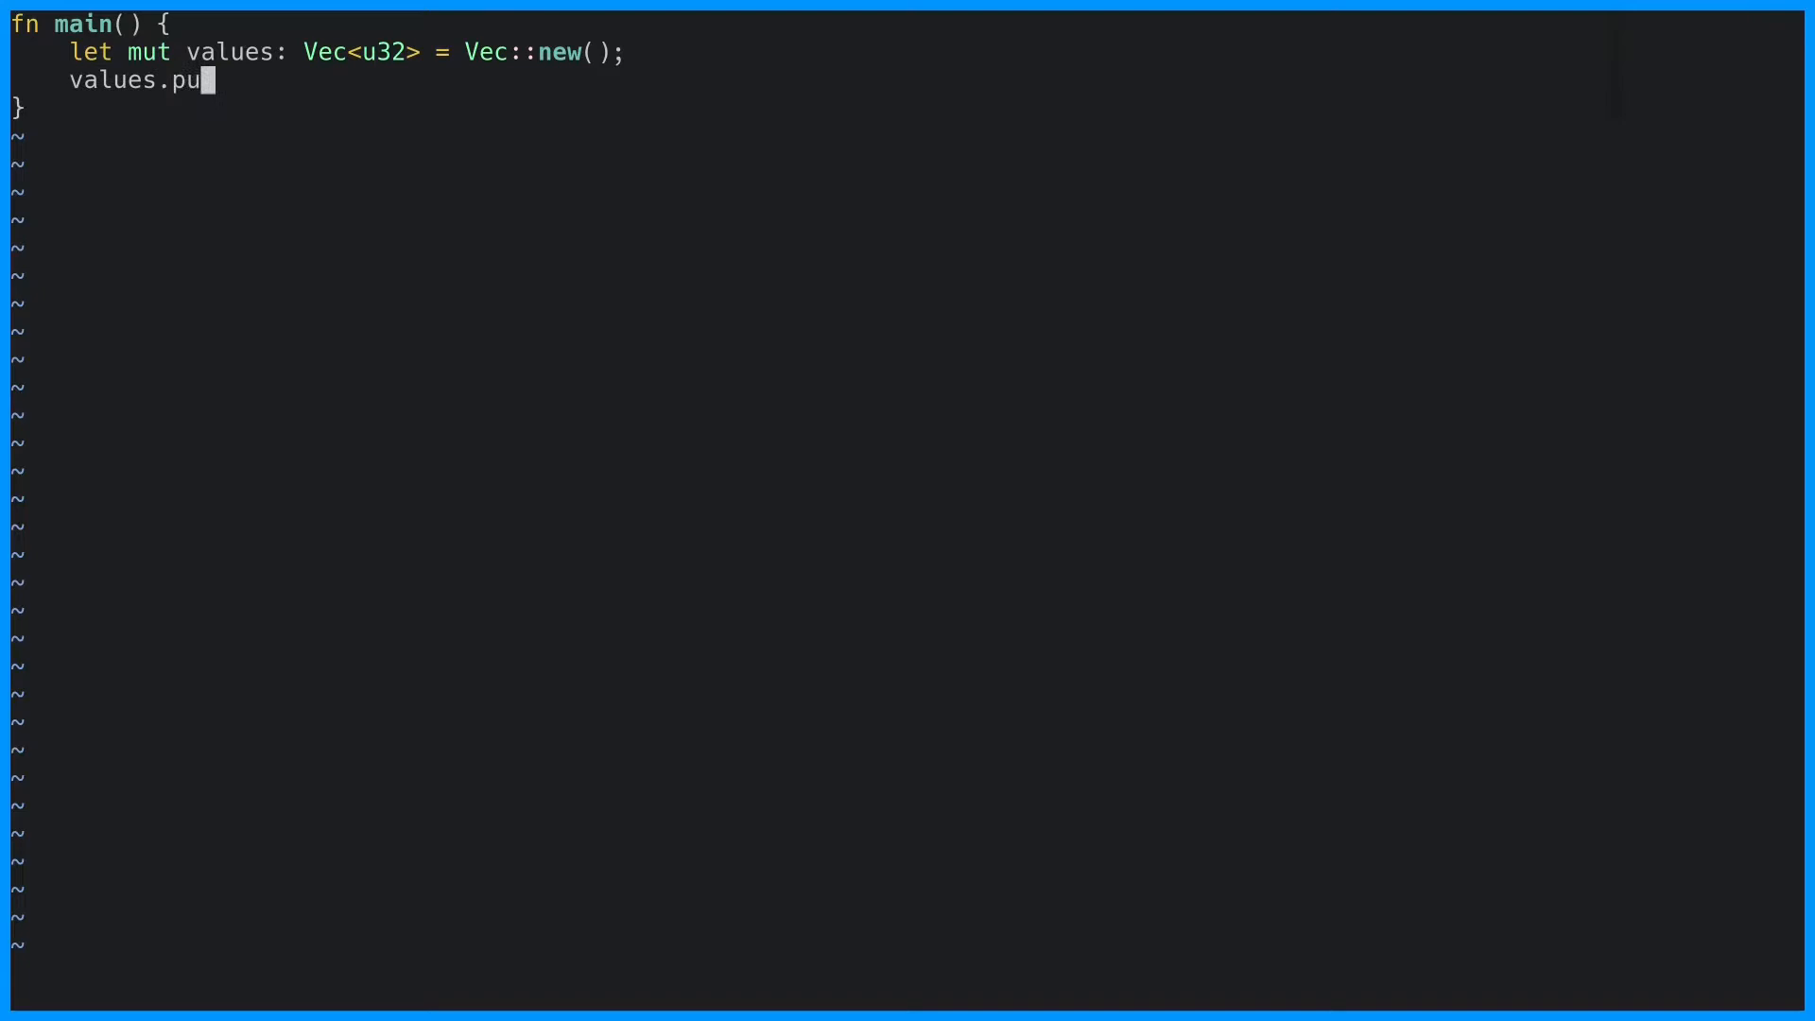
{"action": "type", "text": "sh(1);"}
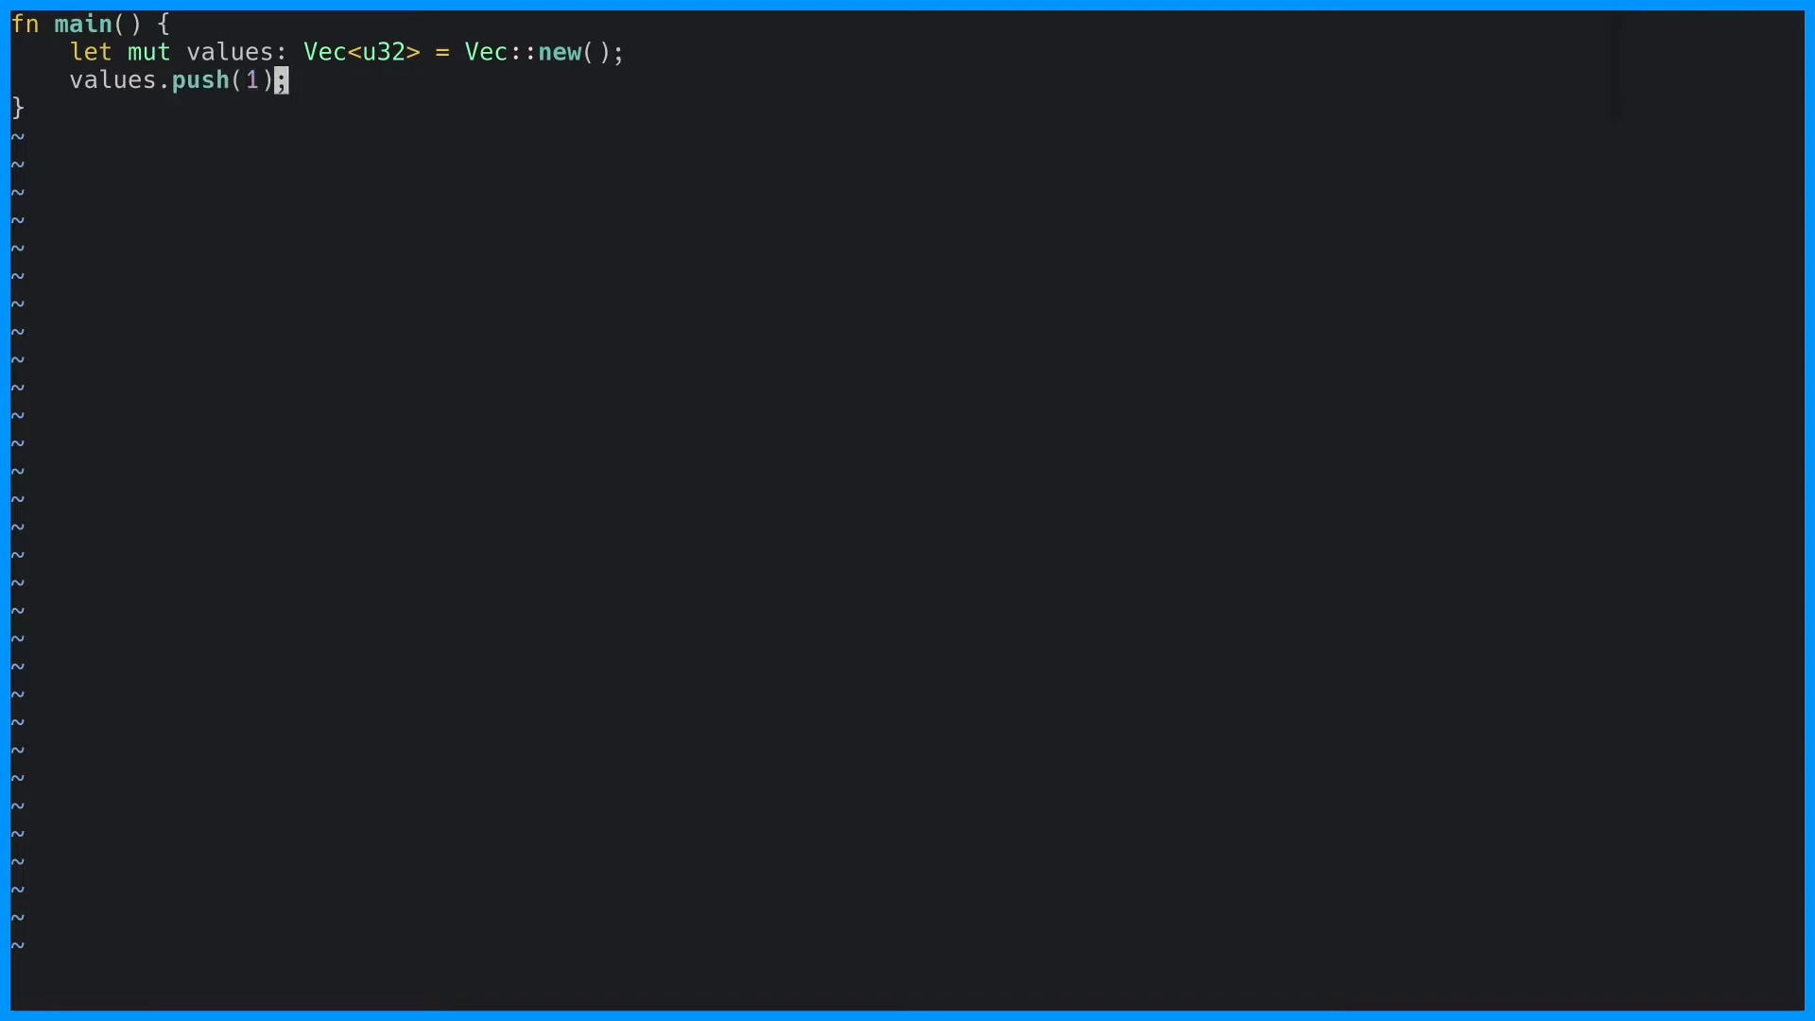
{"action": "key", "text": "Enter"}
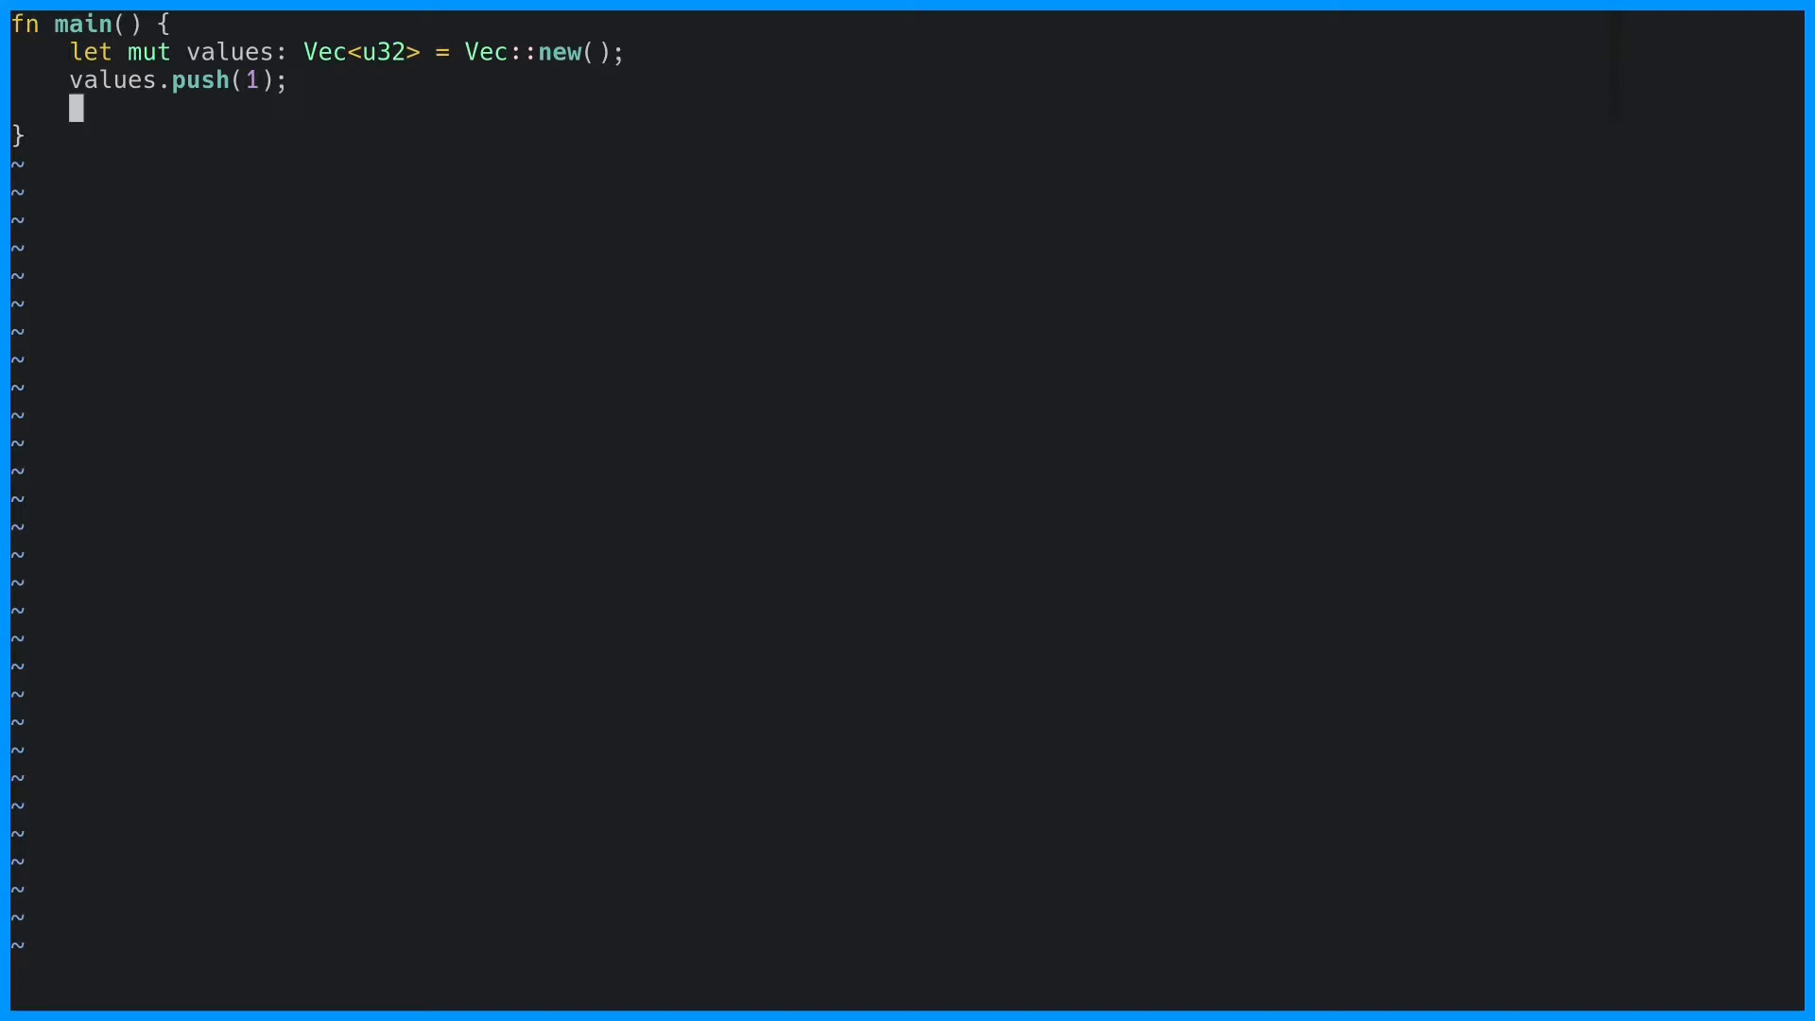
- Add println! lines printing values.len() and values.capacity()
{"action": "type", "text": "println!(\"{}\""}
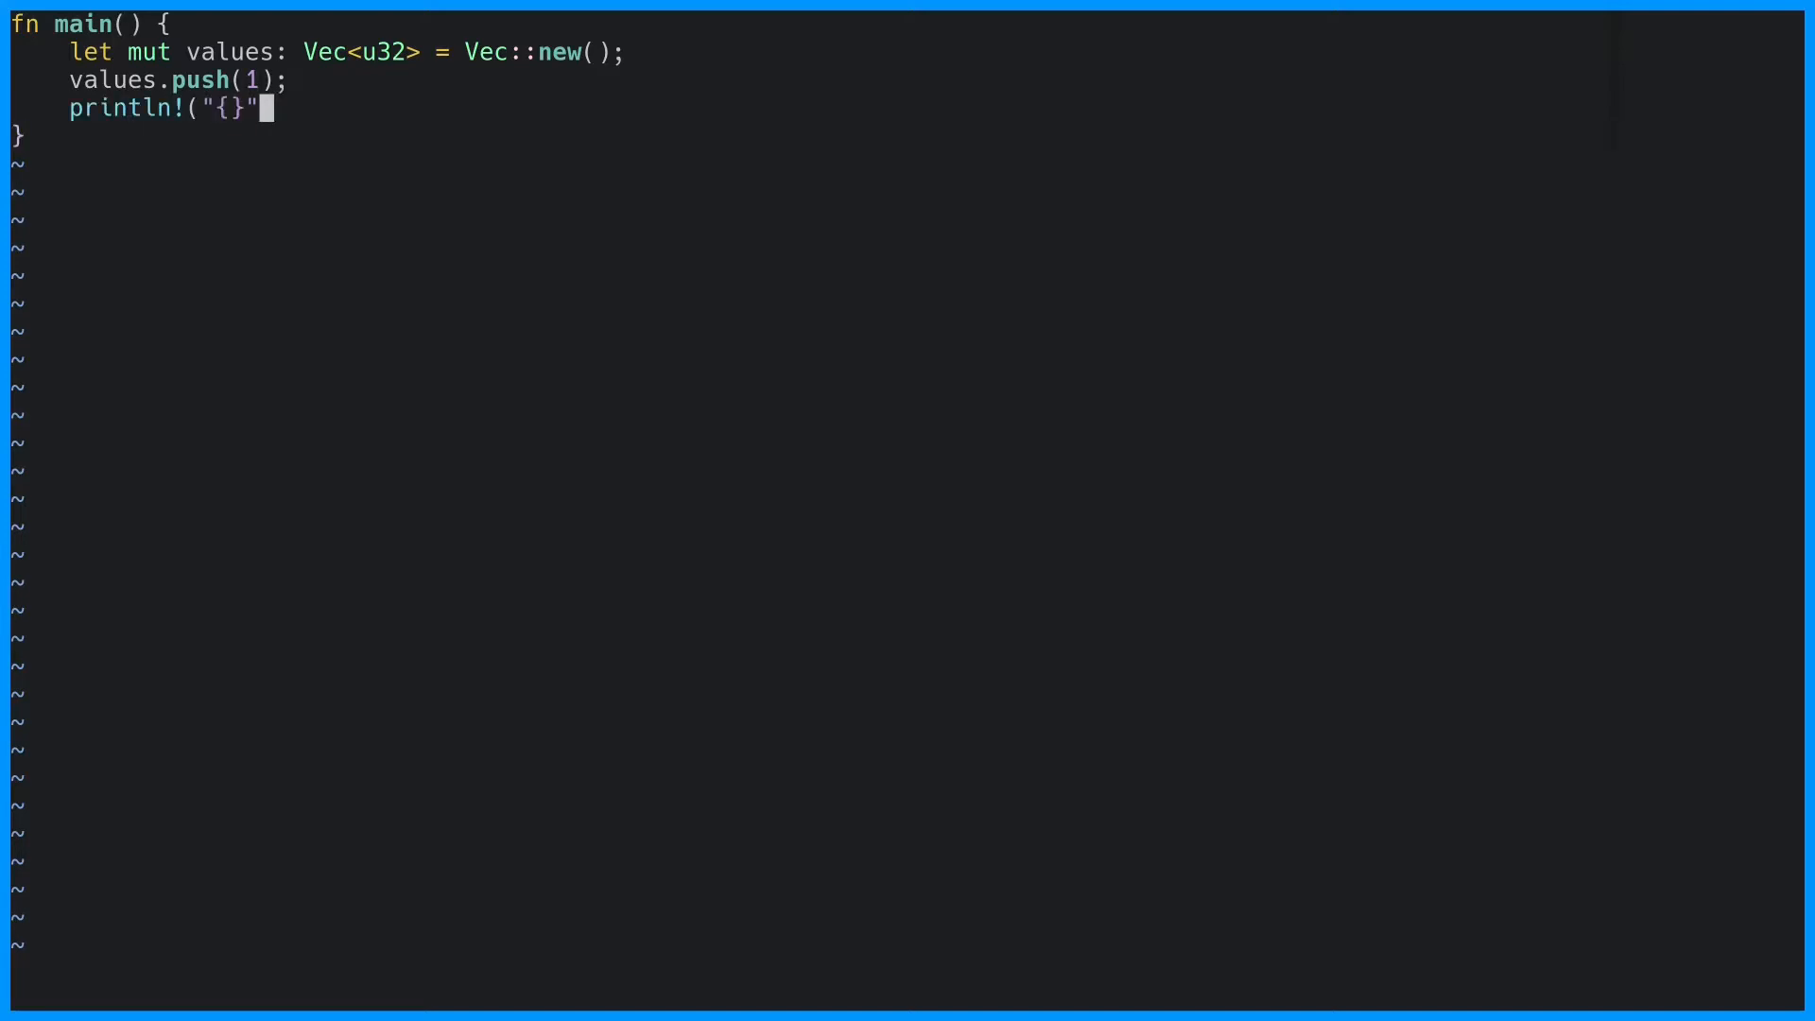
{"action": "type", "text": ", values.len()"}
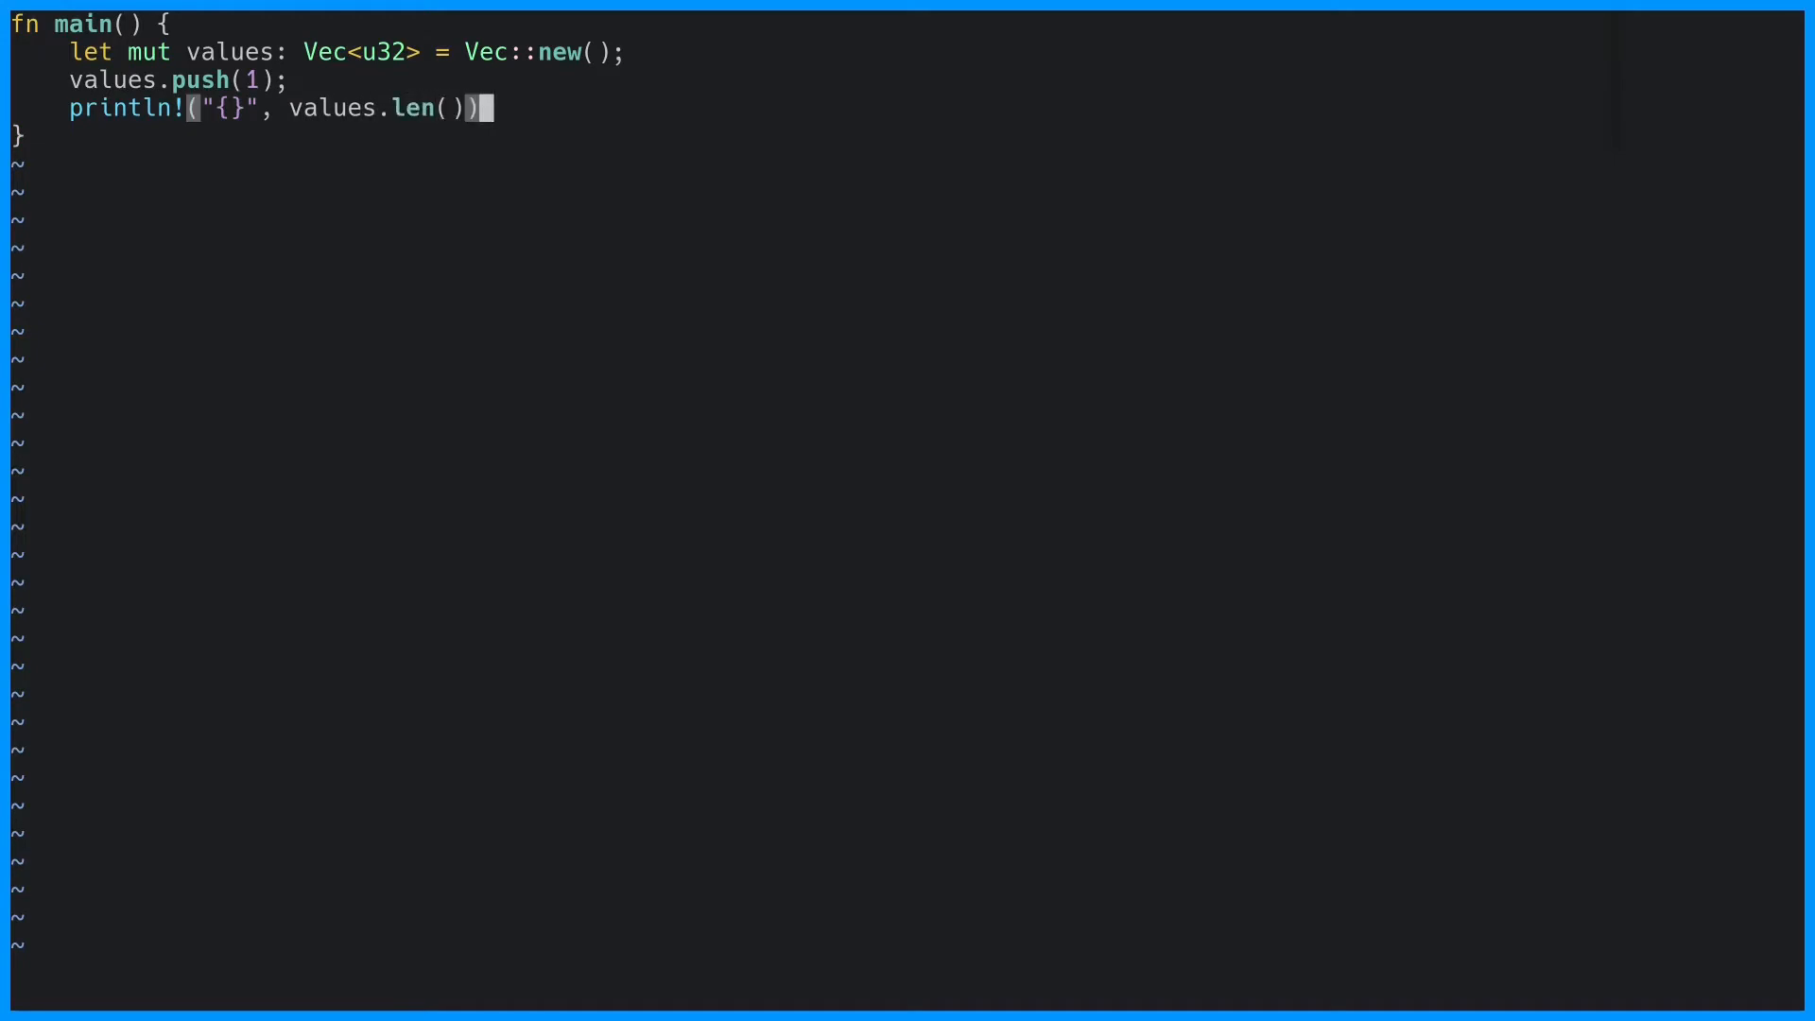
{"action": "type", "text": ";"}
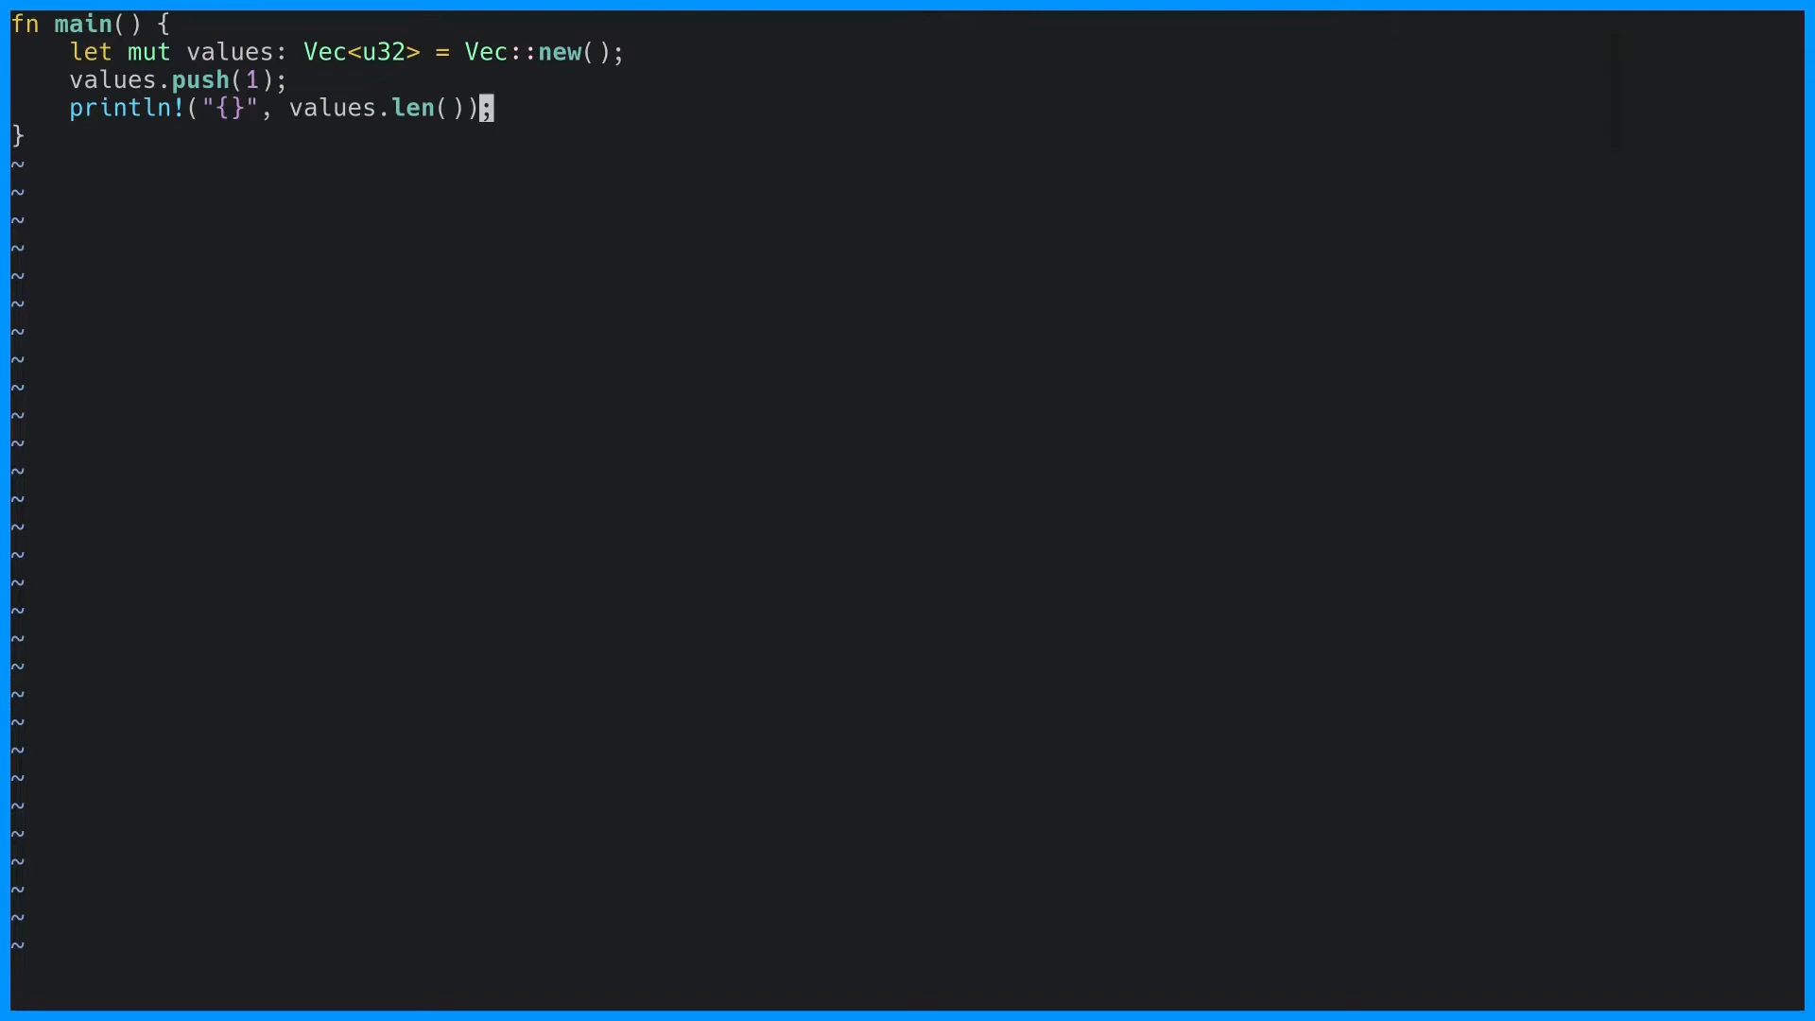
{"action": "type", "text": "p"}
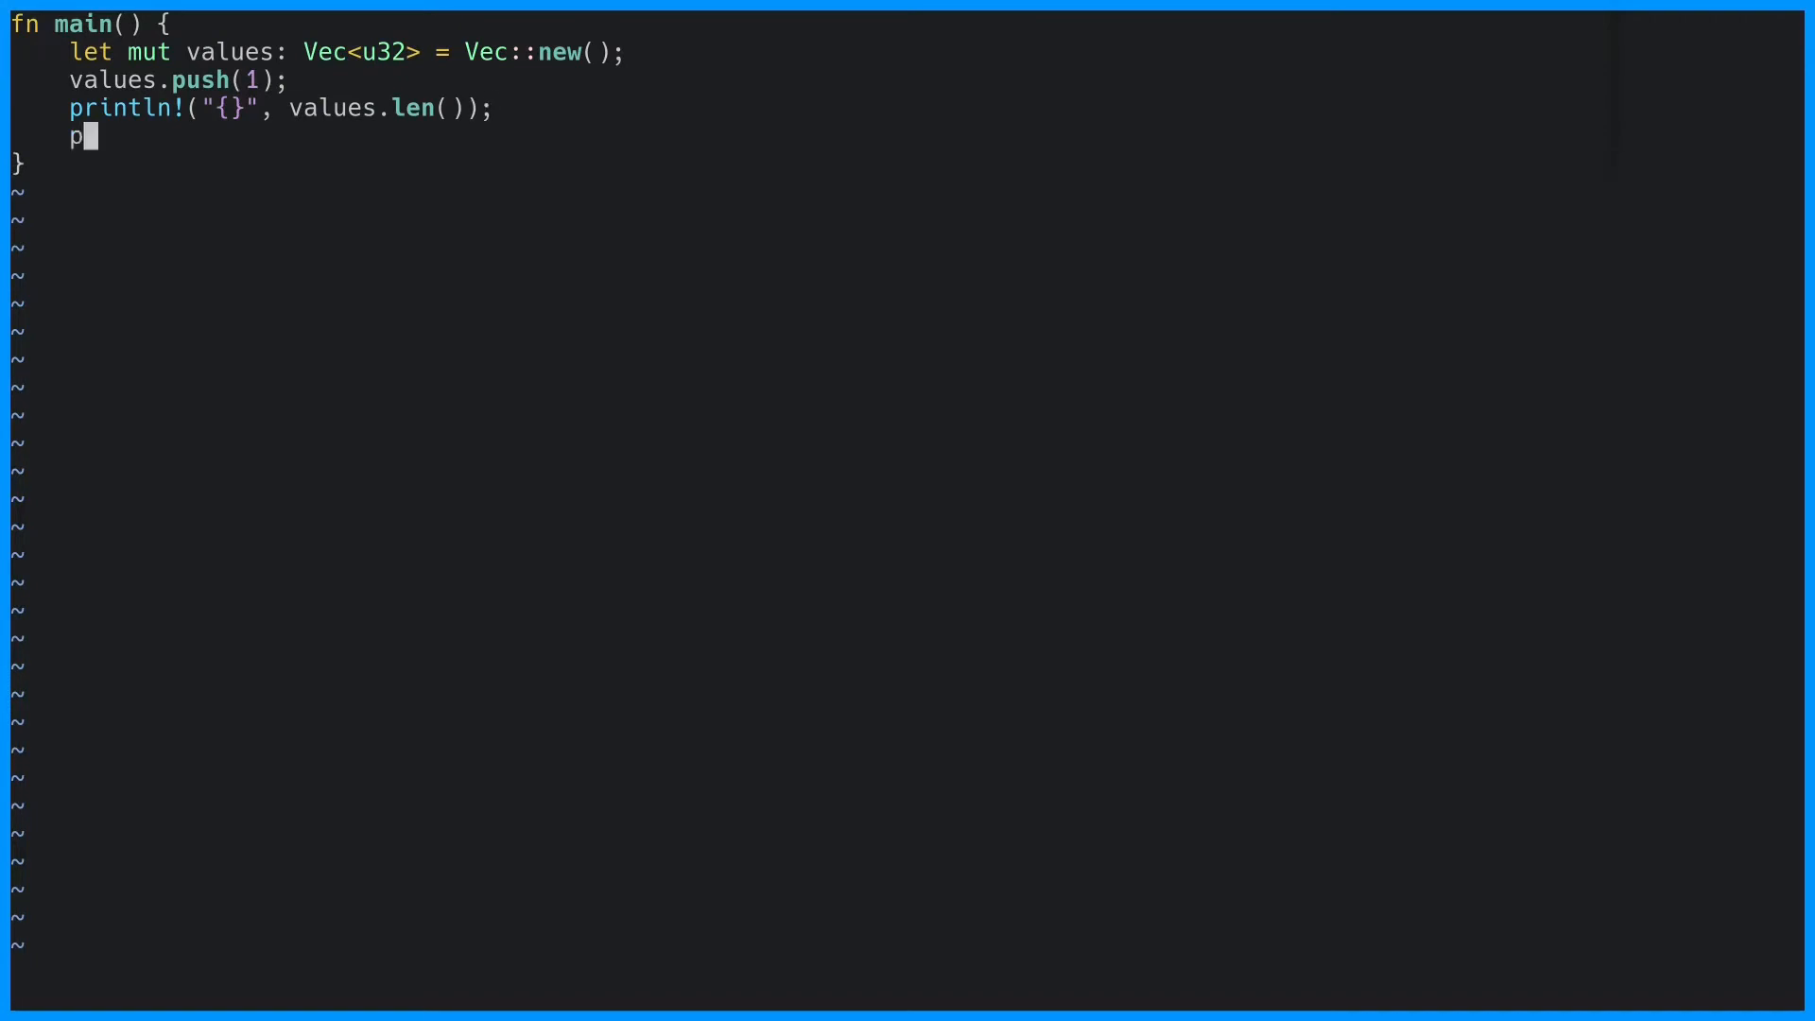
{"action": "type", "text": "rintln!(\"{}\""}
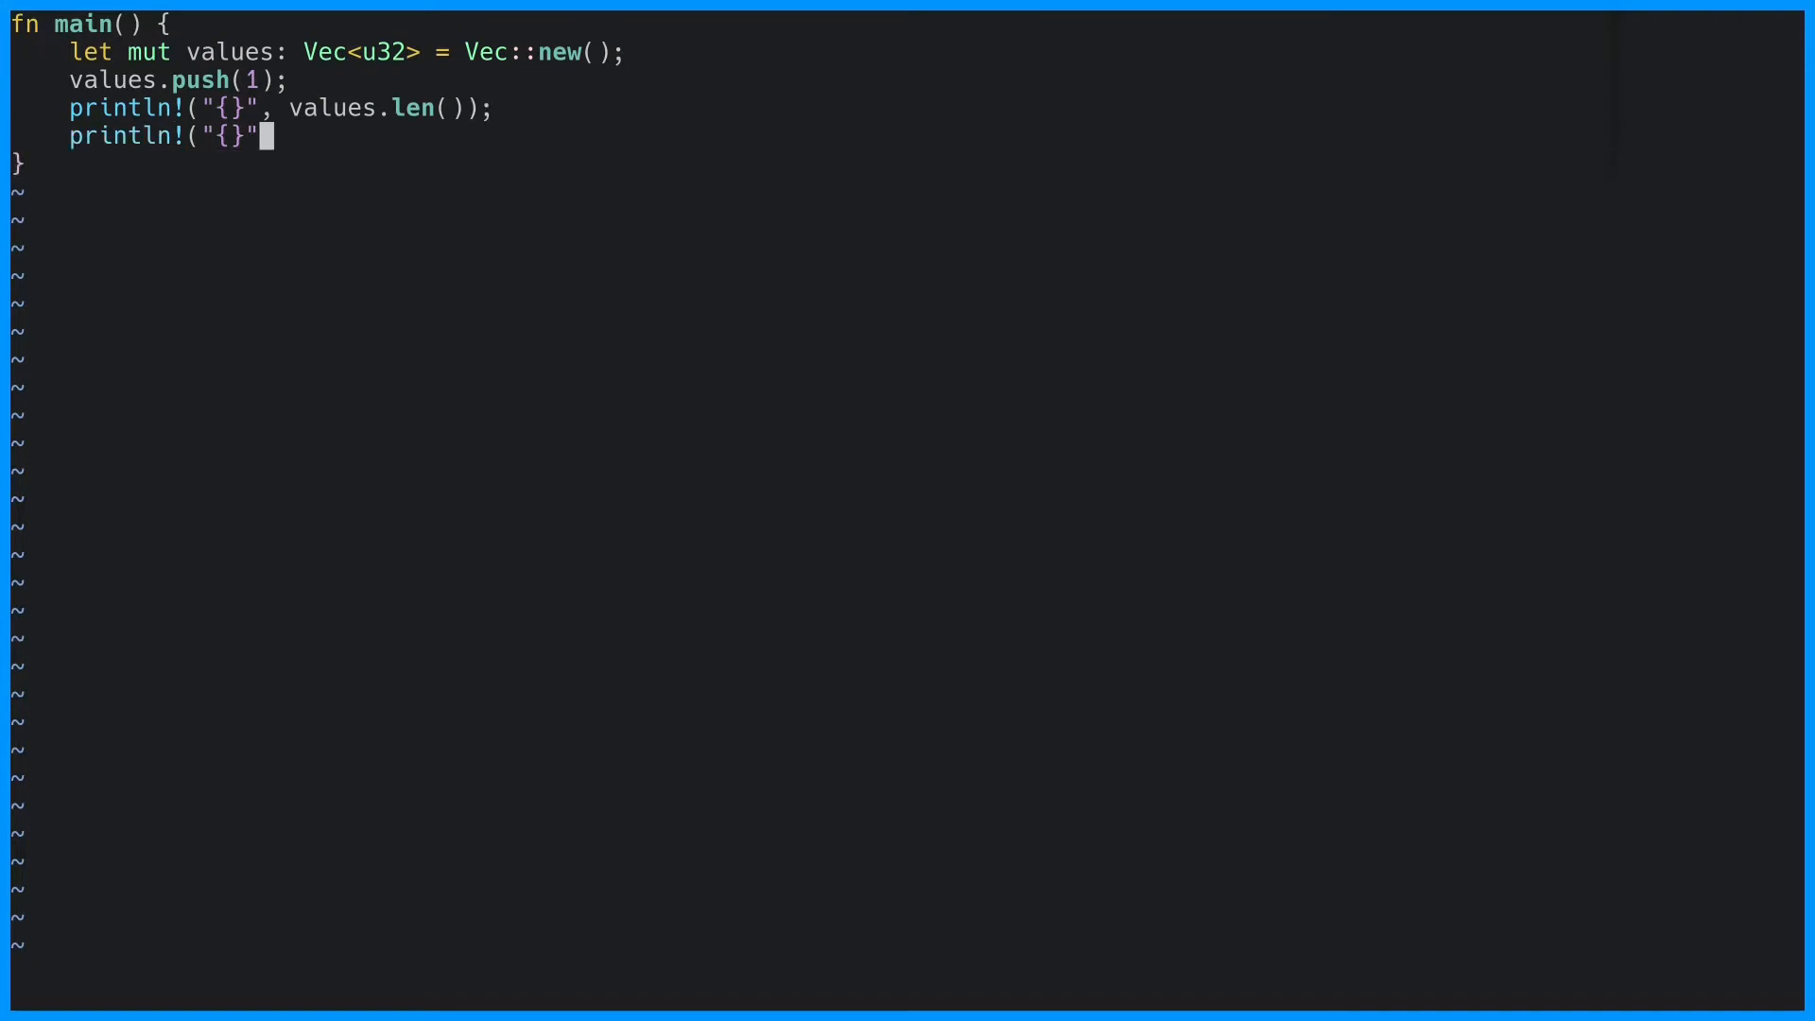
{"action": "type", "text": ", values.capacity());"}
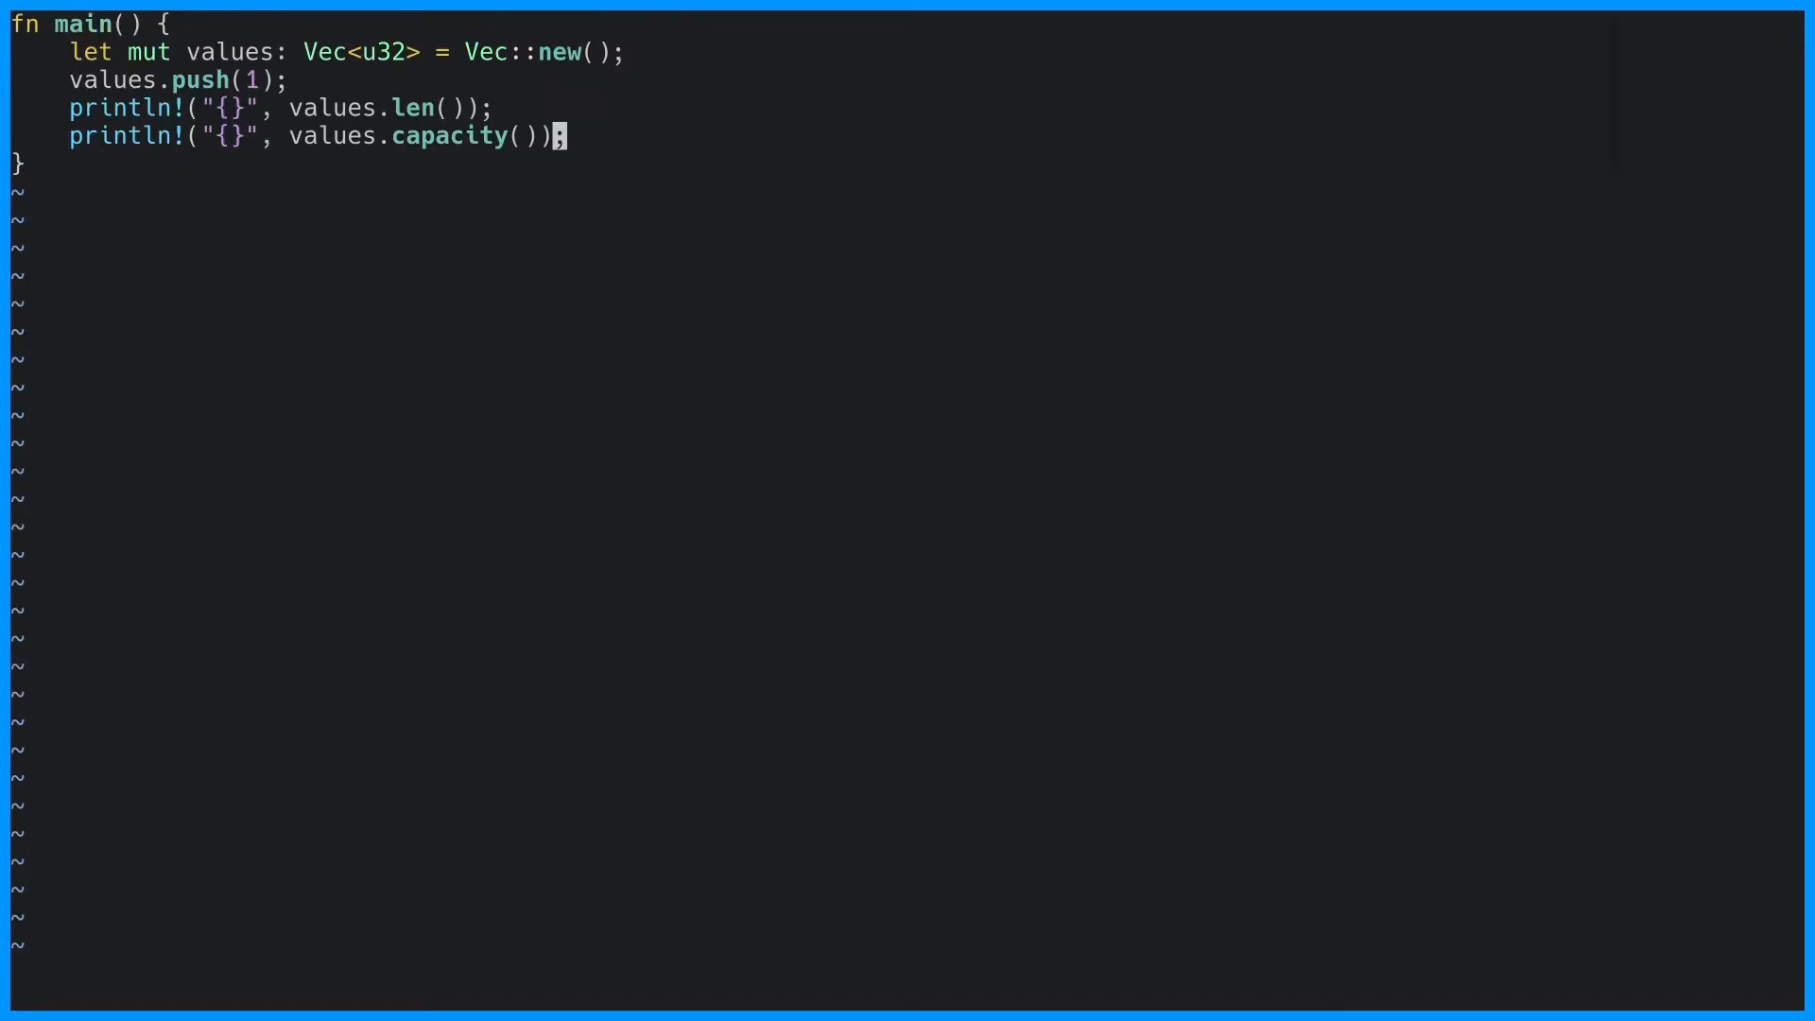
- Add values.push(2) through push(5) and relabel the prints "len before: {}" and "capacity before: {}"
{"action": "type", "text": "values.push"}
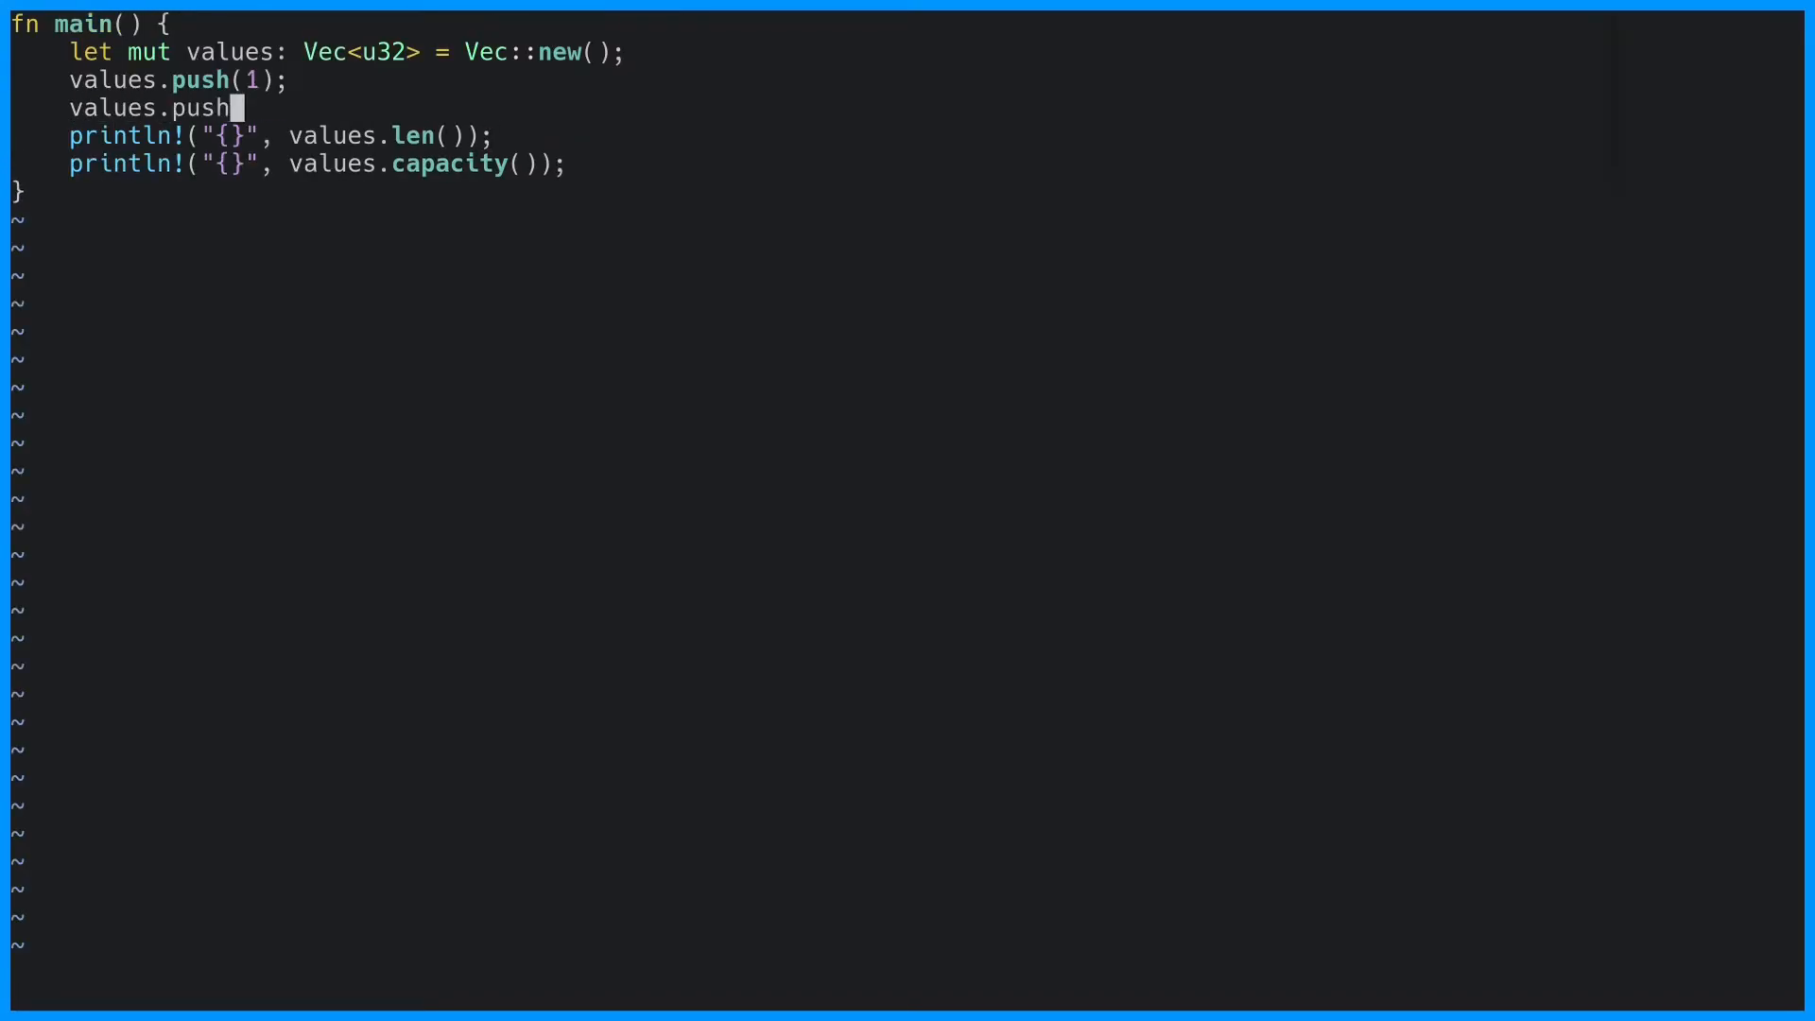
{"action": "type", "text": "(1);"}
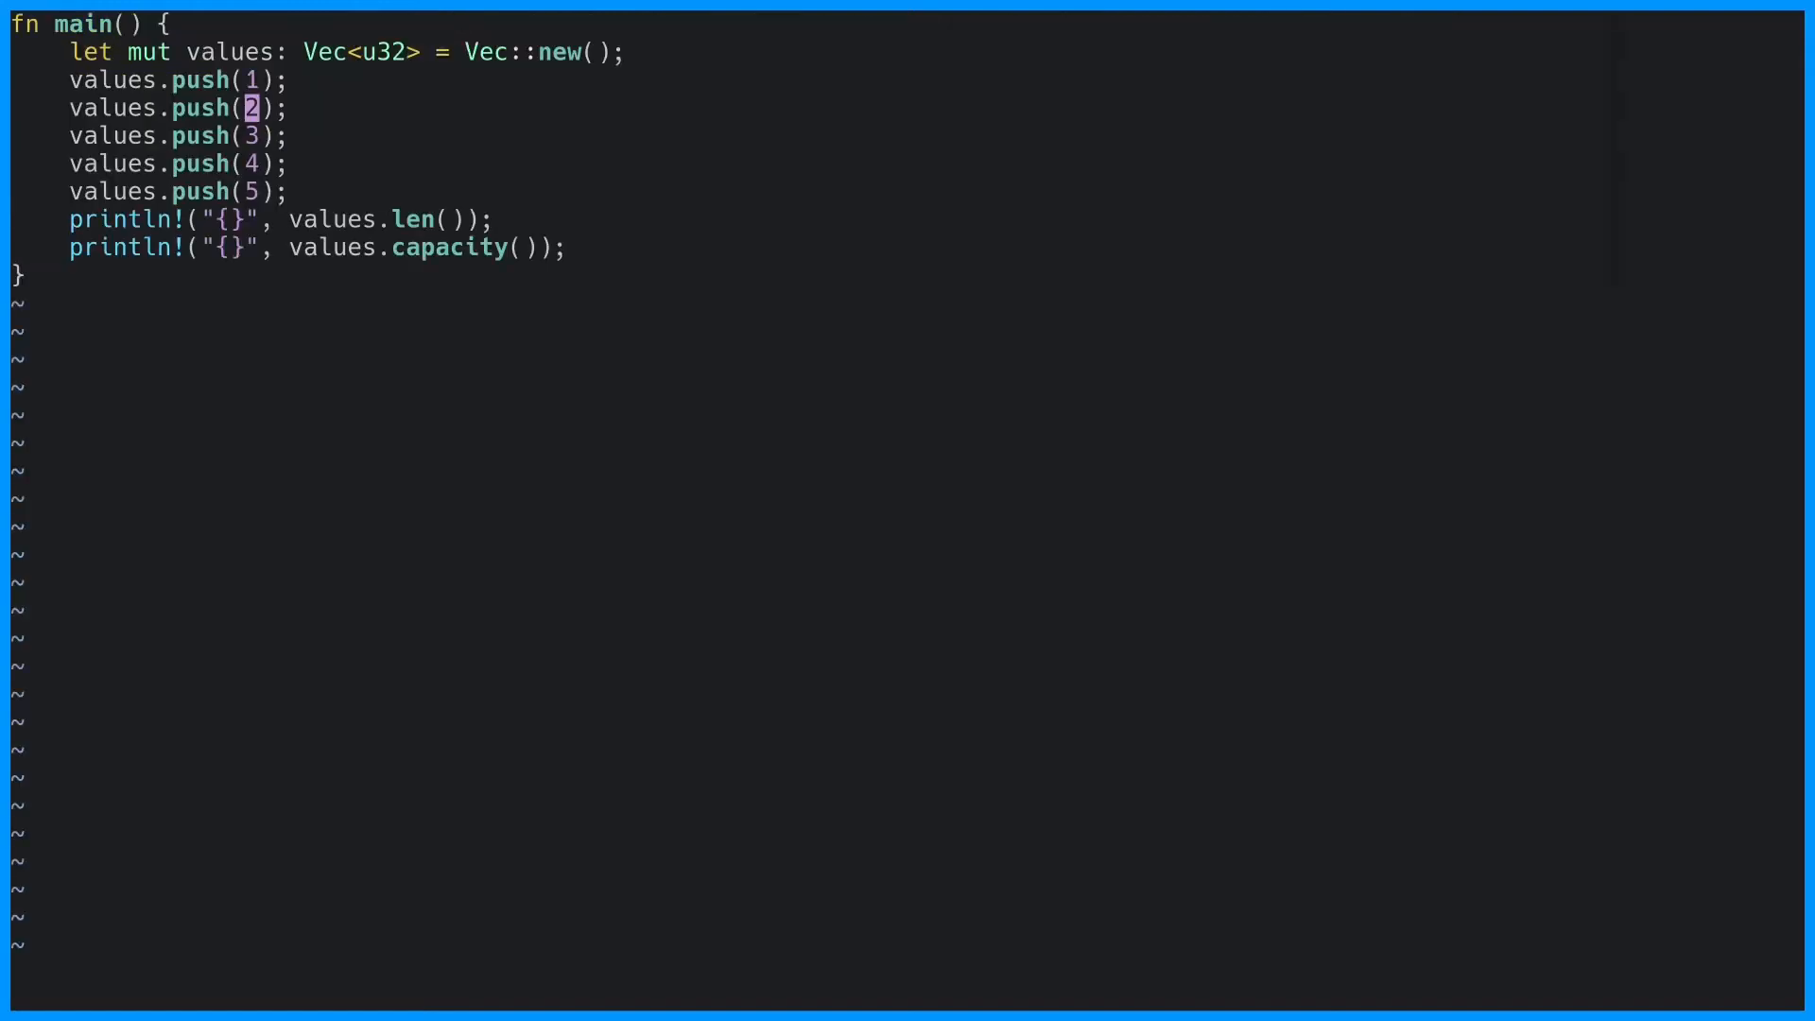
{"action": "type", "text": "len before:"}
{"action": "left_click", "coordinate": [318, 247]}
{"action": "type", "text": "capacity before: "}
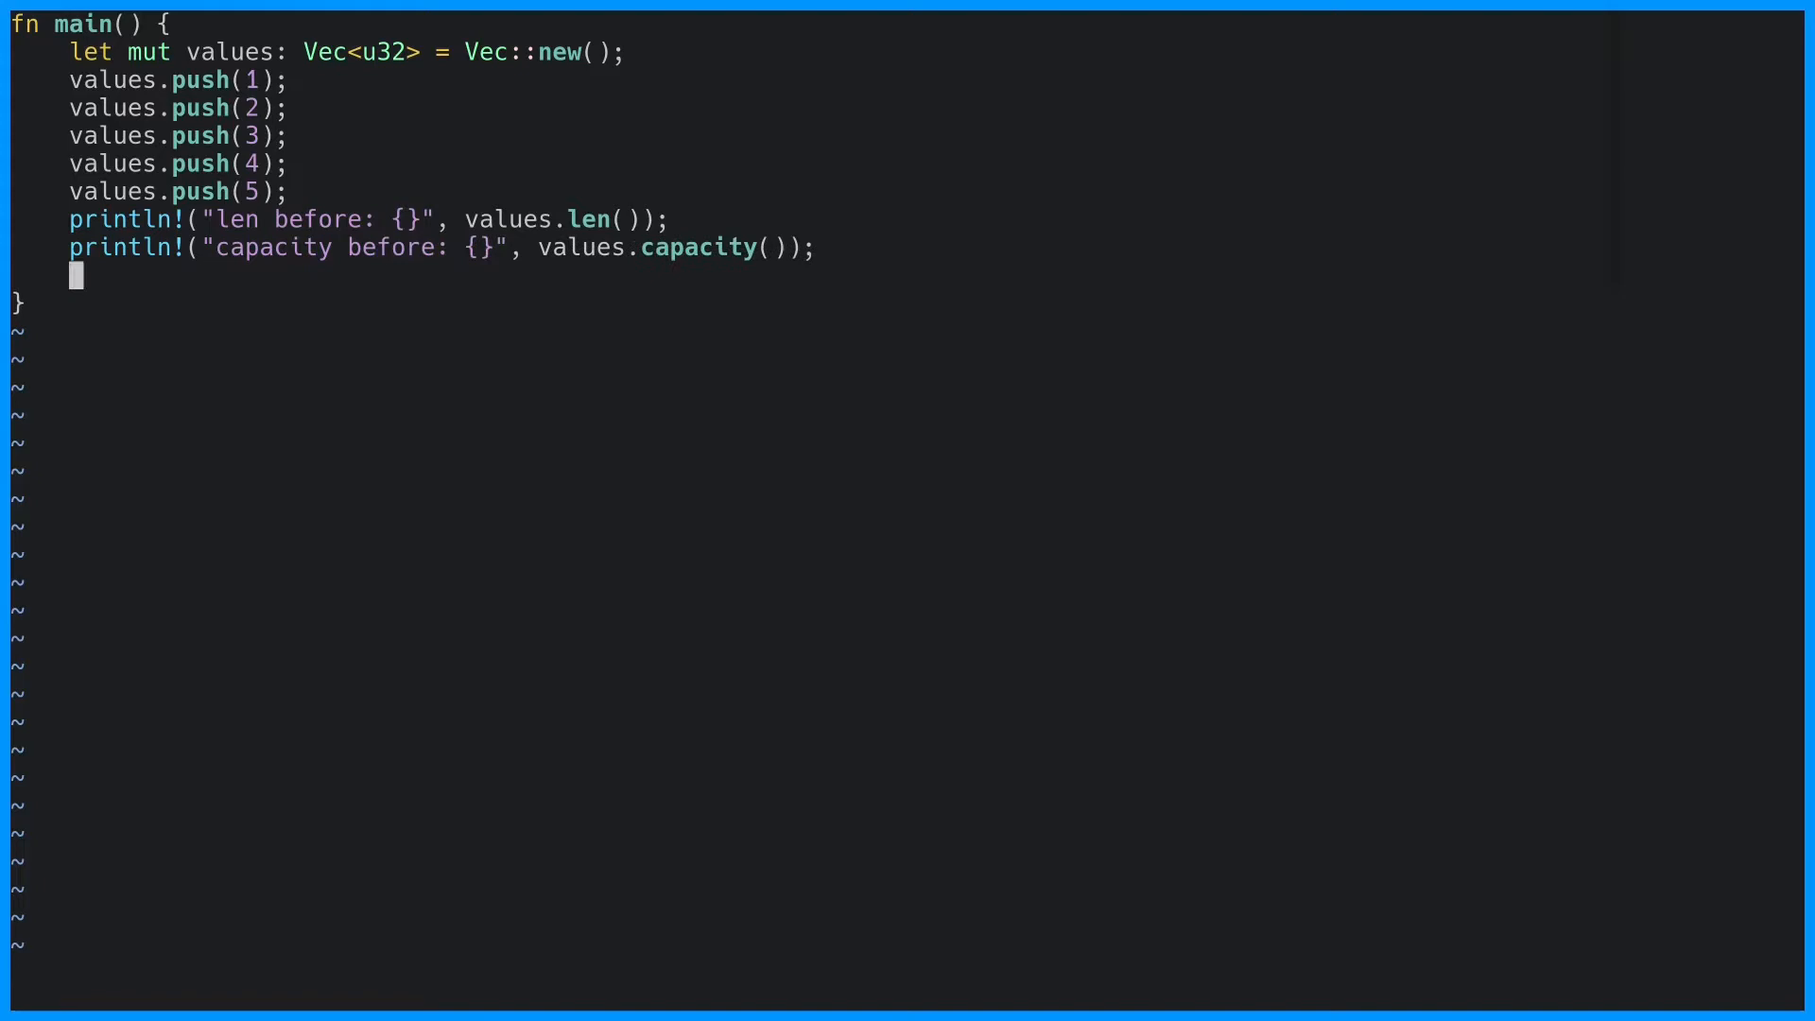
- Add values.pop() and values.remove(0), then copy the prints relabelled "after" via :s/before/after/
{"action": "type", "text": "values.pop();"}
{"action": "left_click", "coordinate": [900, 972]}
{"action": "type", "text": ":'<,'>s"}
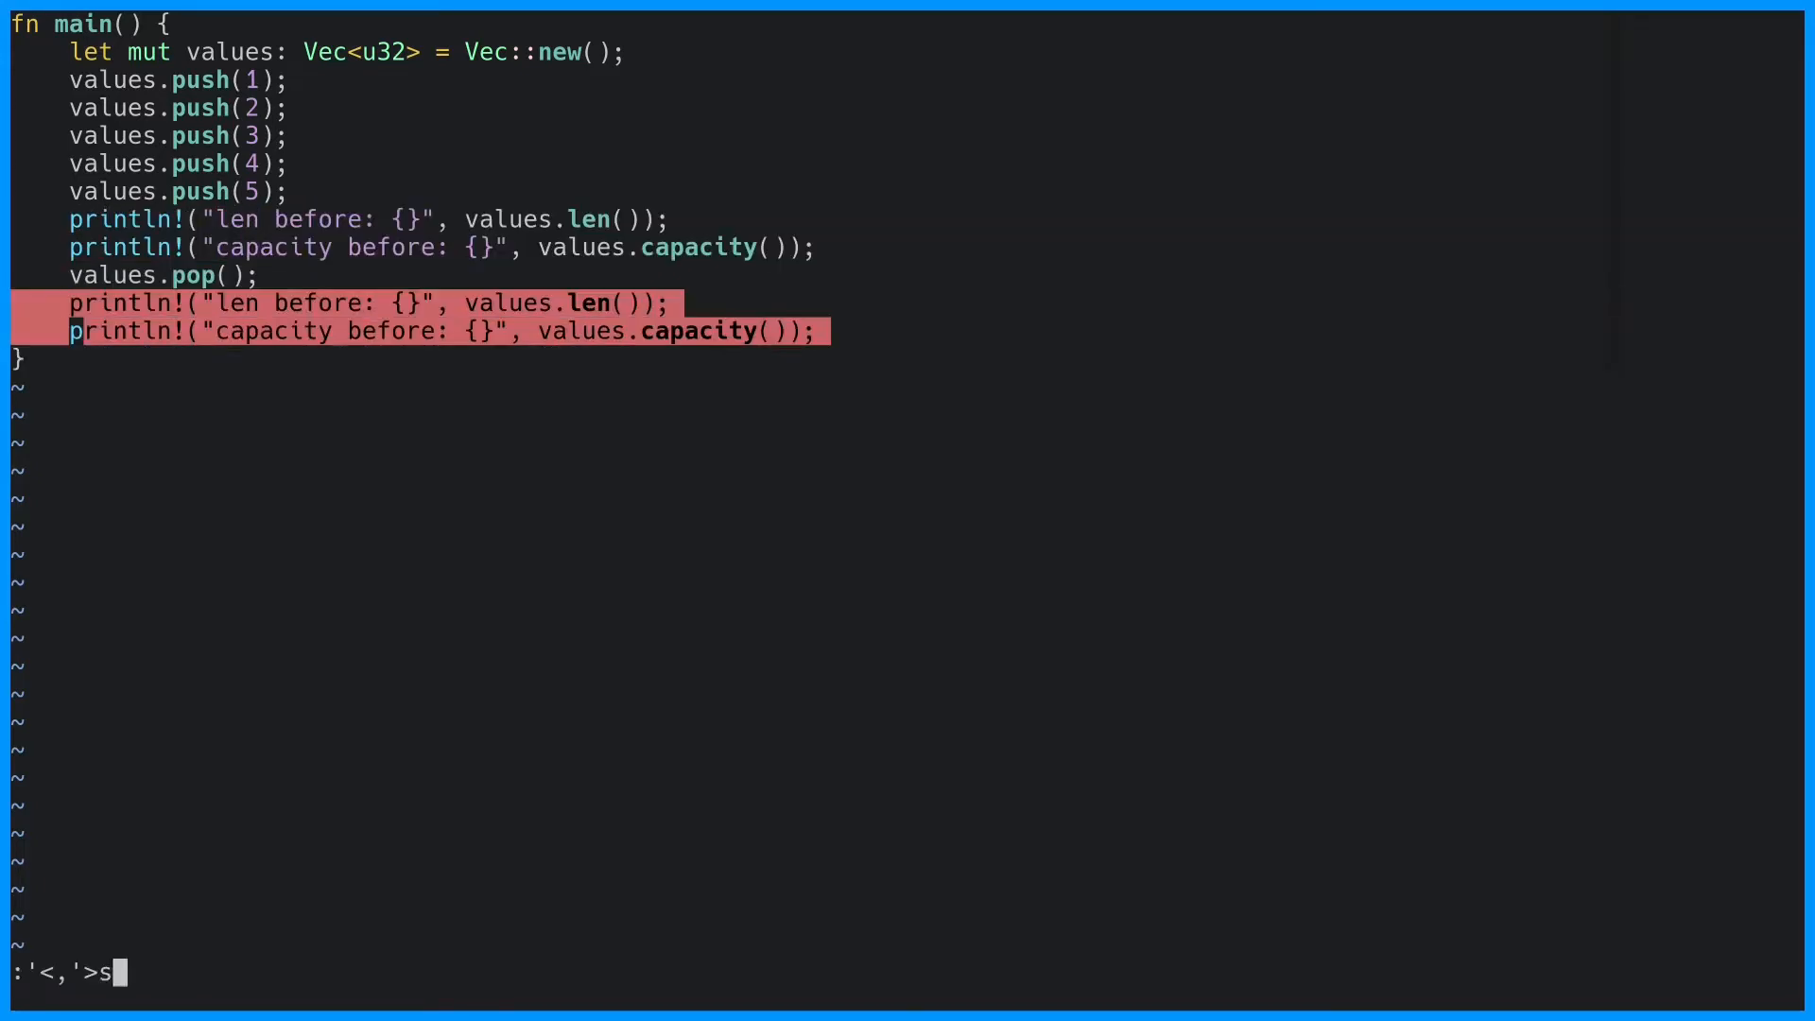
{"action": "type", "text": "/before/afft"}
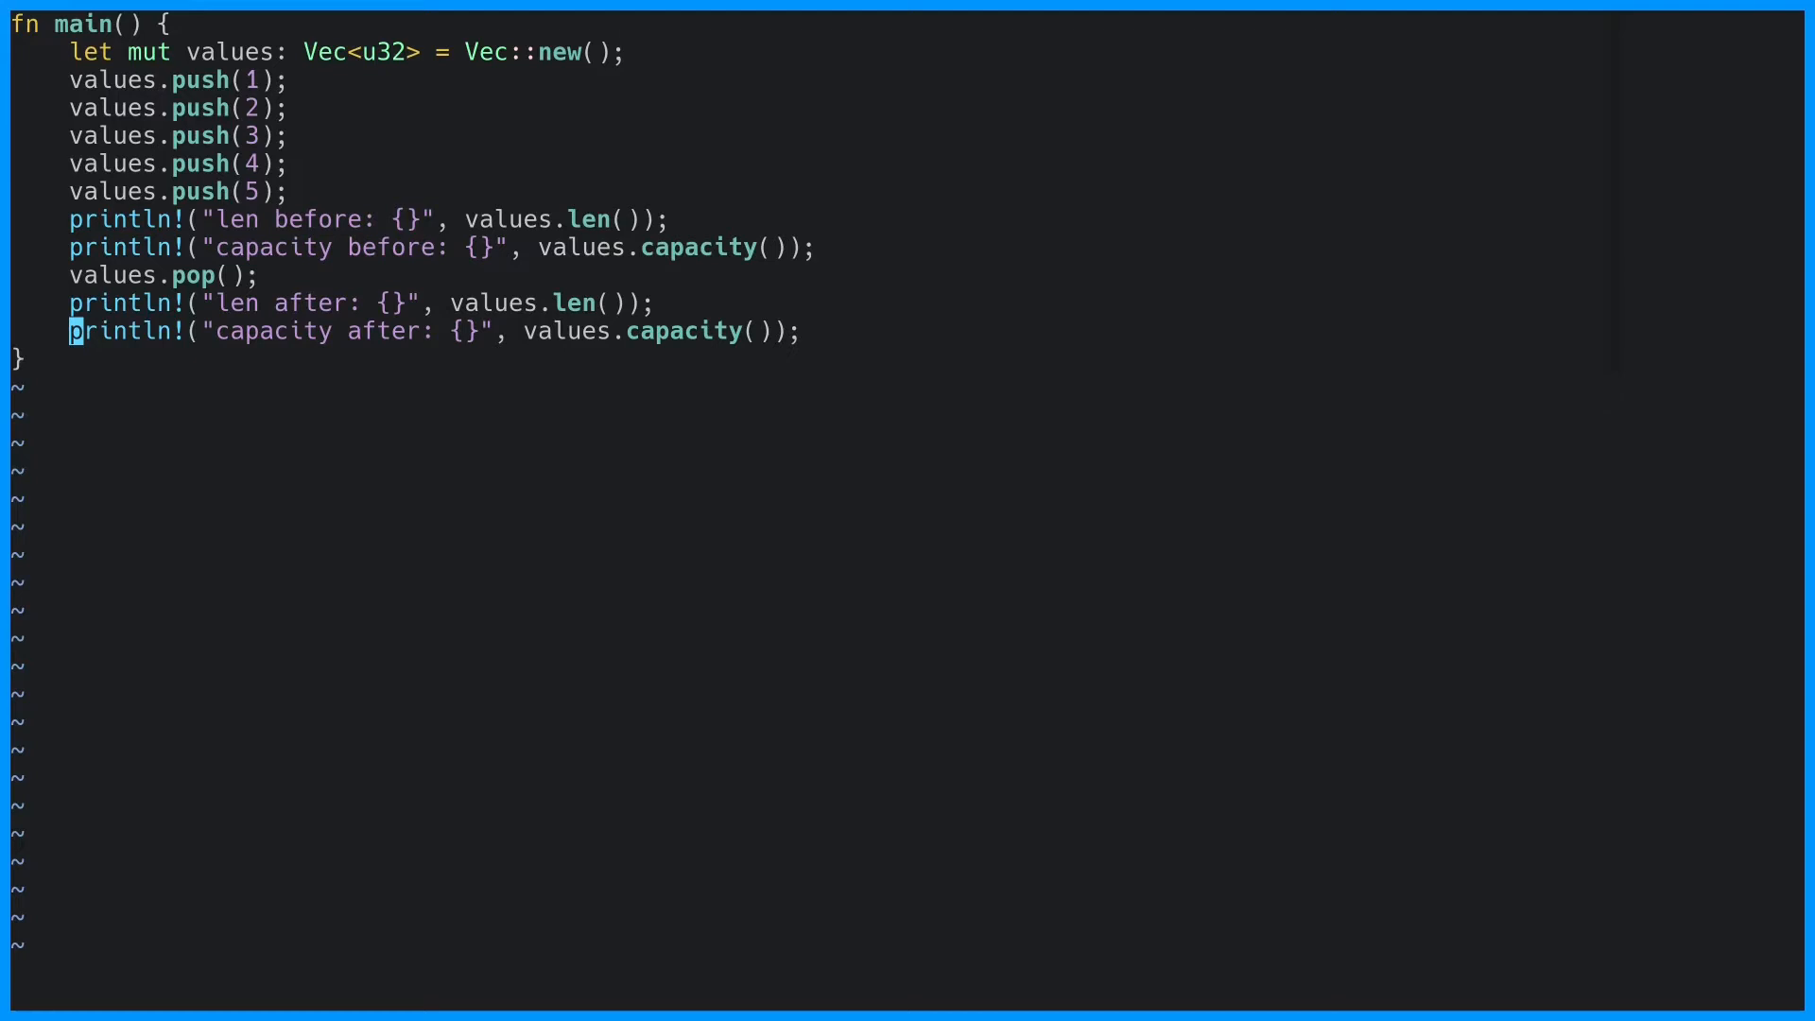
{"action": "type", "text": "values."}
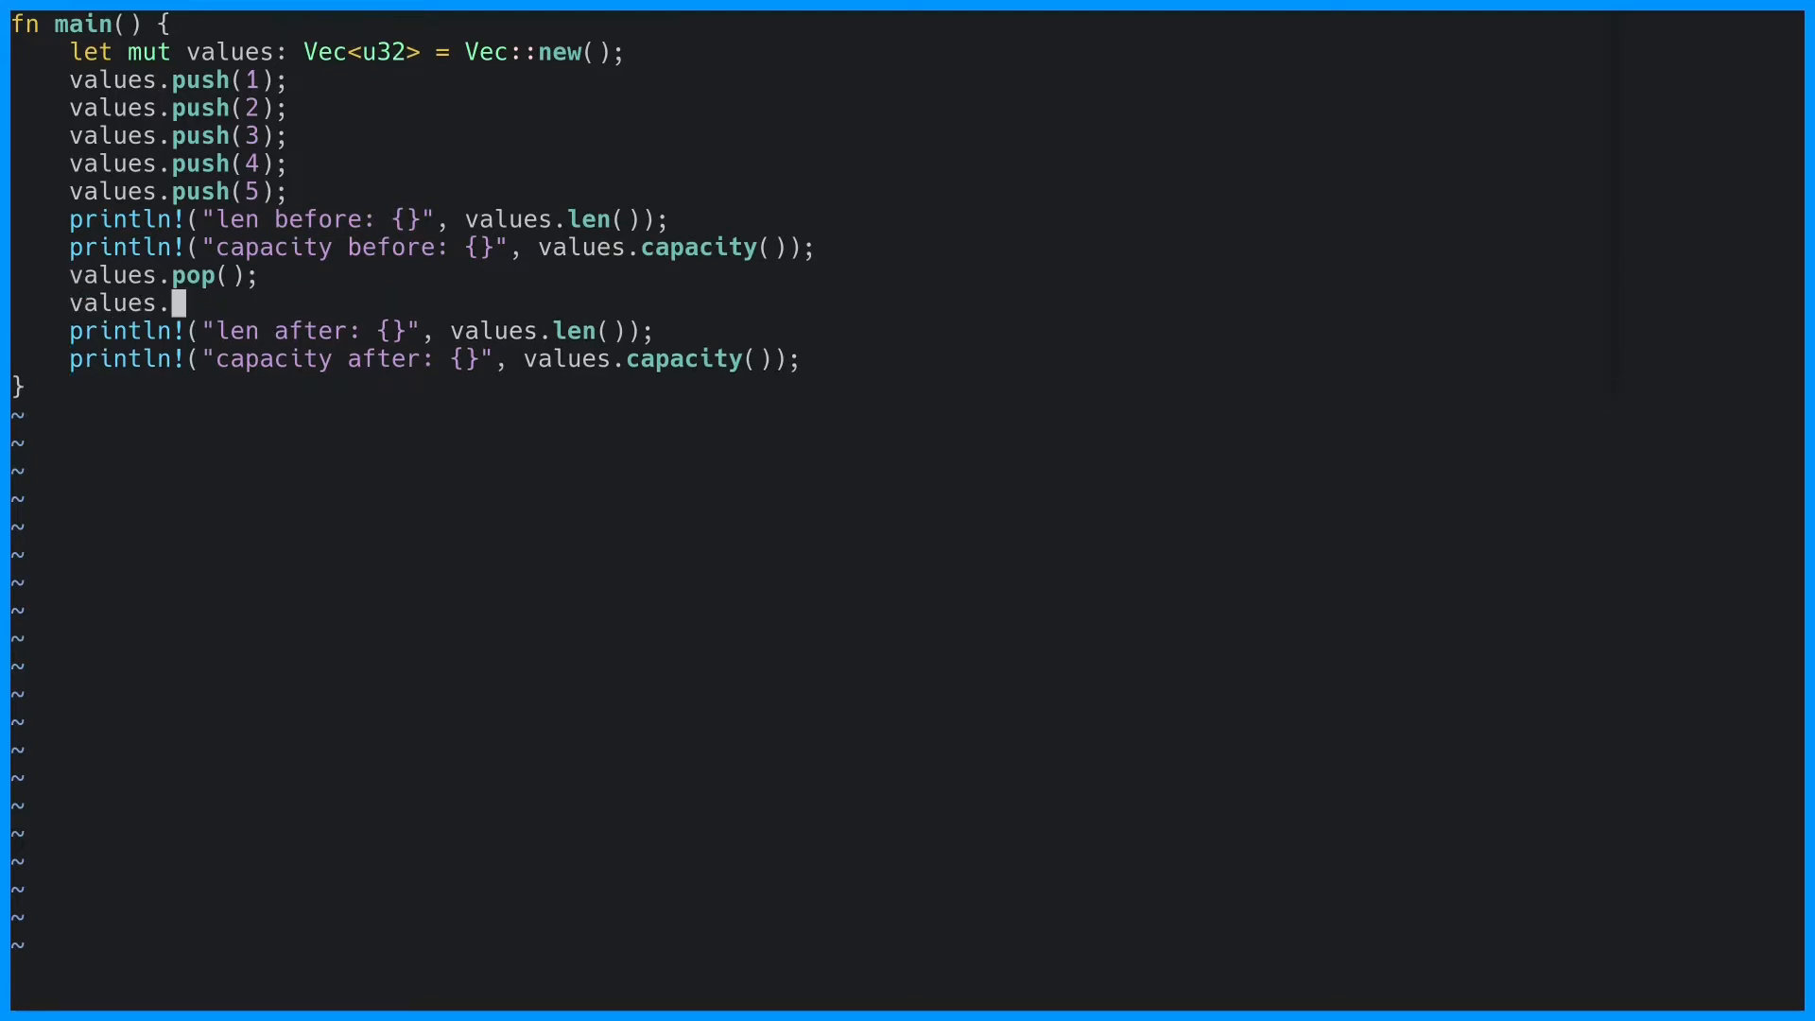
{"action": "type", "text": "remove(0);"}
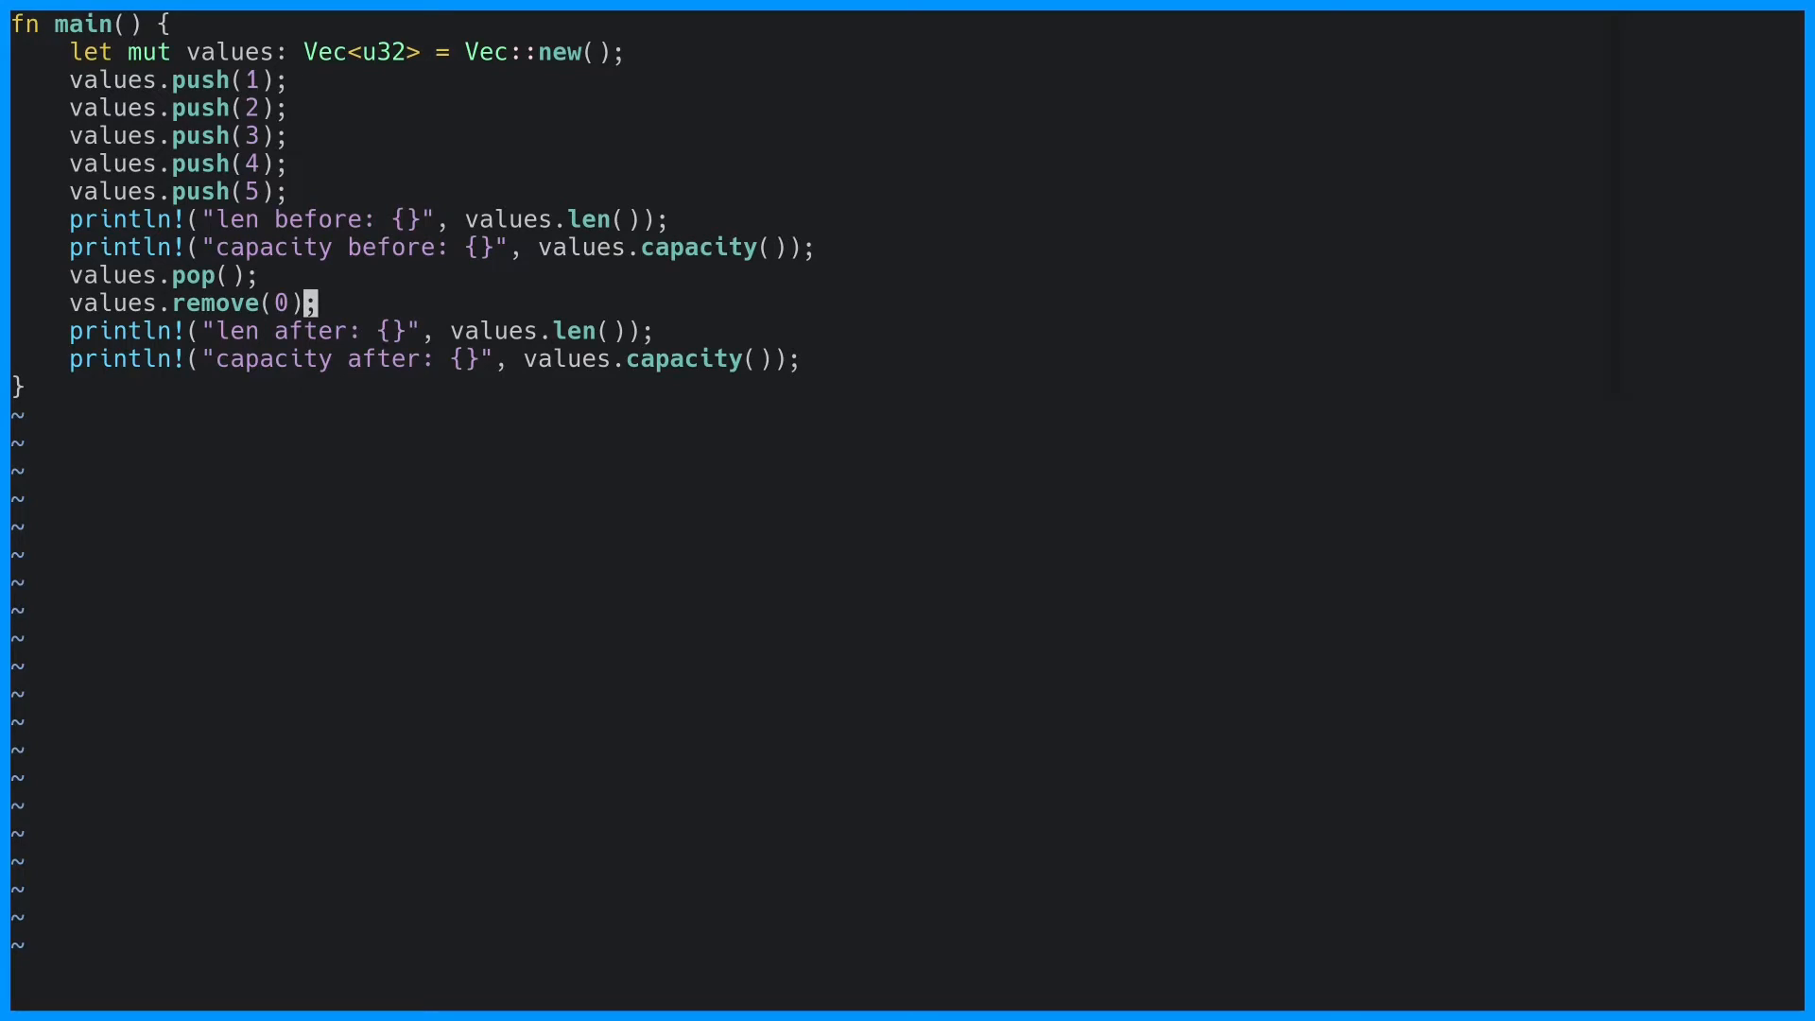
{"action": "type", "text": "println!(\""}
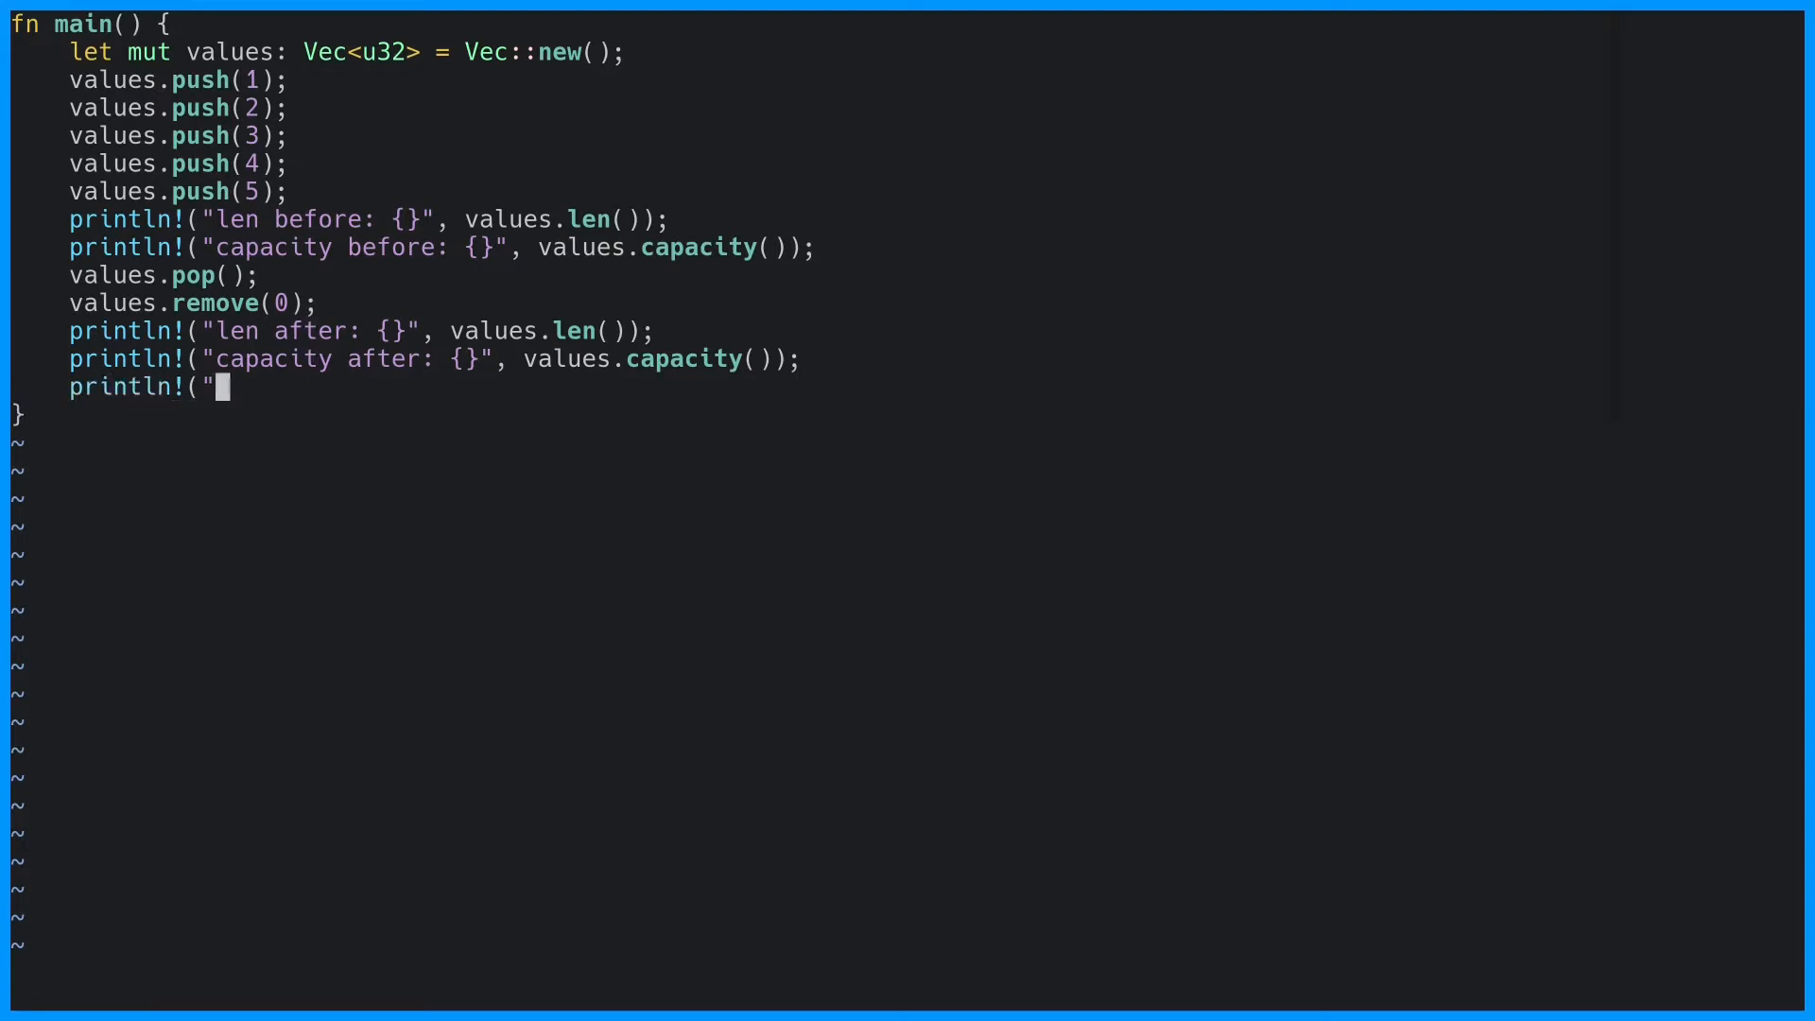
- Print values[0] labelled "value" and save the file with :w
{"action": "type", "text": "{}\", values[0]);"}
{"action": "left_click", "coordinate": [907, 973]}
{"action": "type", "text": ":w"}
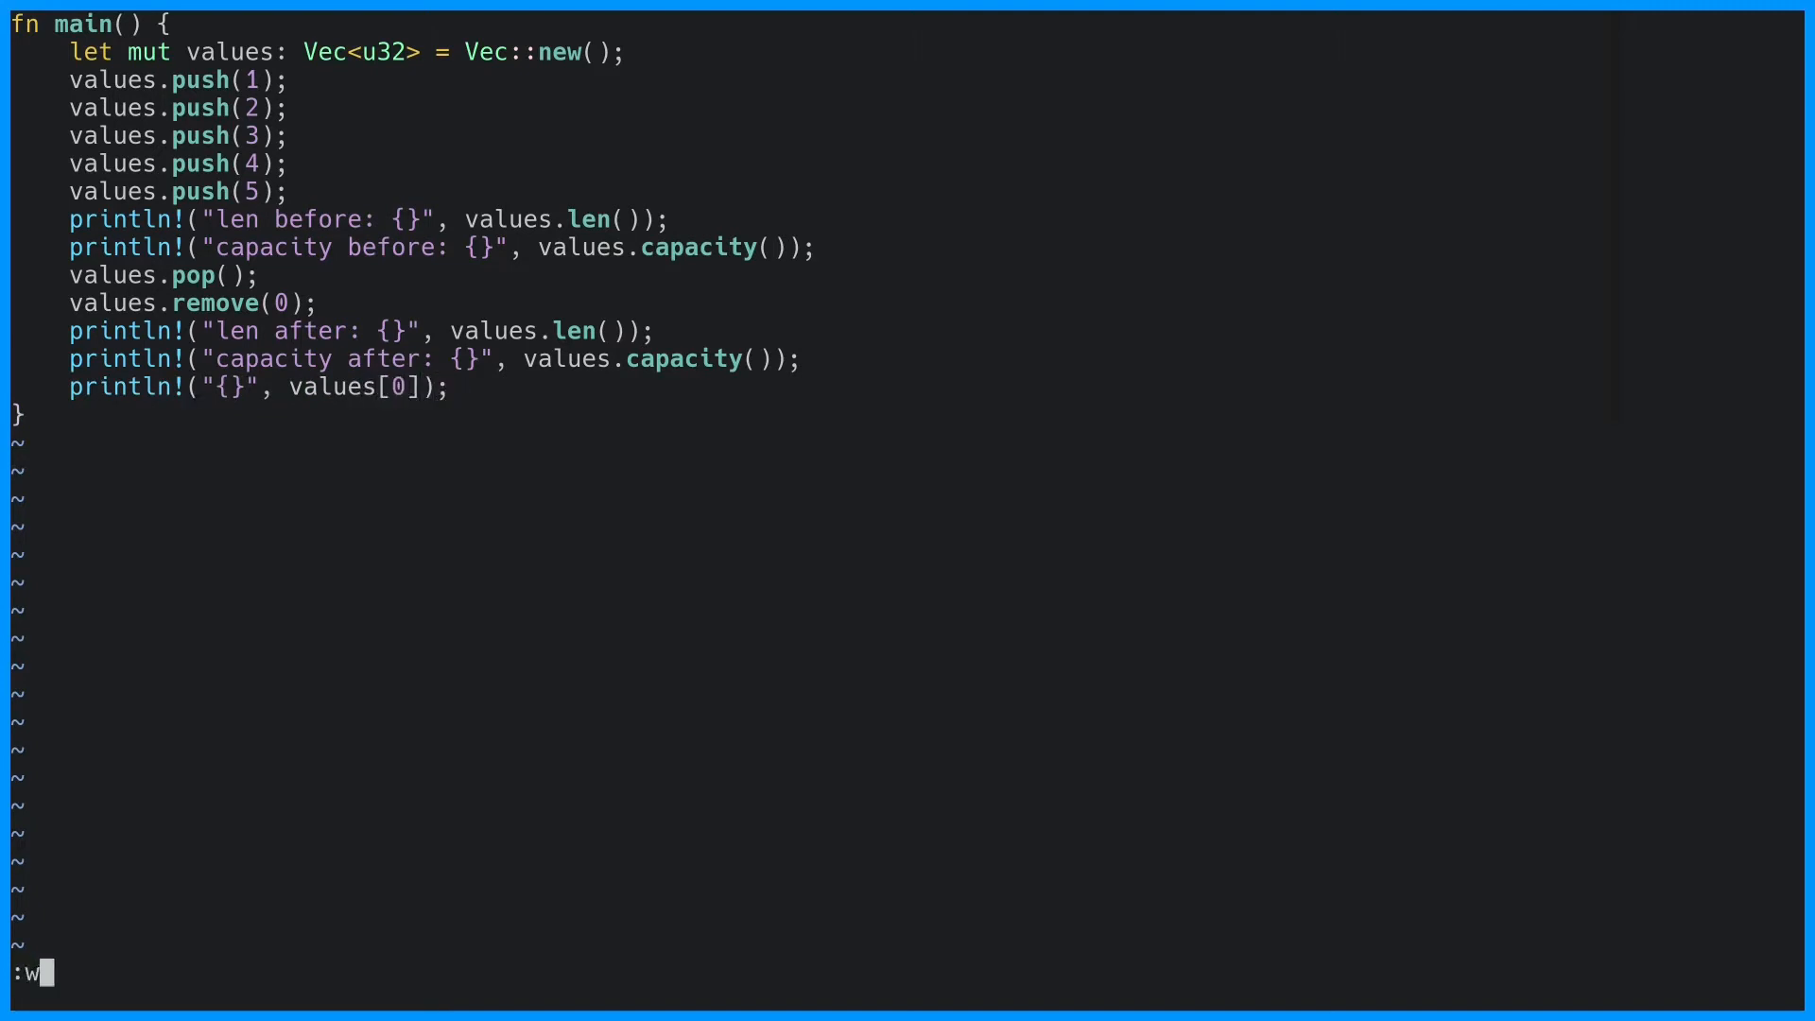
{"action": "type", "text": "value:"}
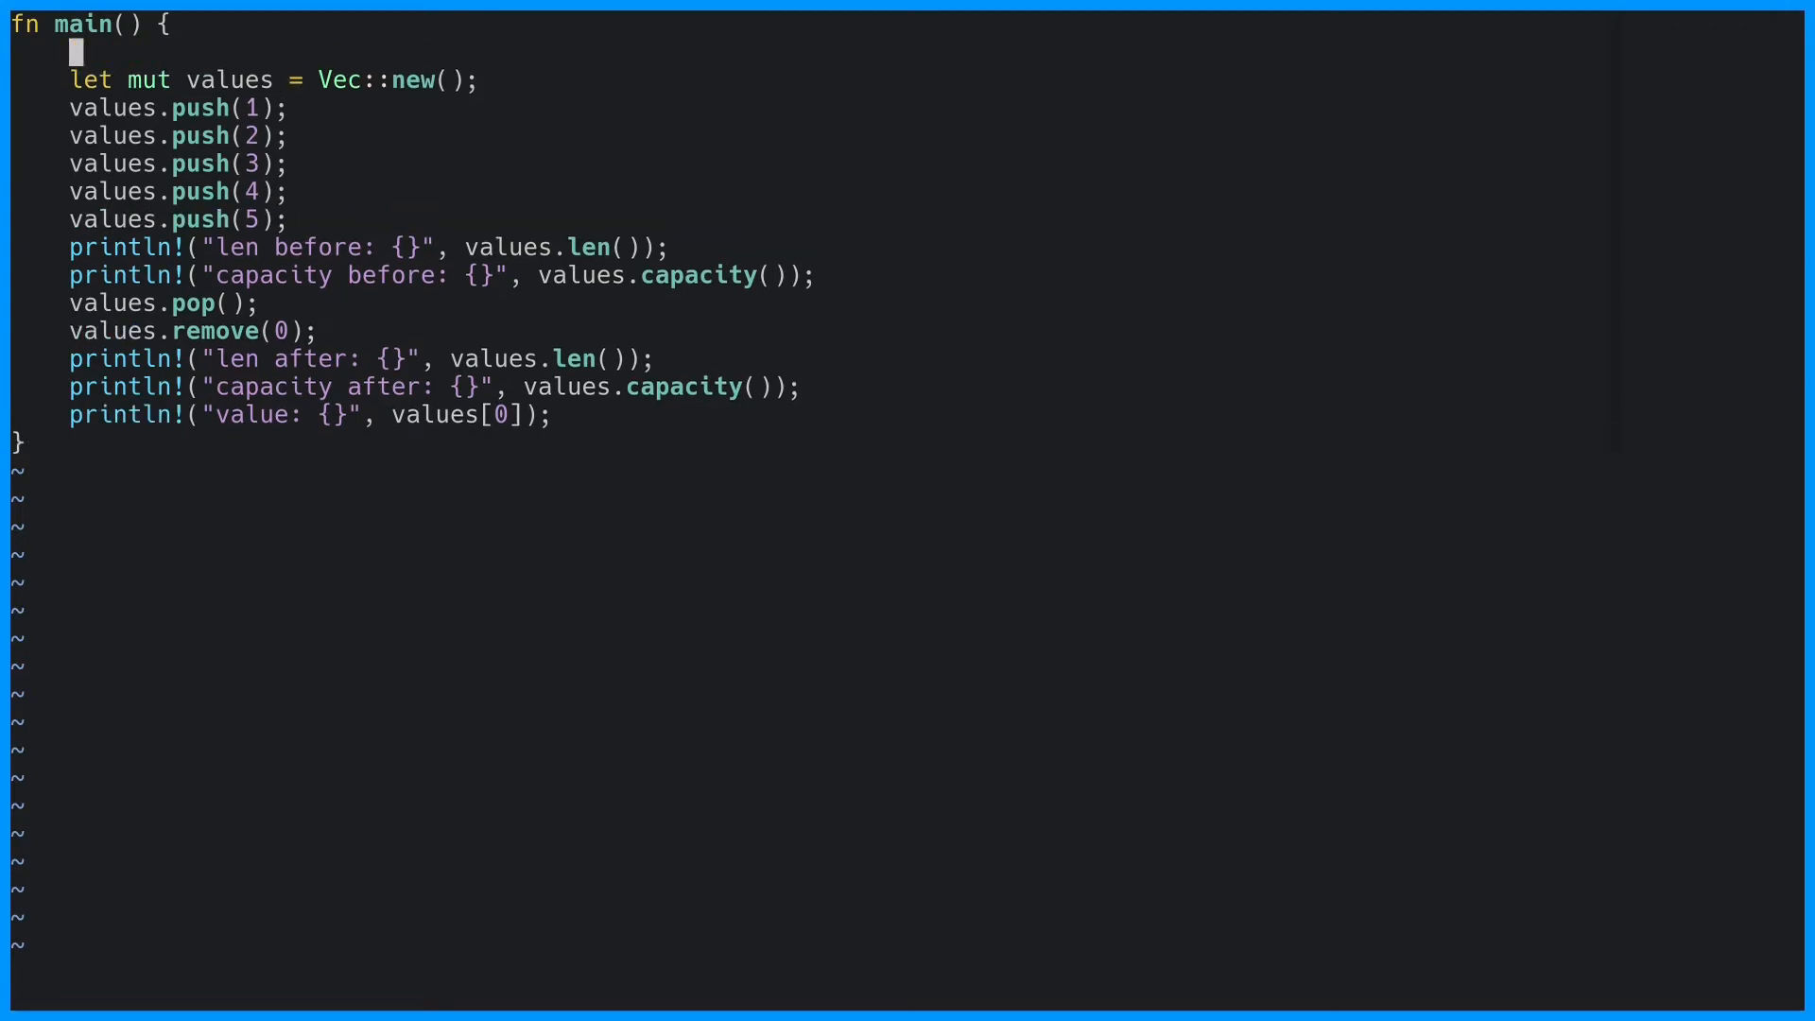
- Replace the pushes with let mut values = vec![1, 2, 3, 4, 5], then undo back to Vec::new()
{"action": "type", "text": "let values = vec!"}
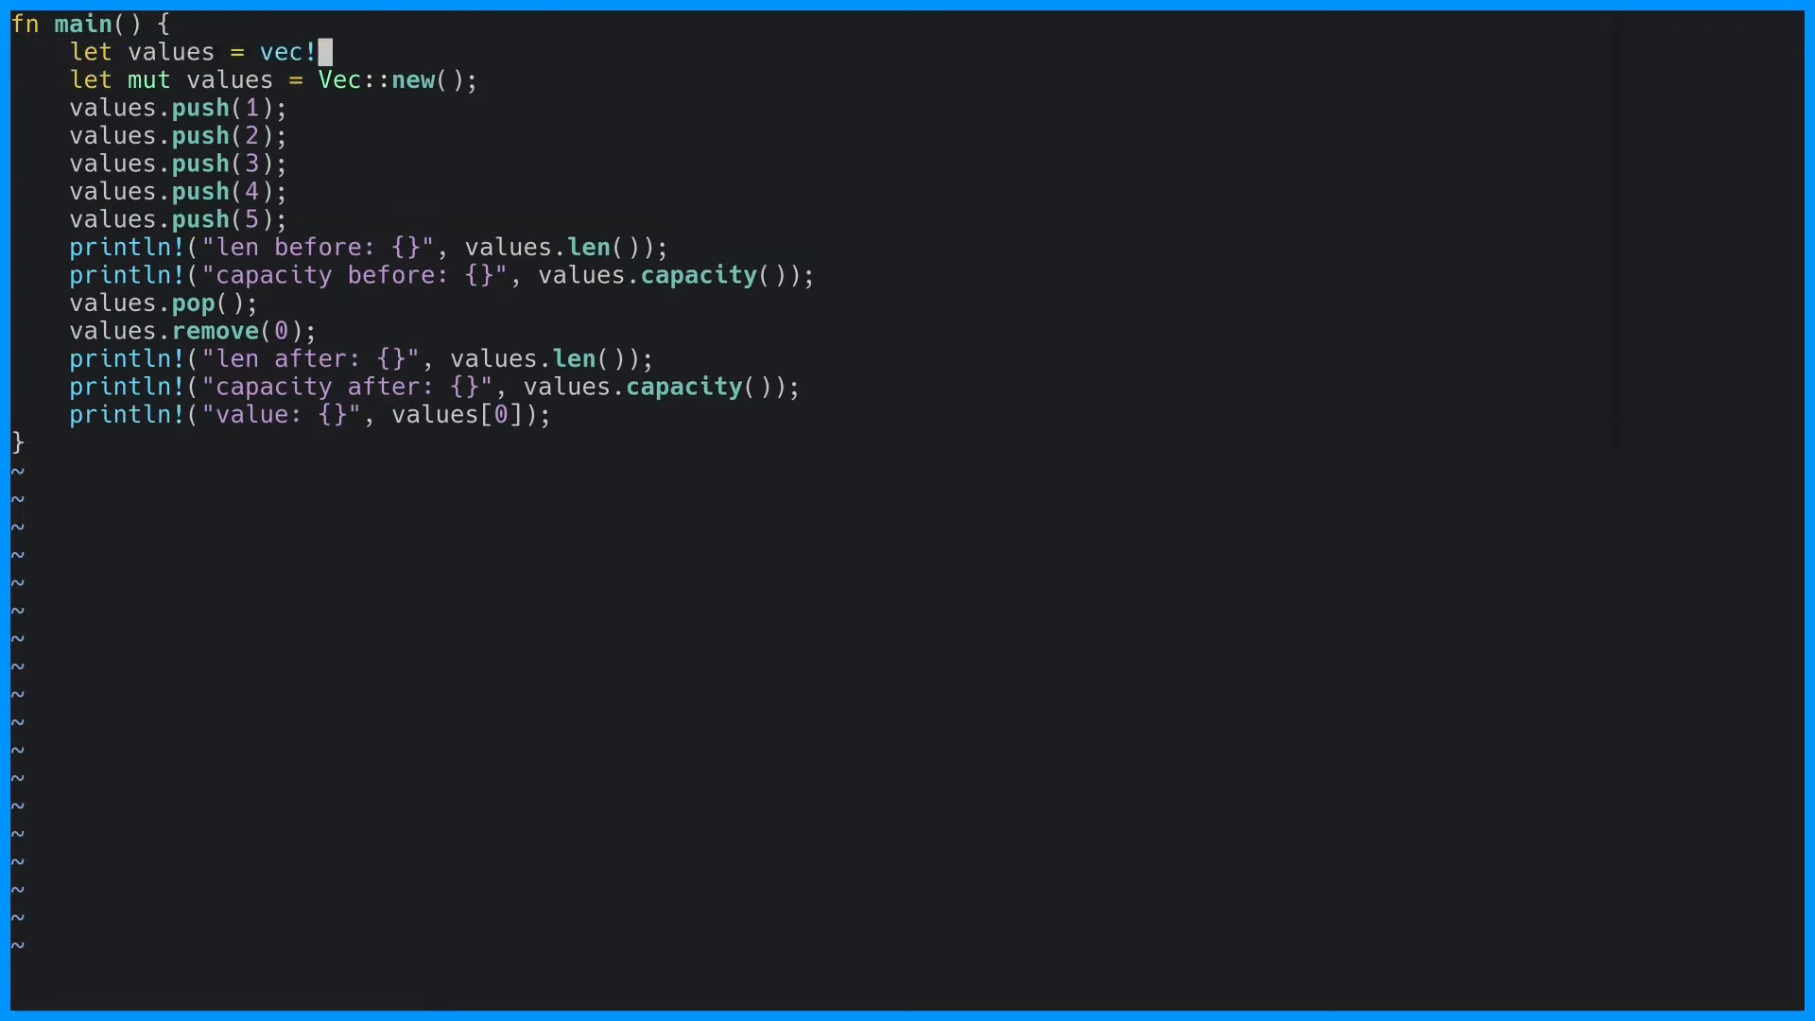
{"action": "type", "text": "[1, 2, 3, 4, 5];"}
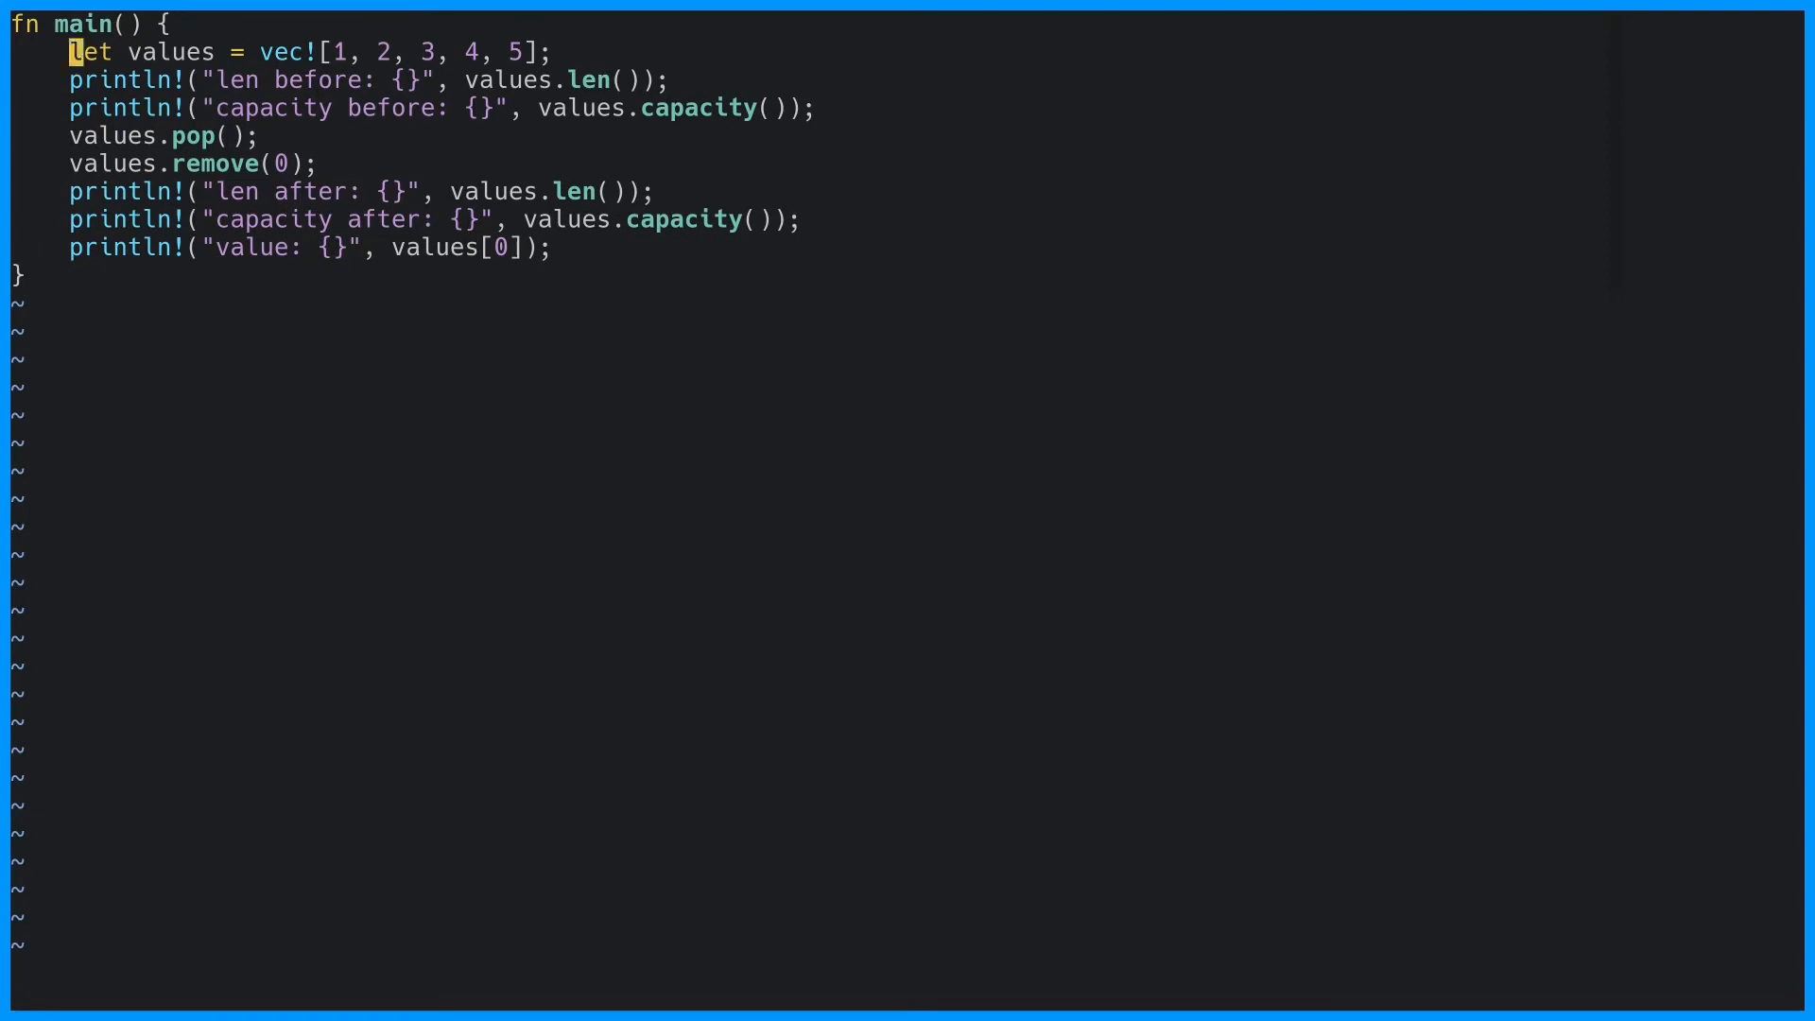
{"action": "type", "text": "mut"}
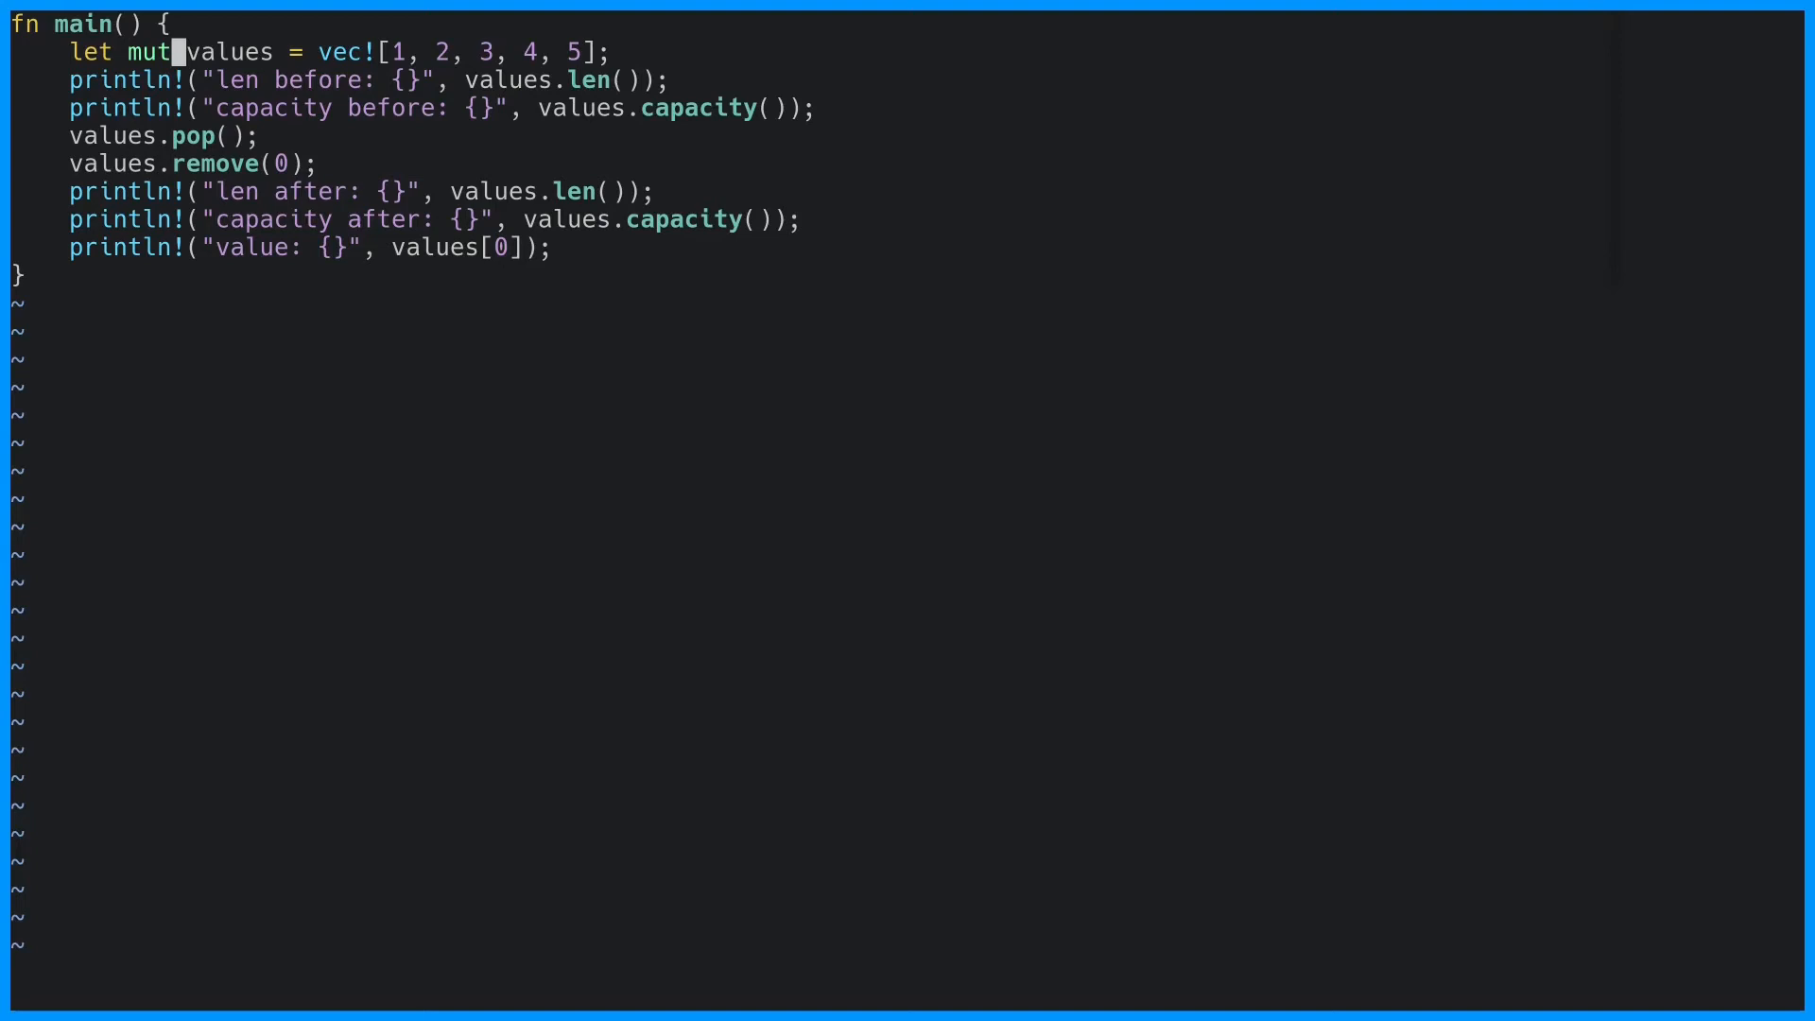
{"action": "key", "text": "u"}
{"action": "type", "text": "/ne"}
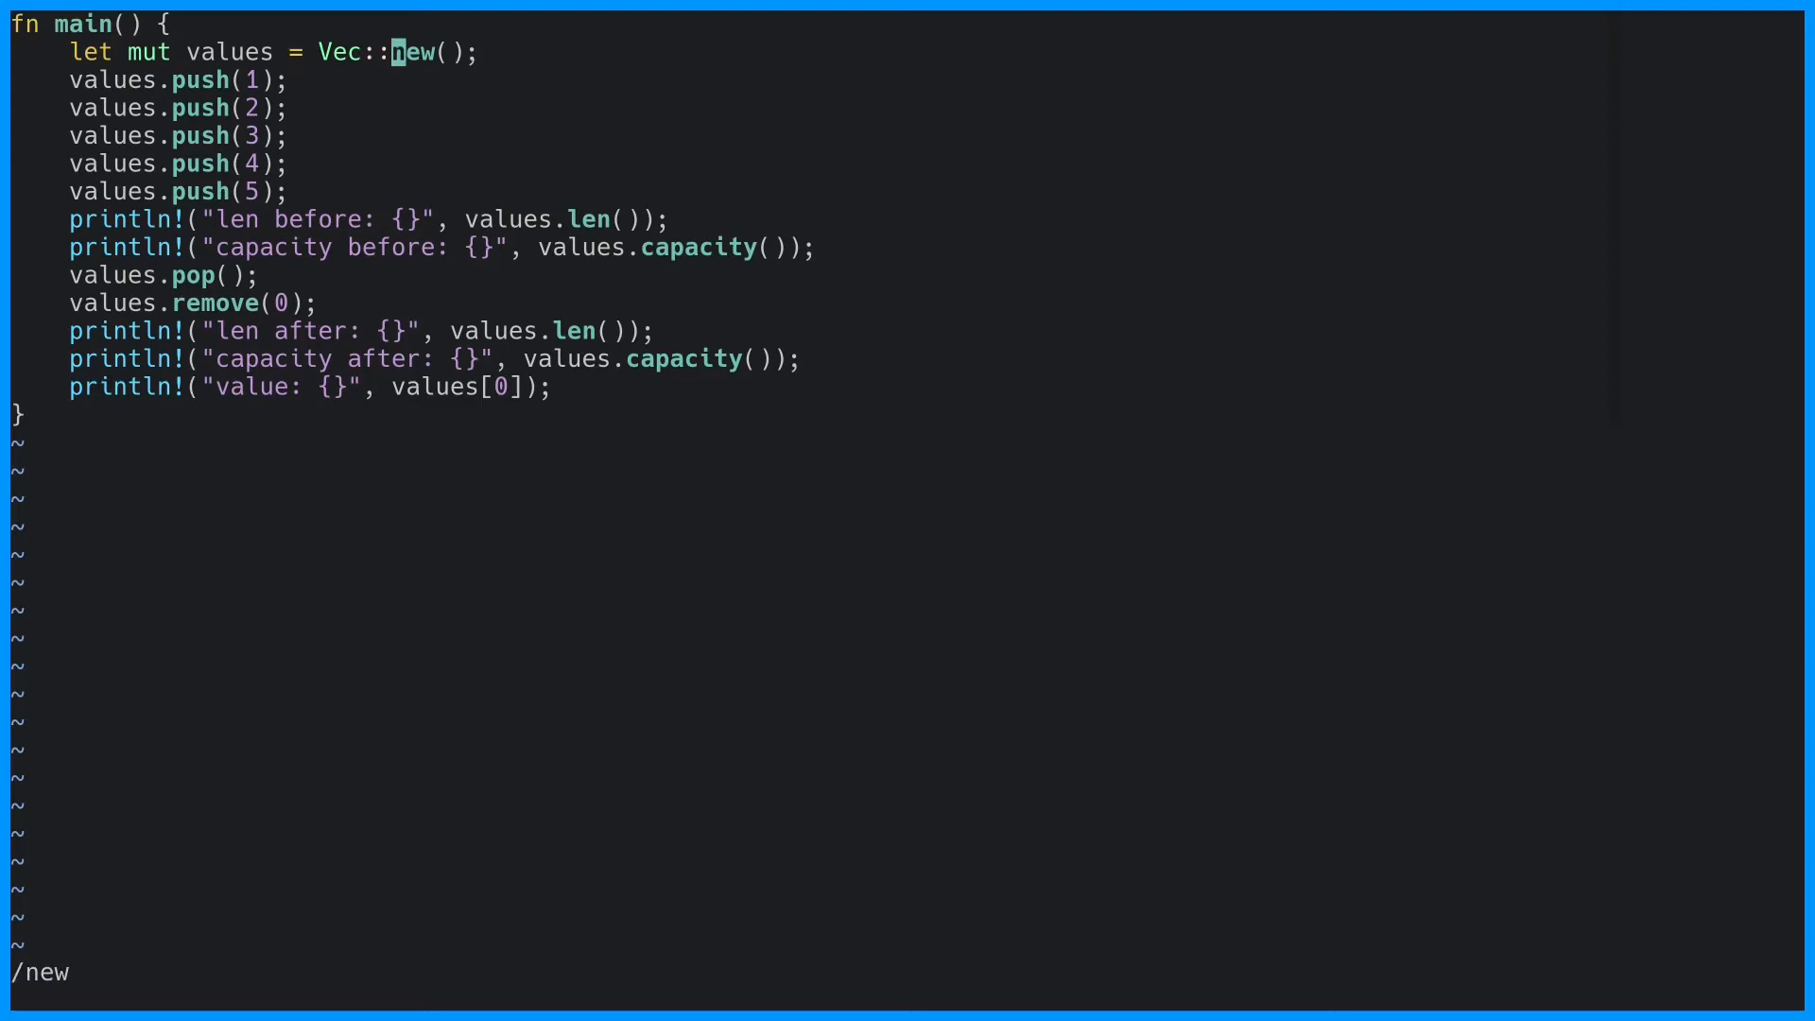
- Change Vec::new() to Vec::with_capacity(5), then delete every line in main's body
{"action": "type", "text": "with_capacity"}
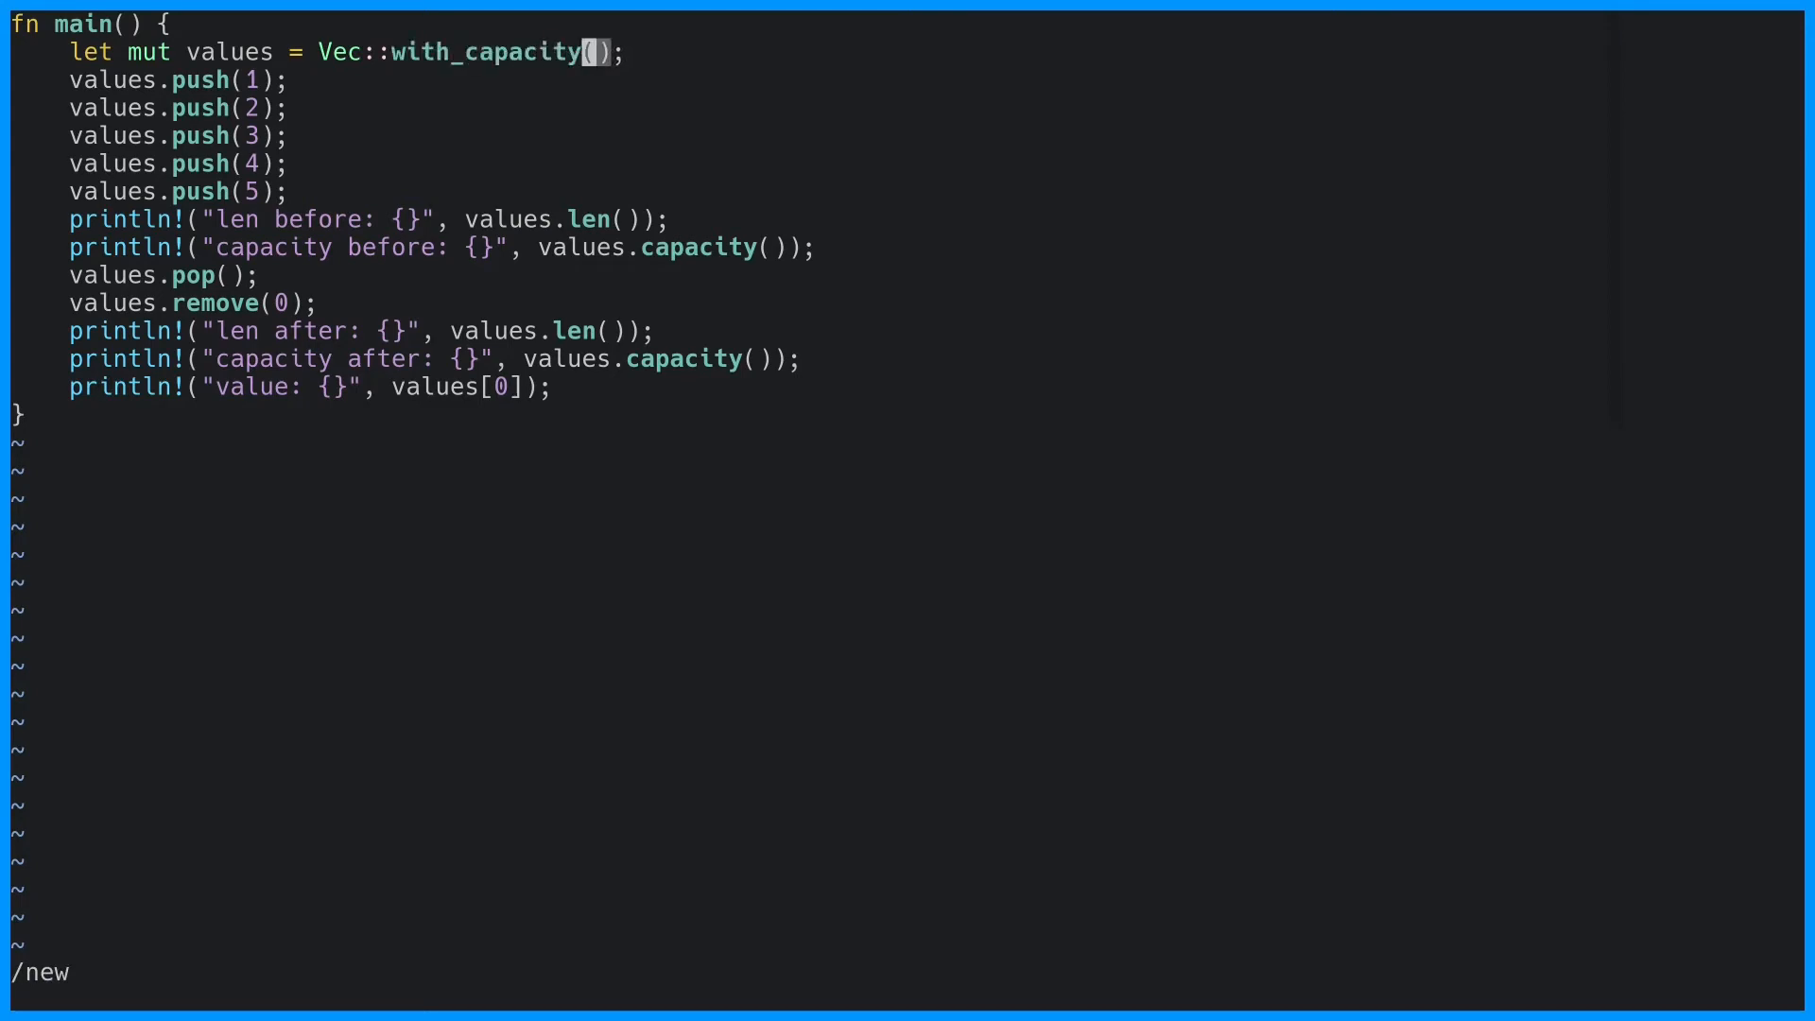
{"action": "type", "text": "5"}
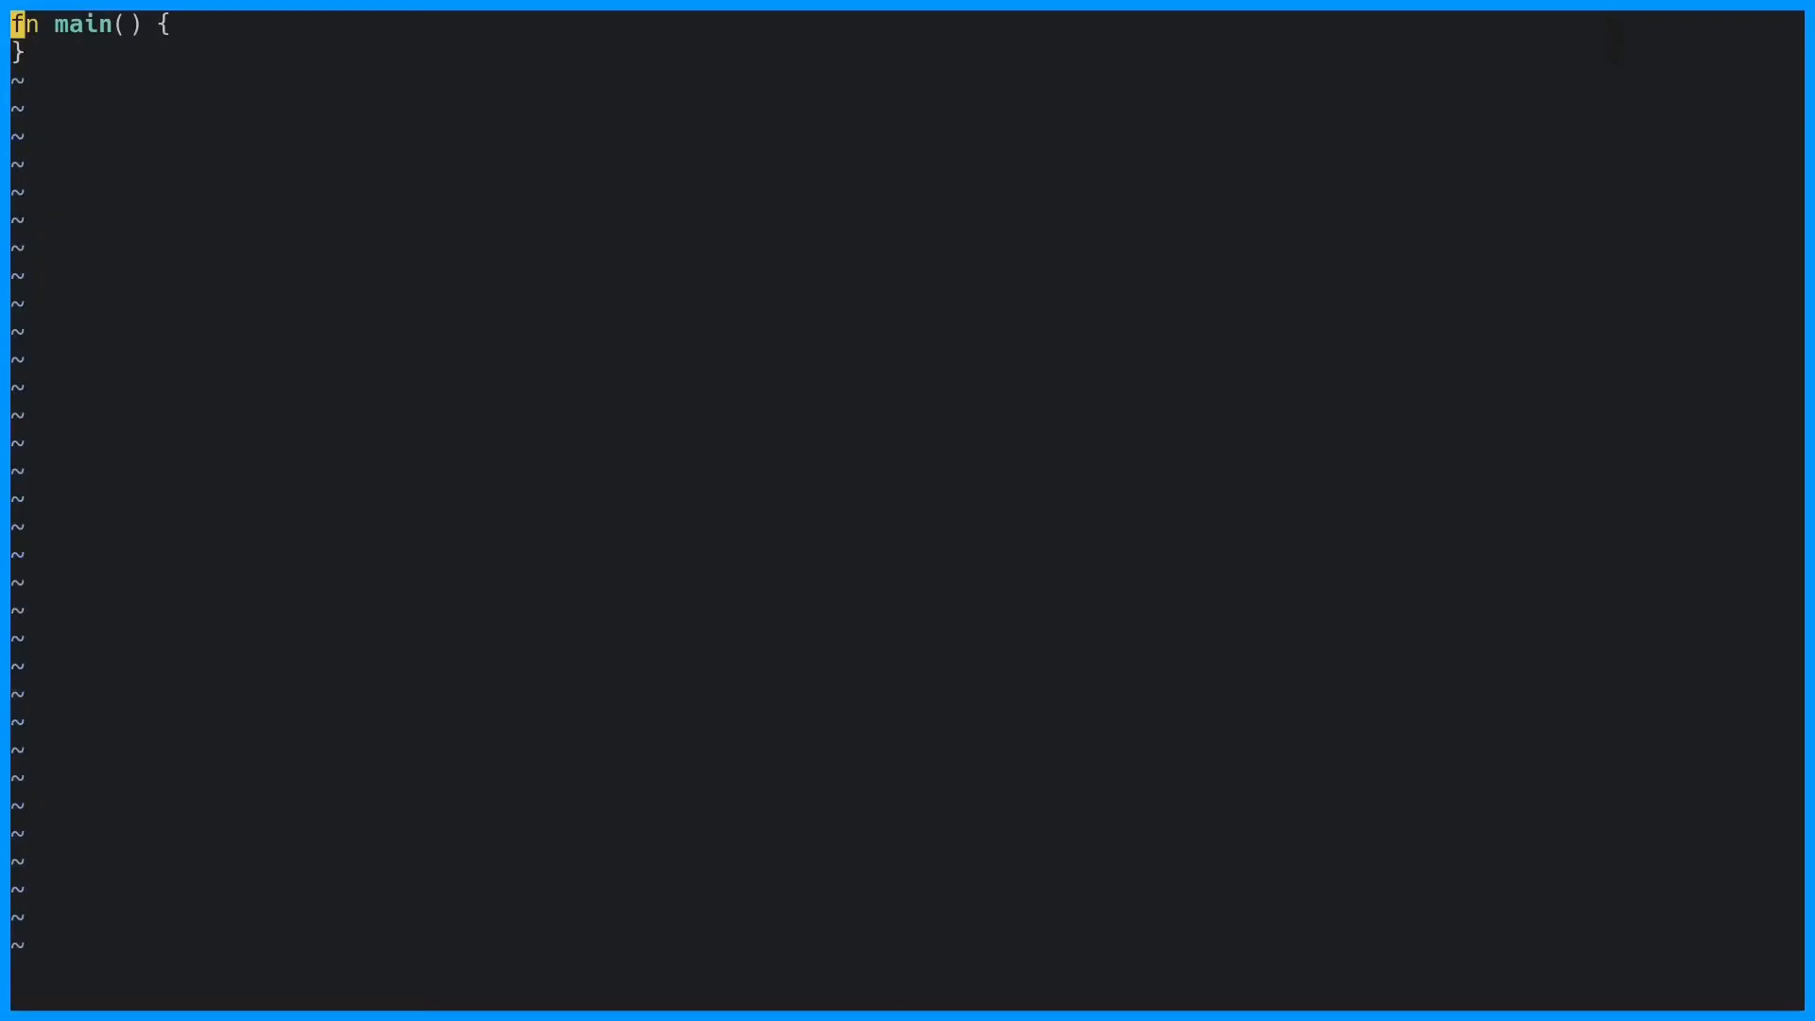
- Declare let array: [u32; 2] = [1, 2]; and add println!("{}", array[0]);
{"action": "type", "text": "let array:"}
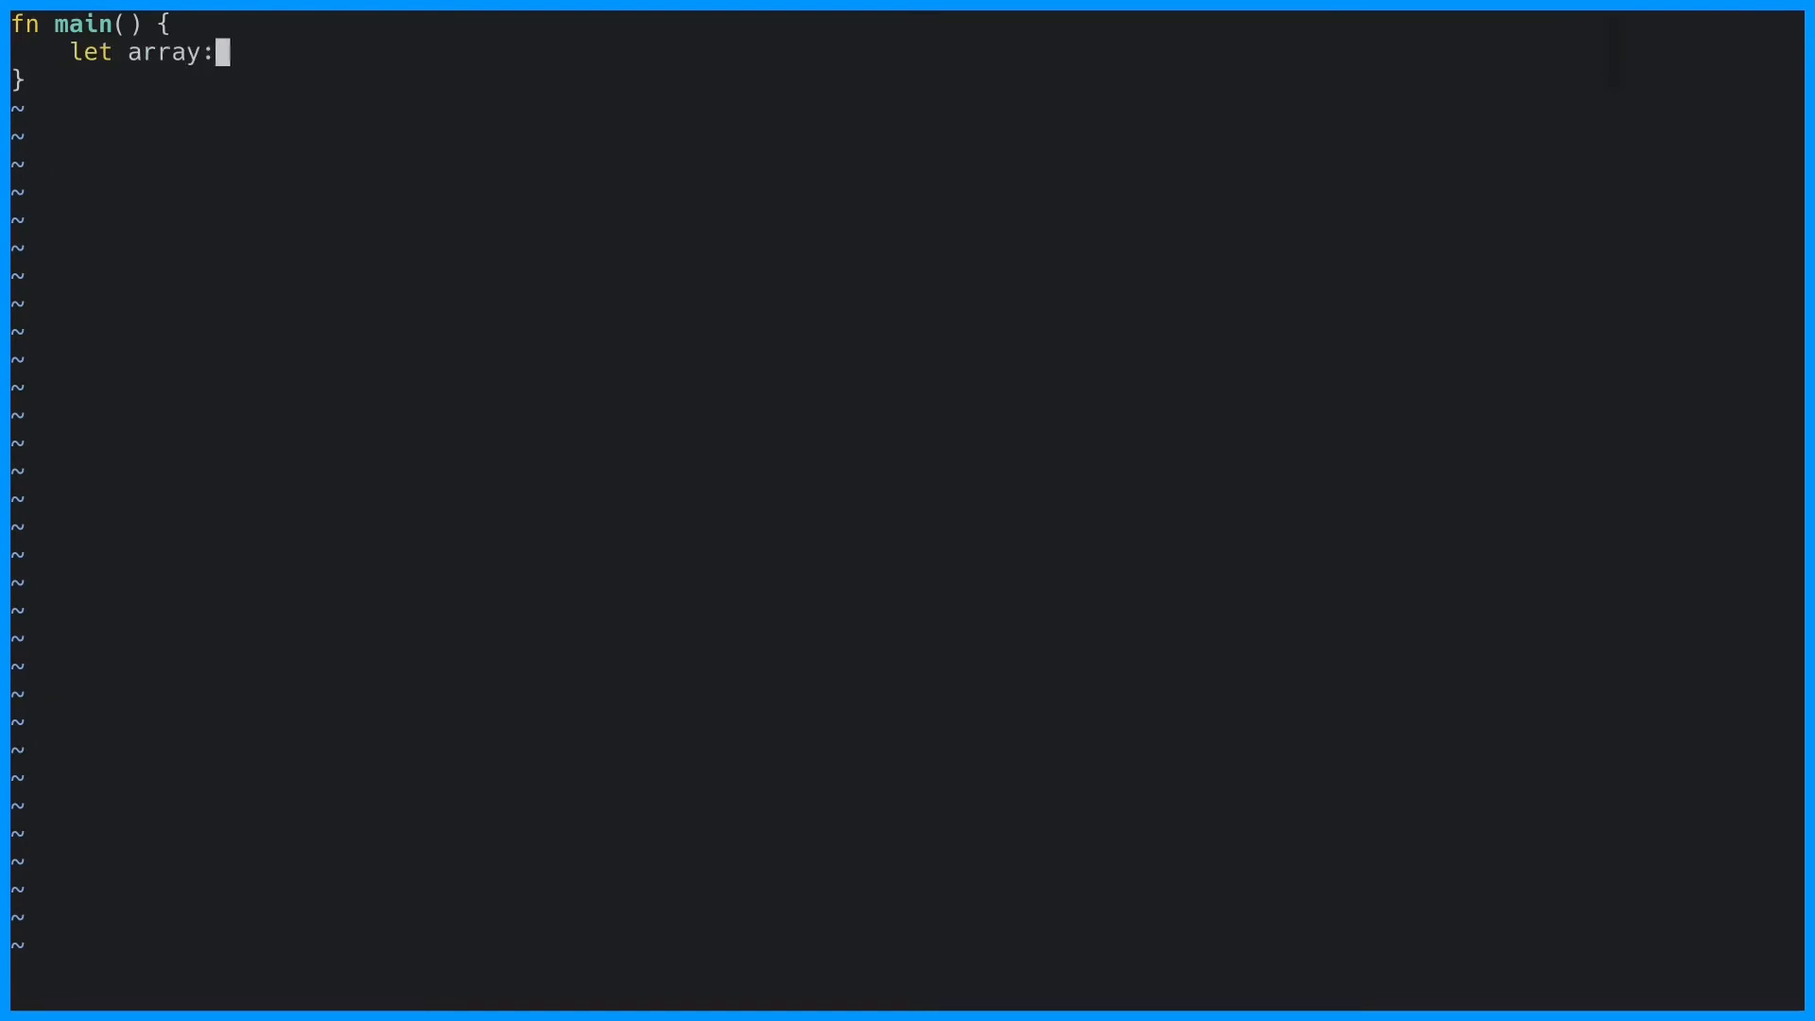
{"action": "type", "text": "[u32; 2];"}
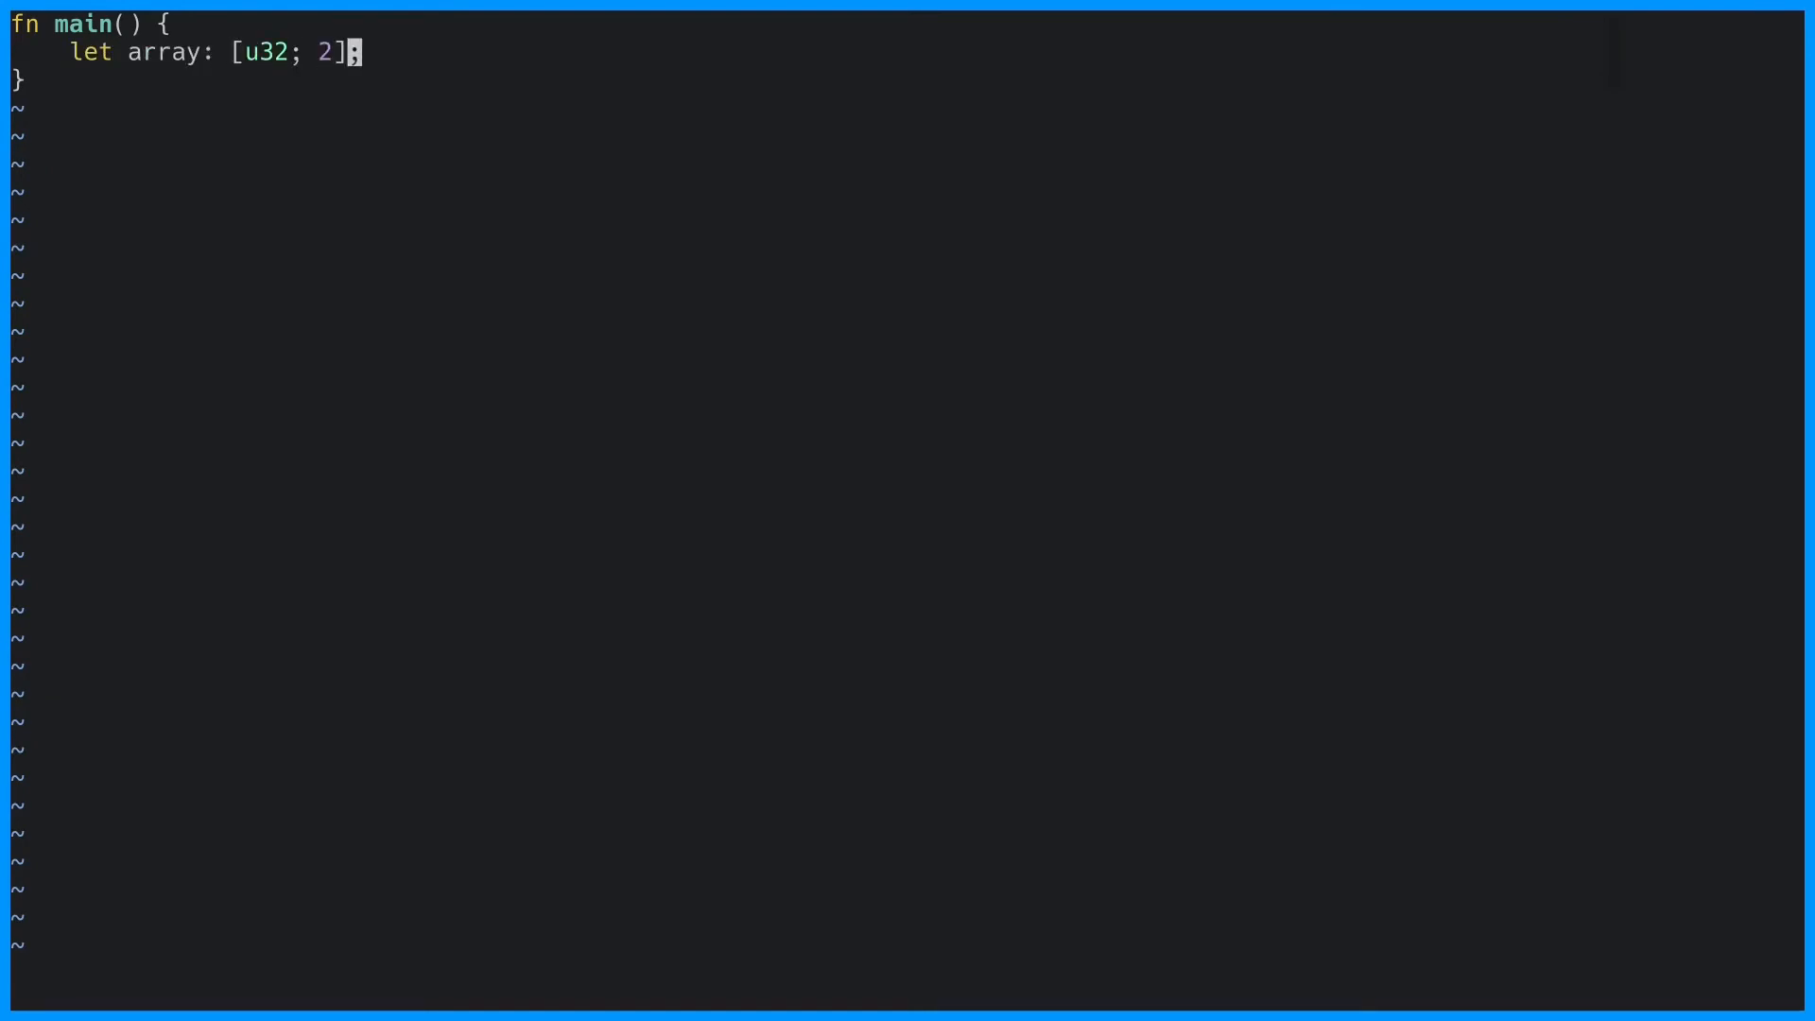
{"action": "type", "text": "= [1, 2"}
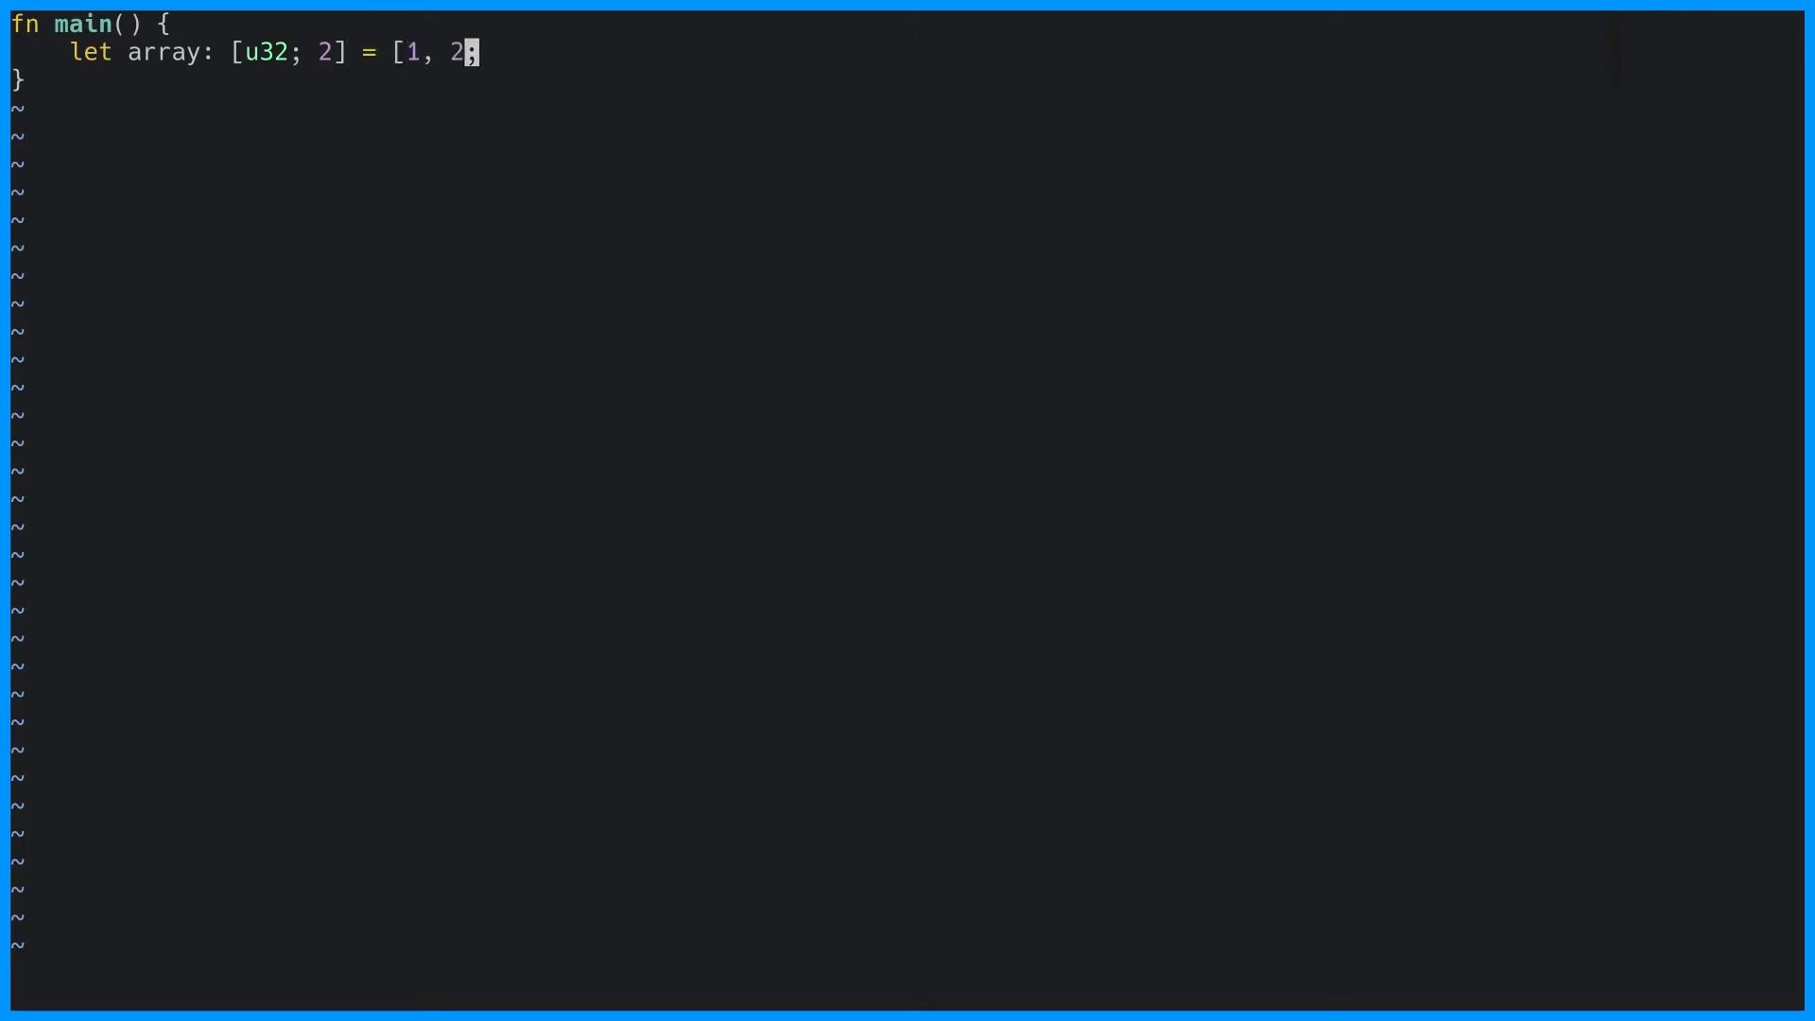
{"action": "type", "text": "]"}
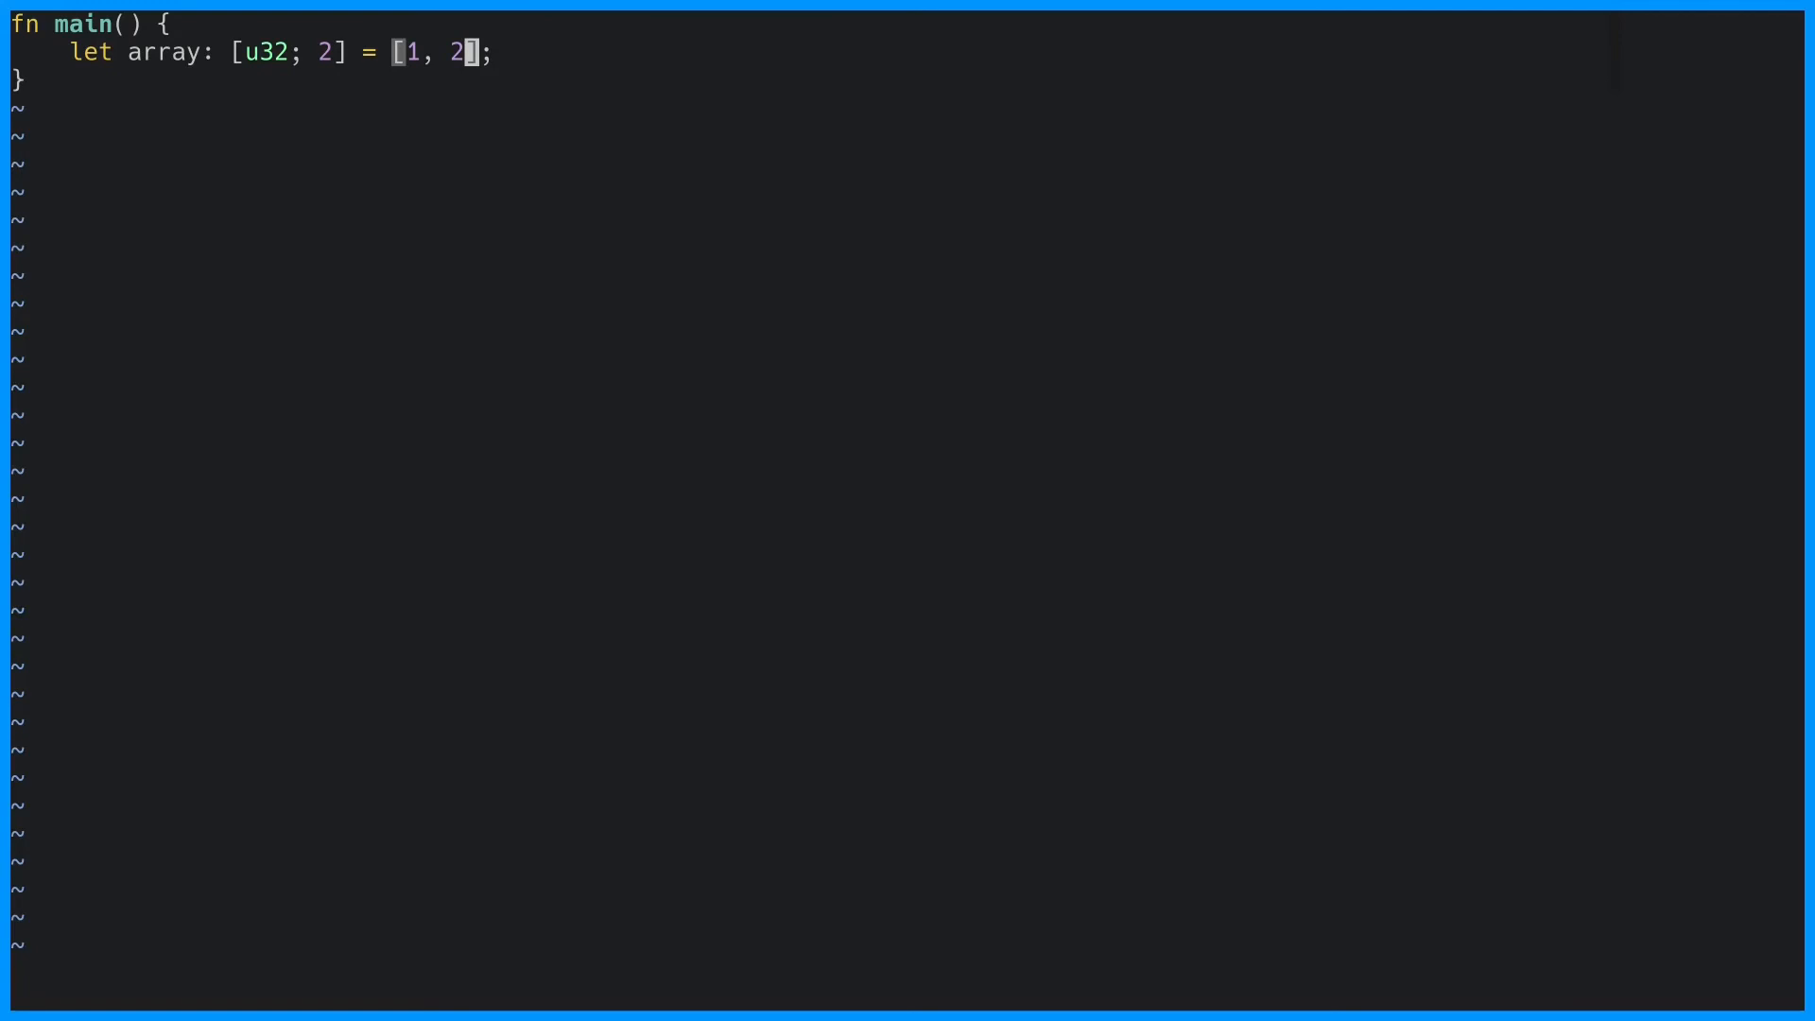
{"action": "type", "text": "println!("}
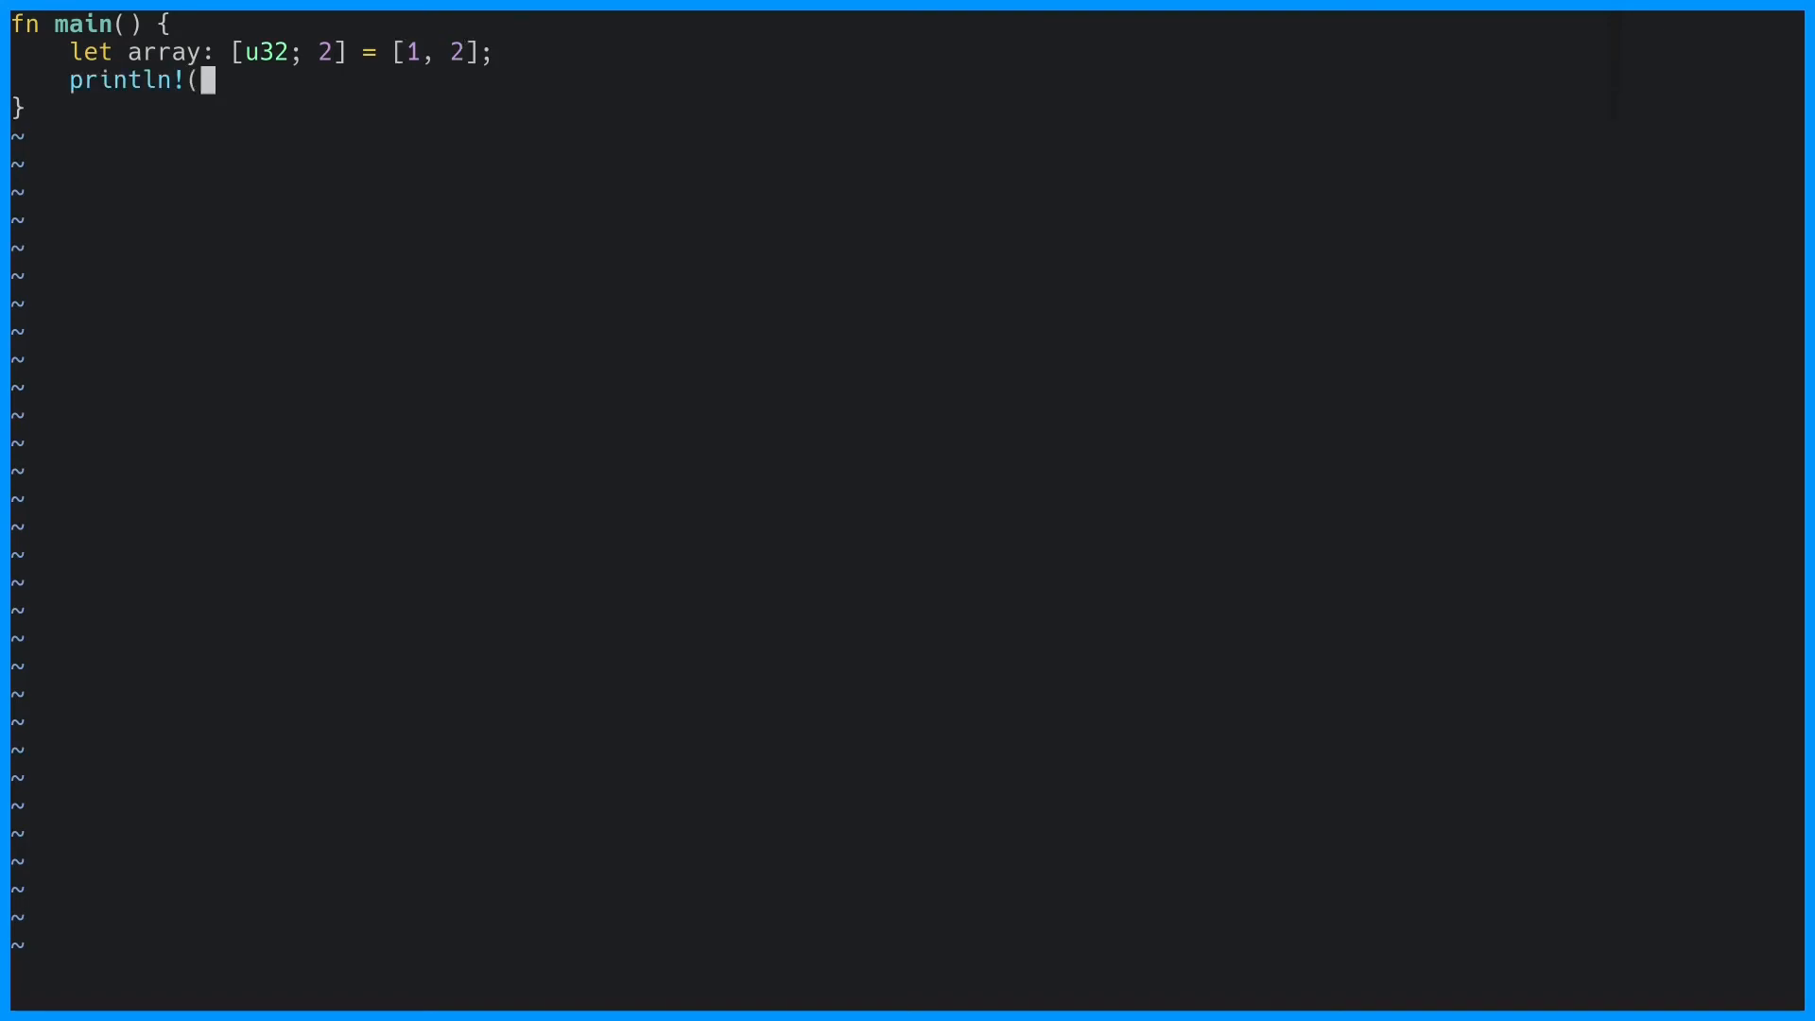
{"action": "type", "text": "\"{}\", array"}
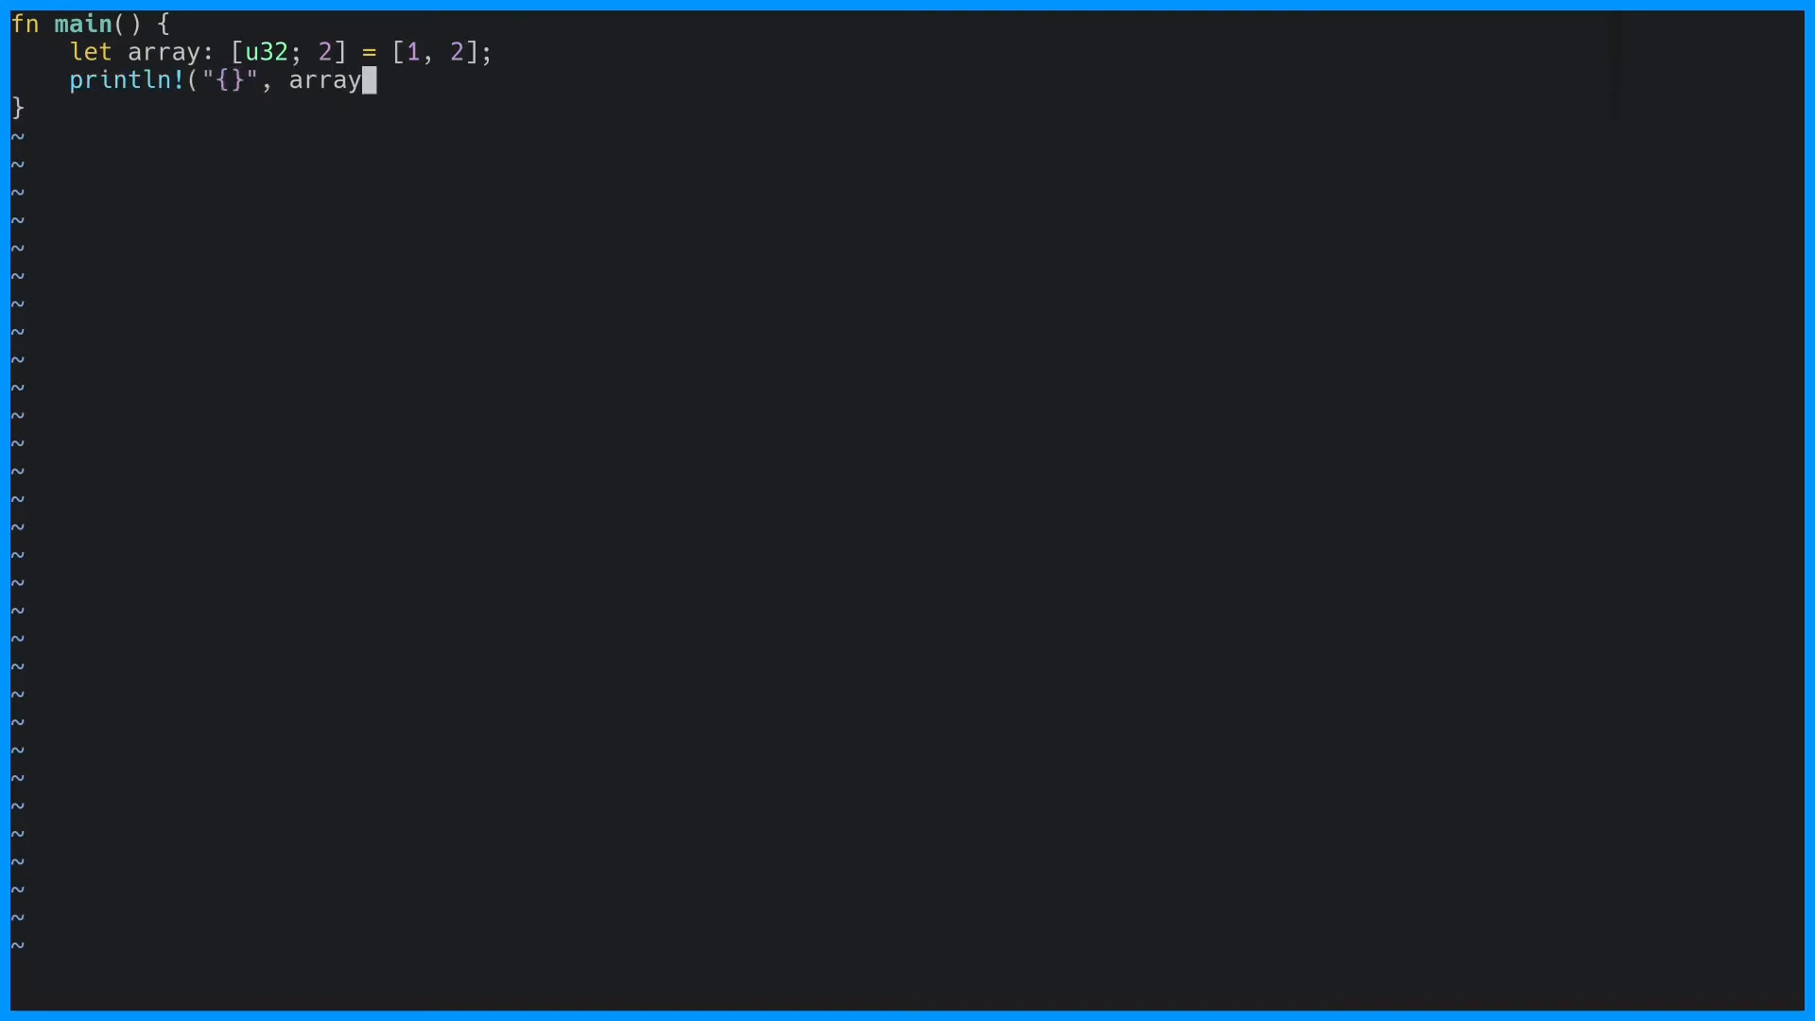
{"action": "type", "text": "[0]);"}
{"action": "type", "text": "fn use_slice"}
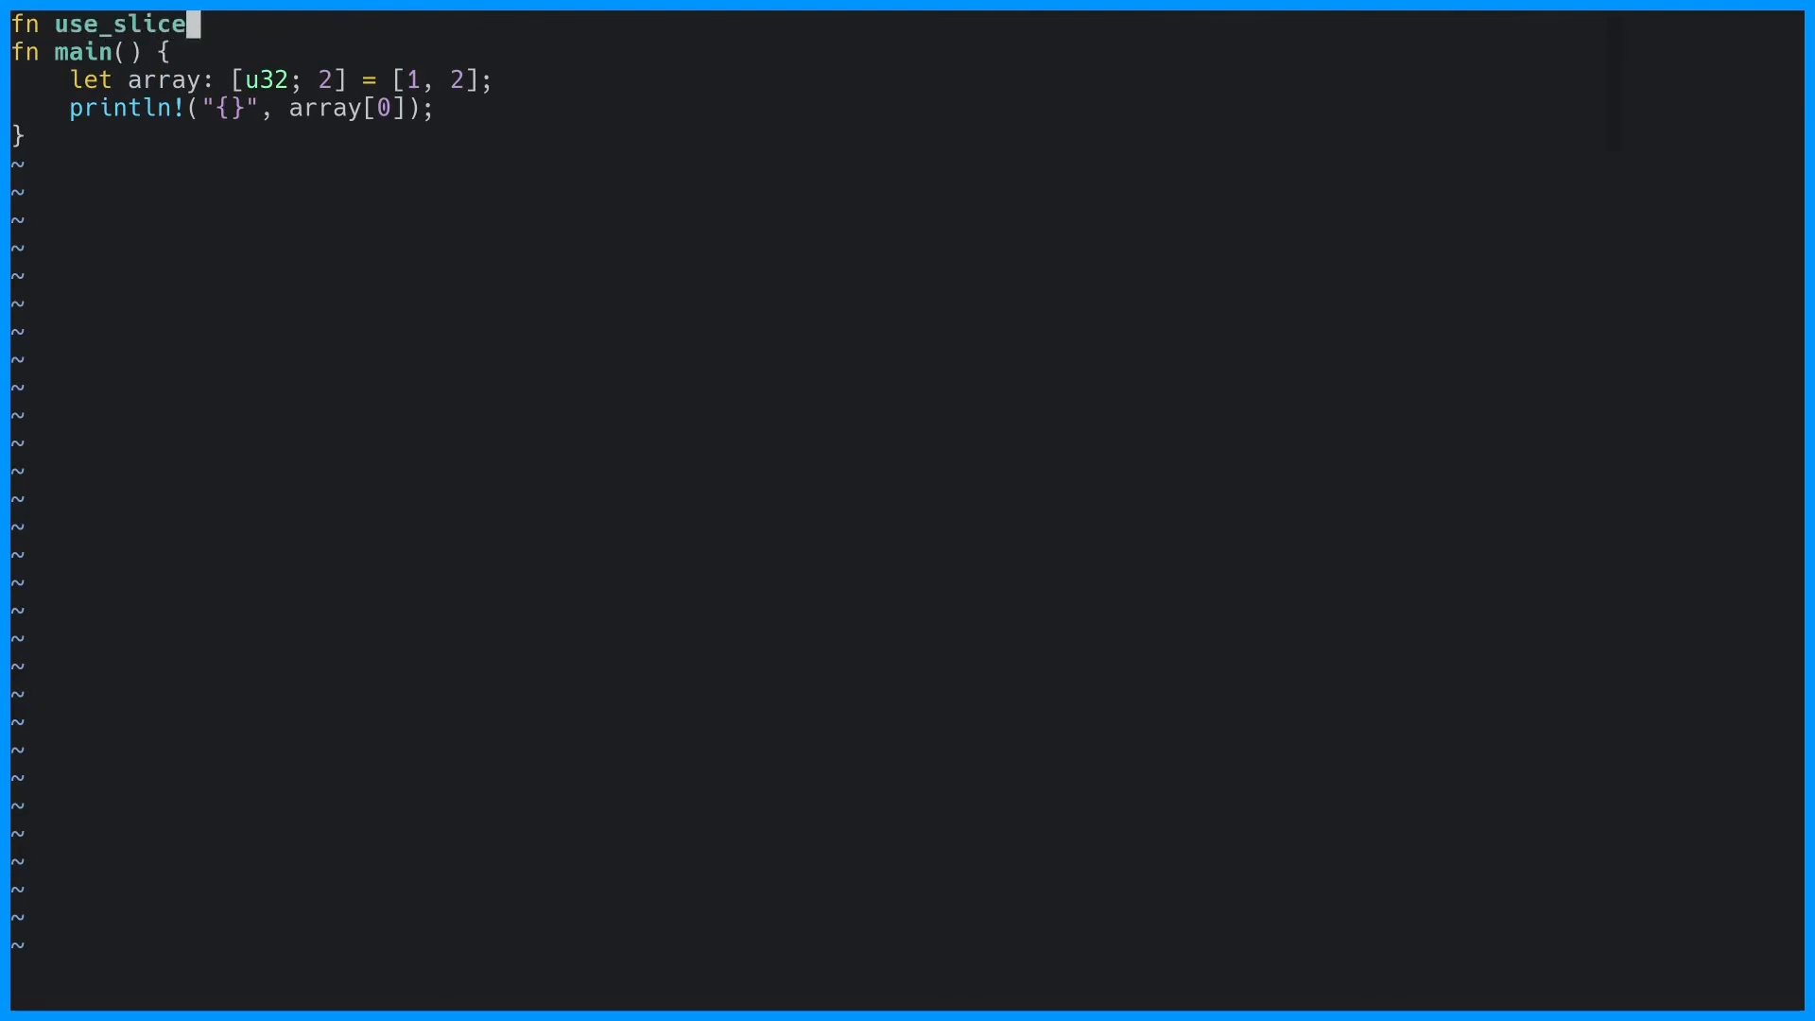
- Add fn use_slice(slice: &[u32]) { } above main and delete main's println line
{"action": "type", "text": "(slice: &[u32]) {"}
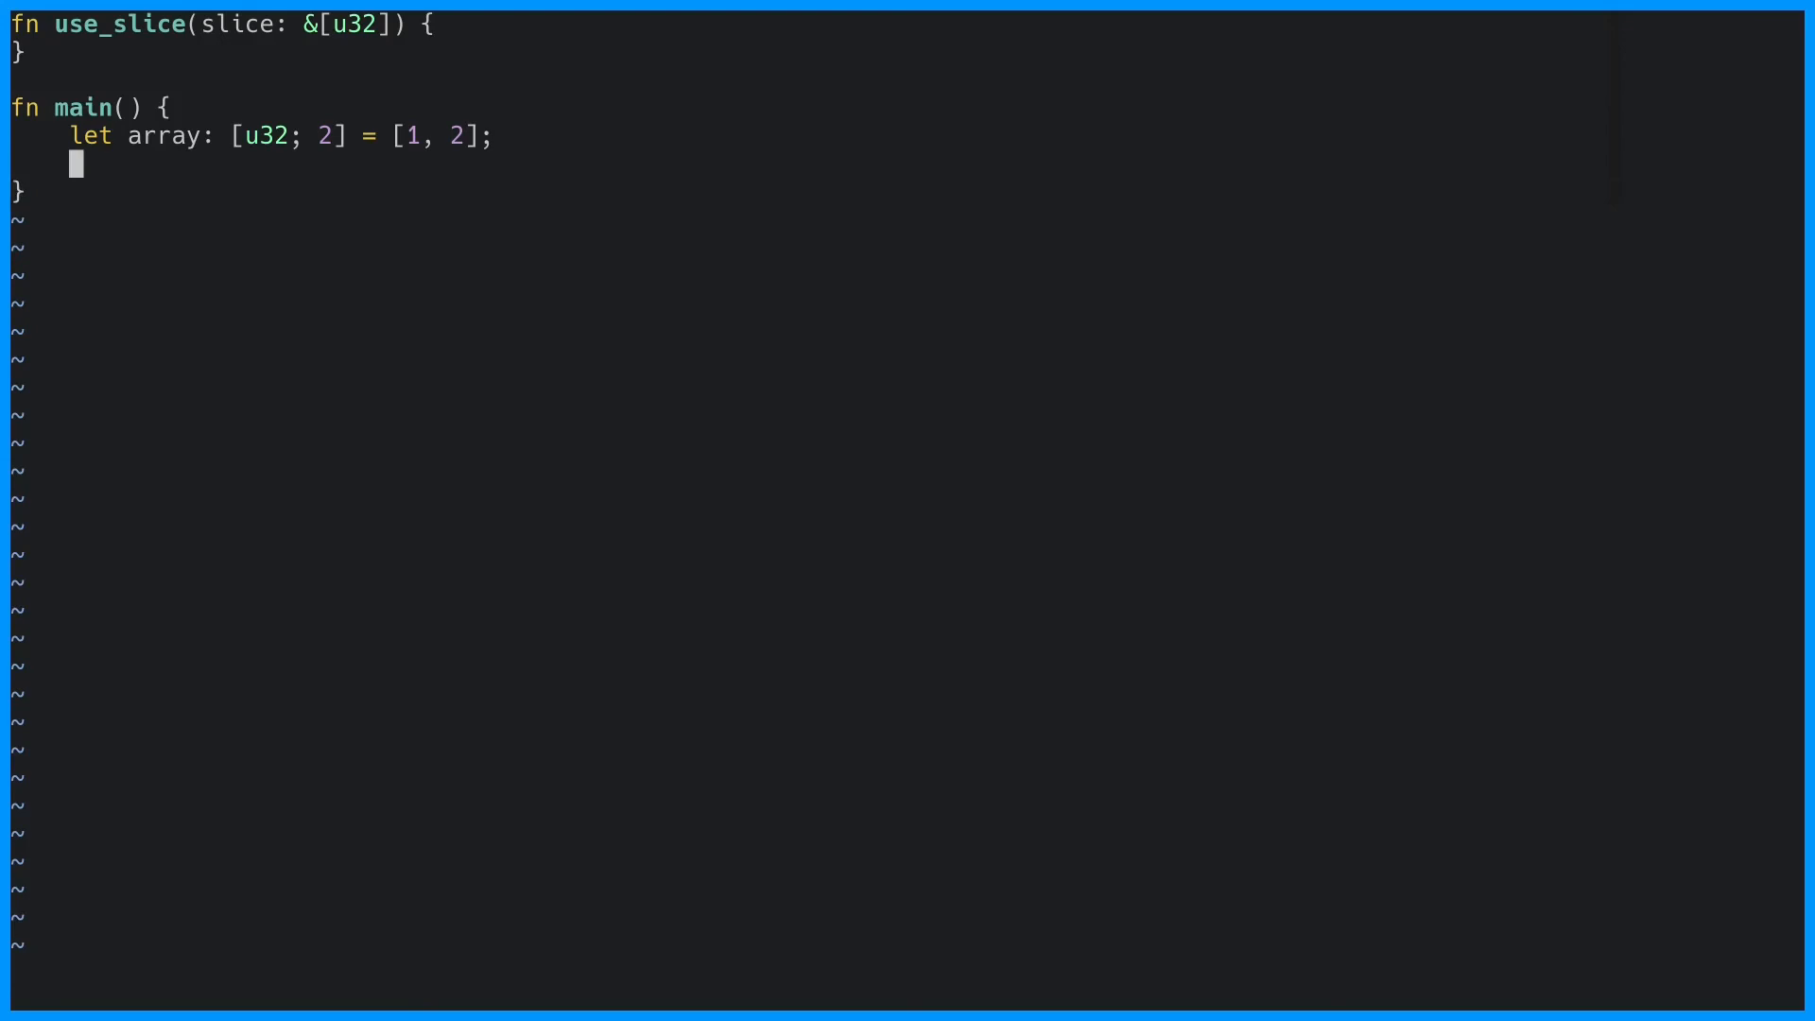
- Call use_slice(&array), print slice[0] inside use_slice, and initialise array with vec![1, 2, 3]
{"action": "type", "text": "use_slice(&array"}
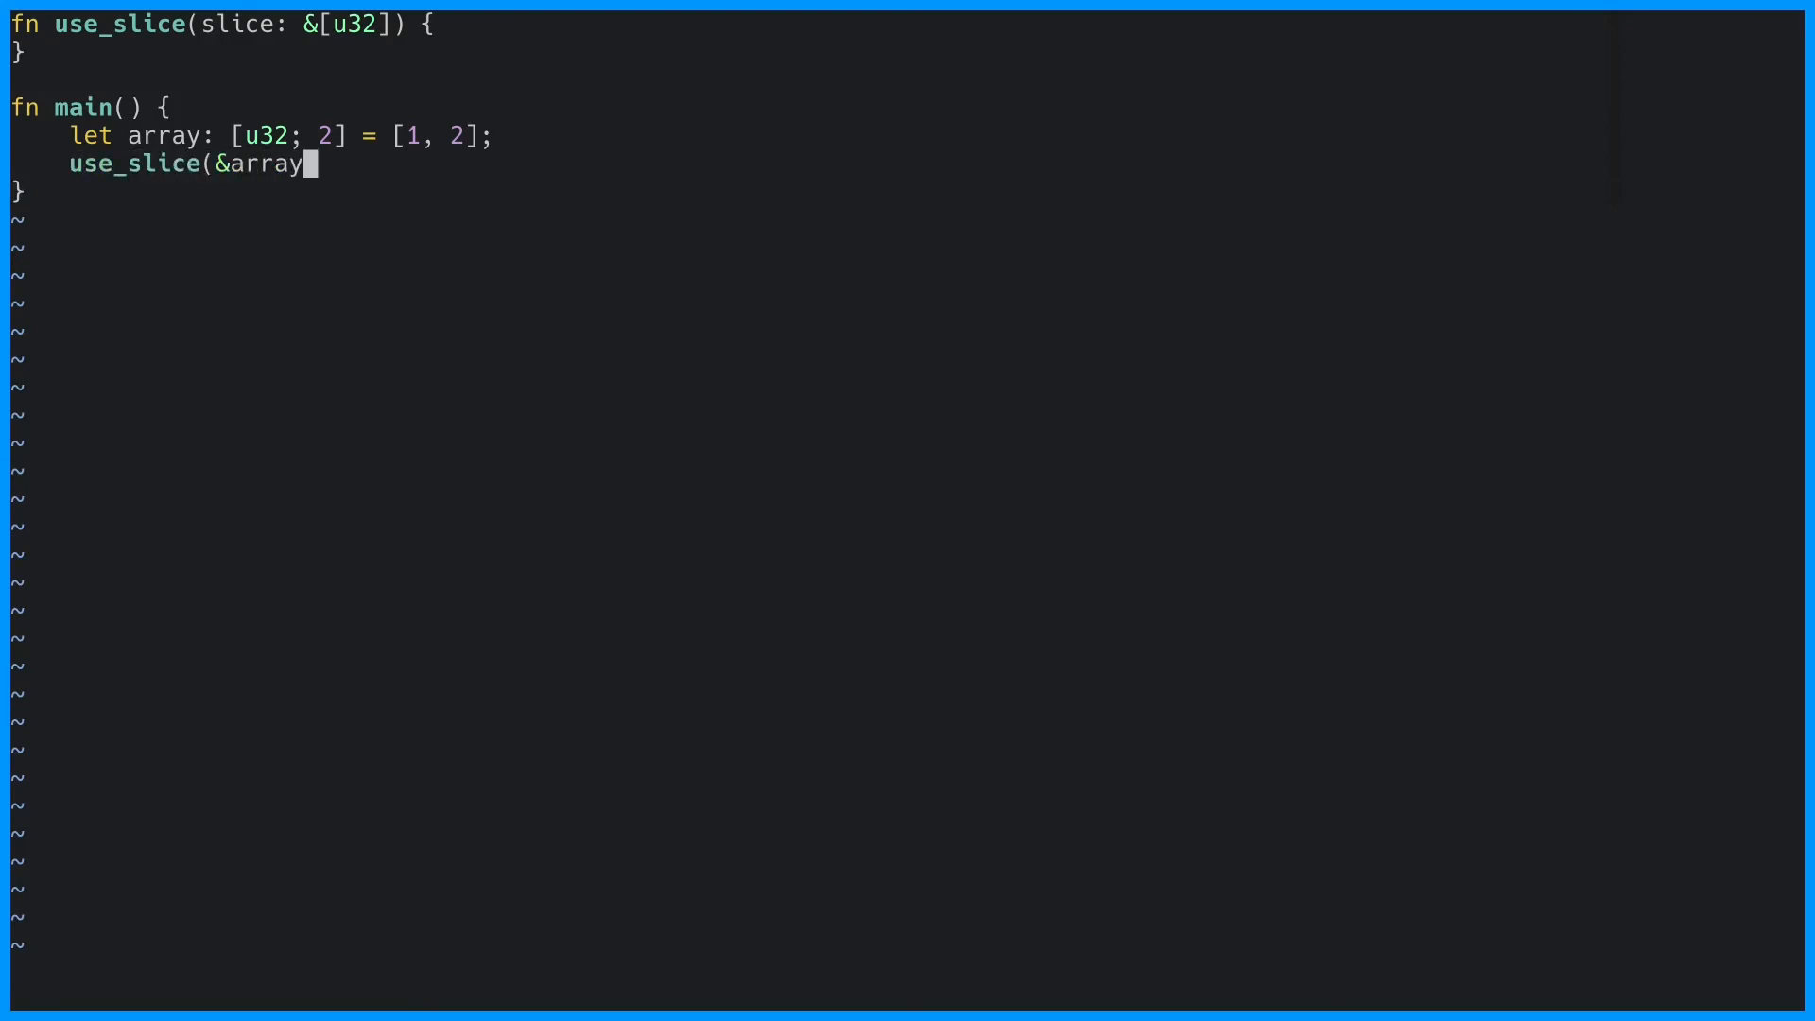
{"action": "type", "text": ");"}
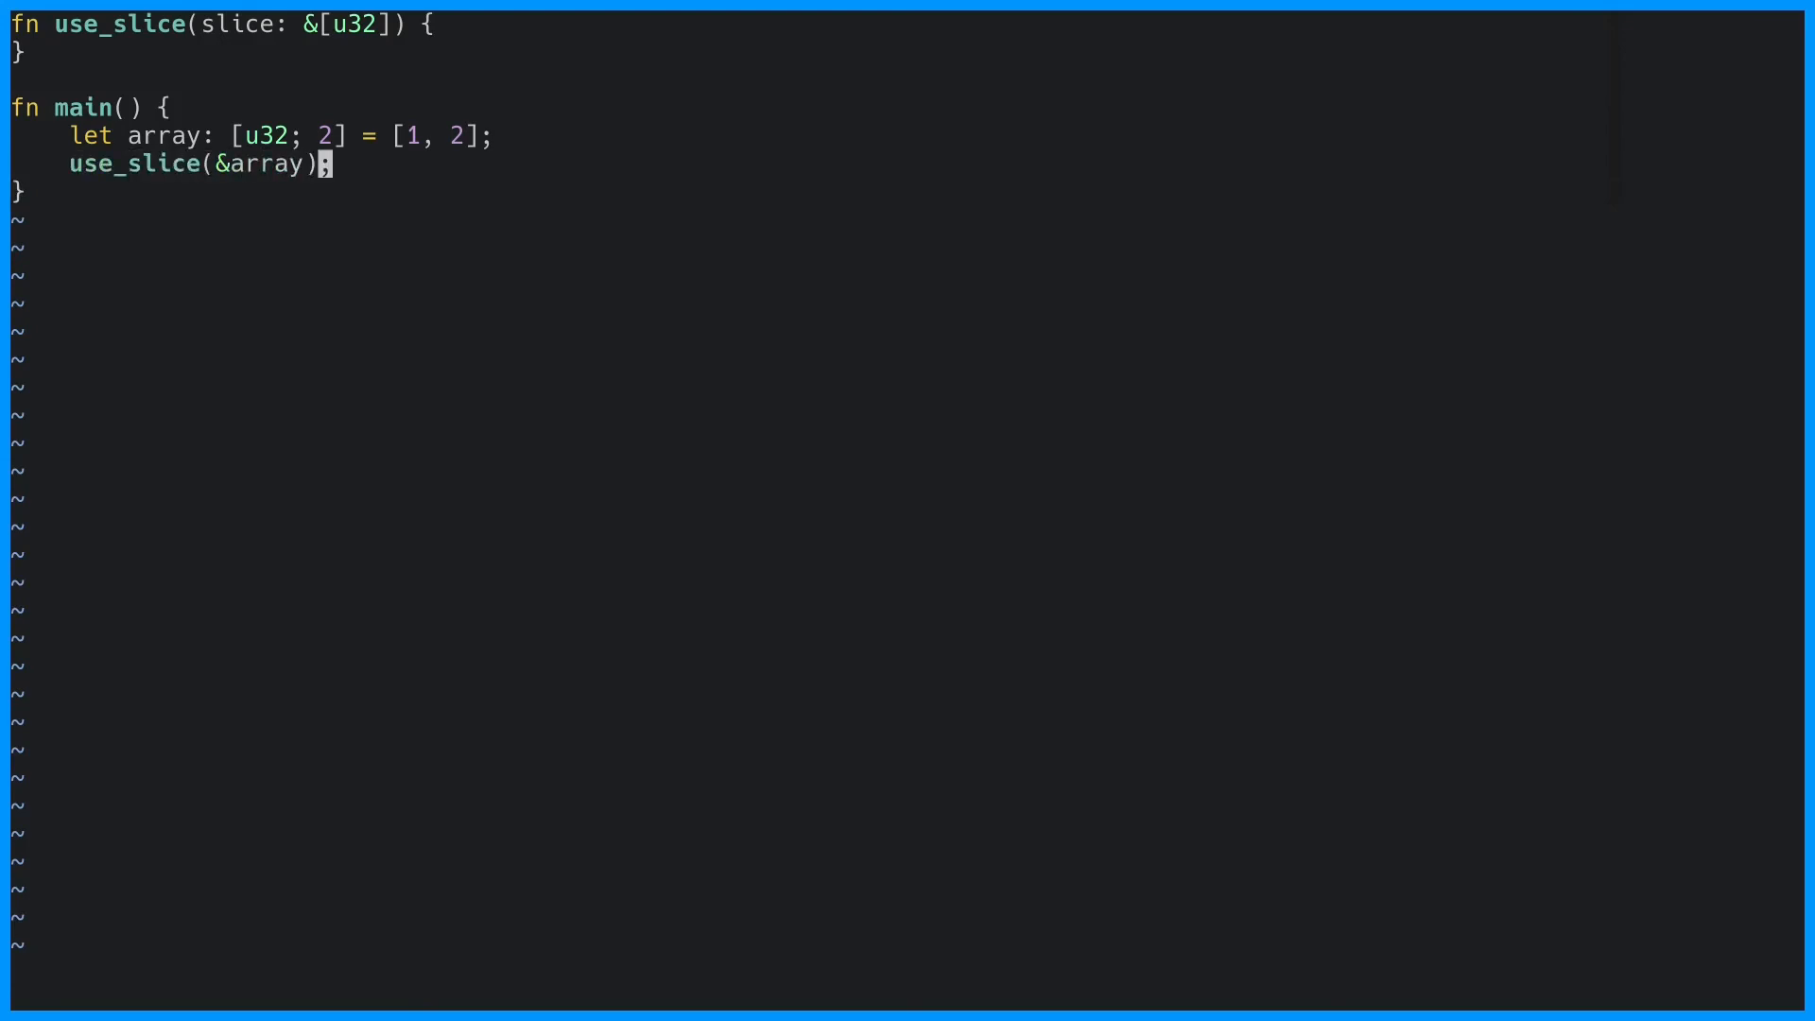
{"action": "type", "text": "println!(\"{}\", slice[0]);"}
{"action": "left_click", "coordinate": [280, 135]}
{"action": "type", "text": "let array = v"}
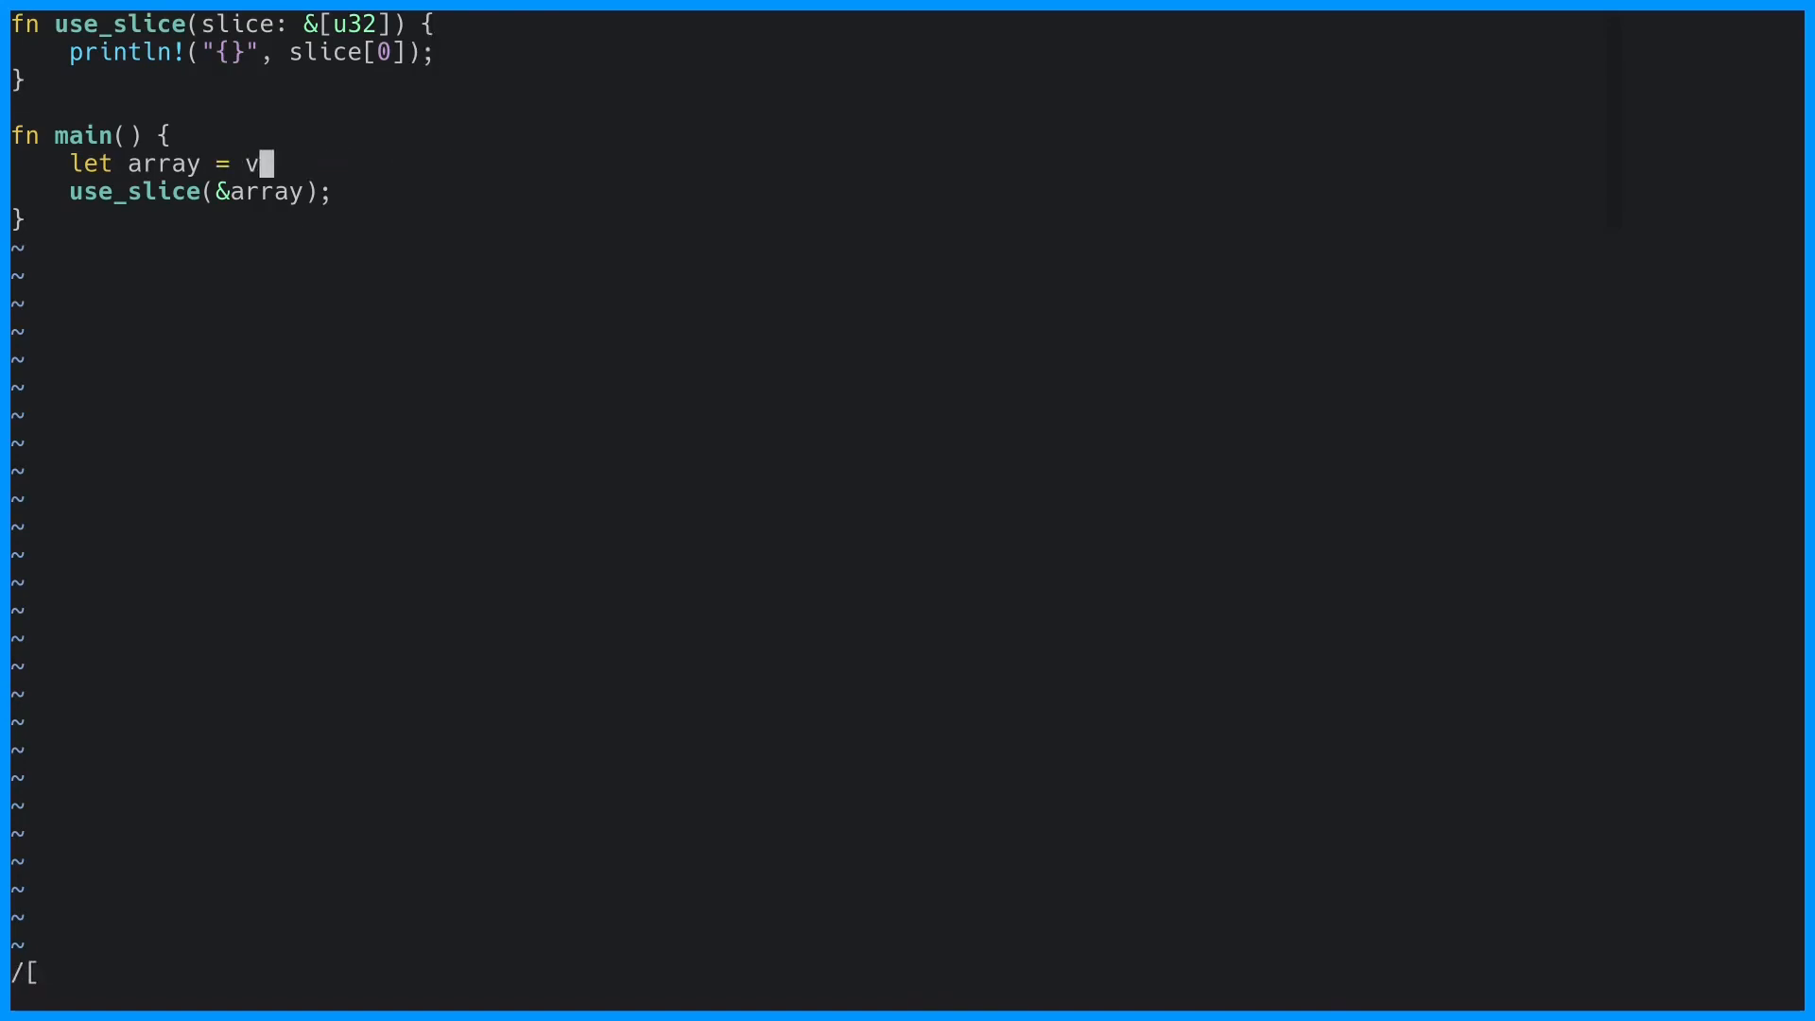
{"action": "type", "text": "ec![1, 2, 3];"}
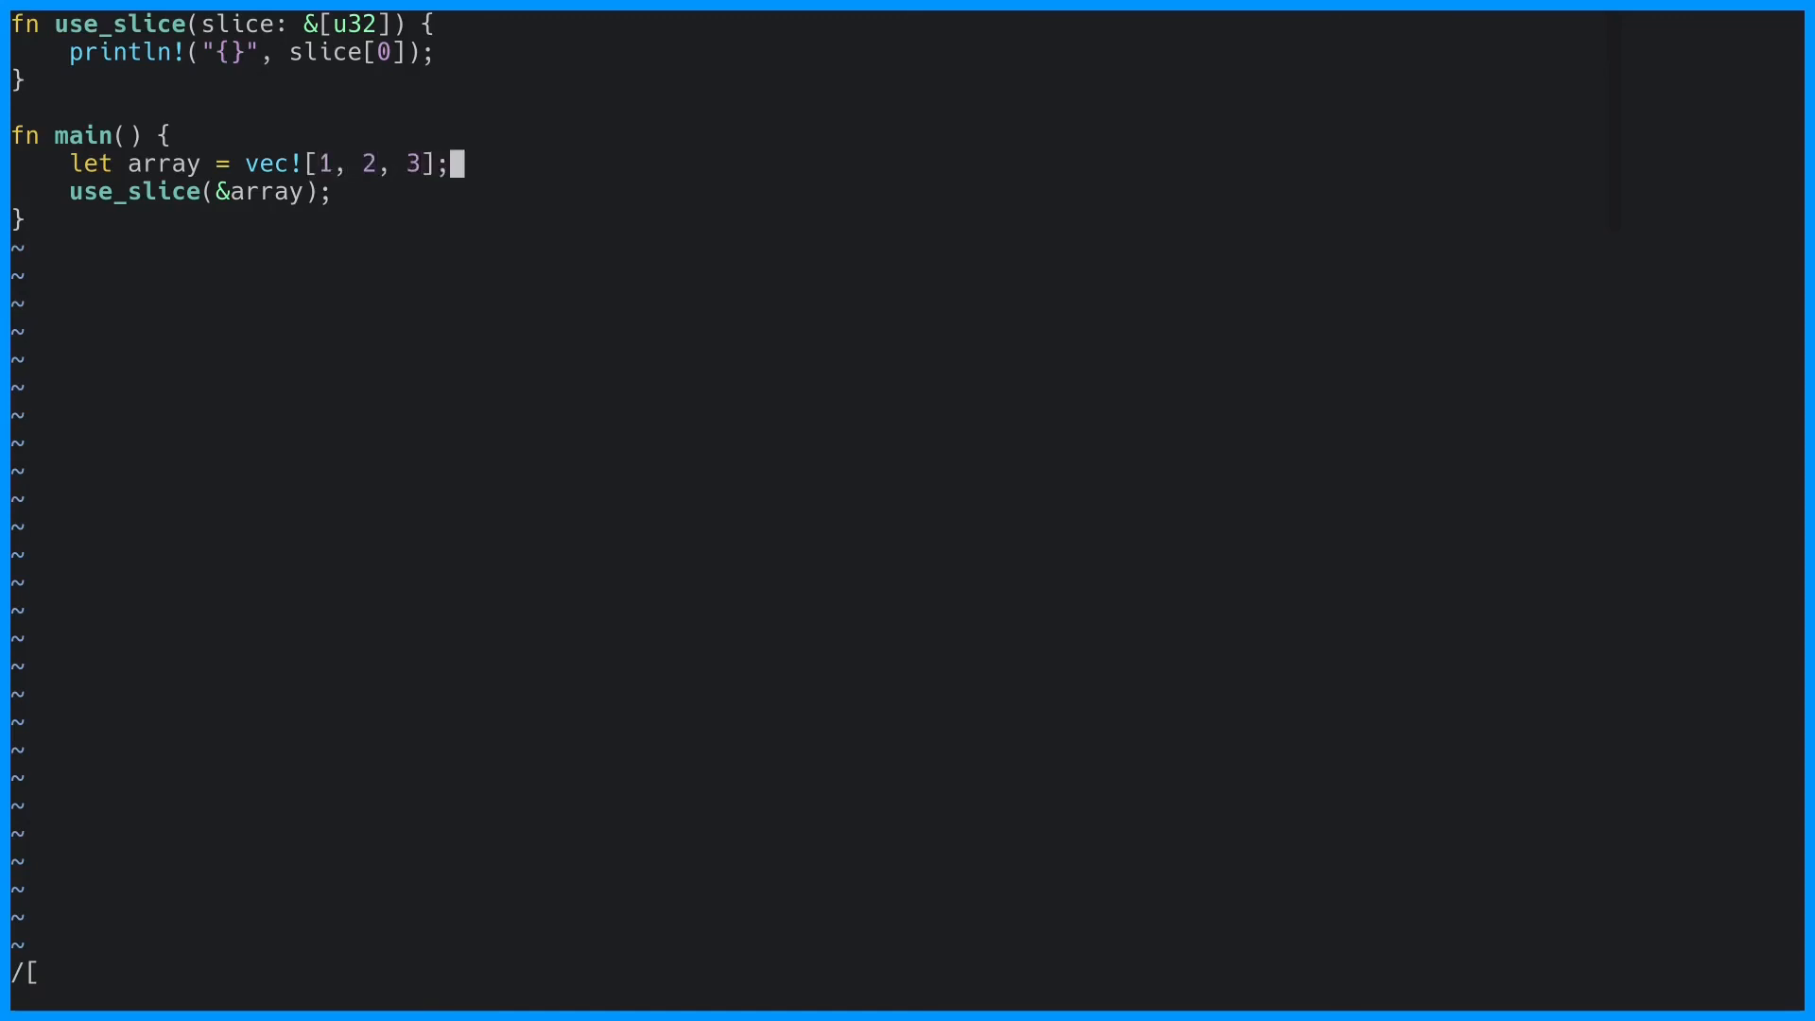